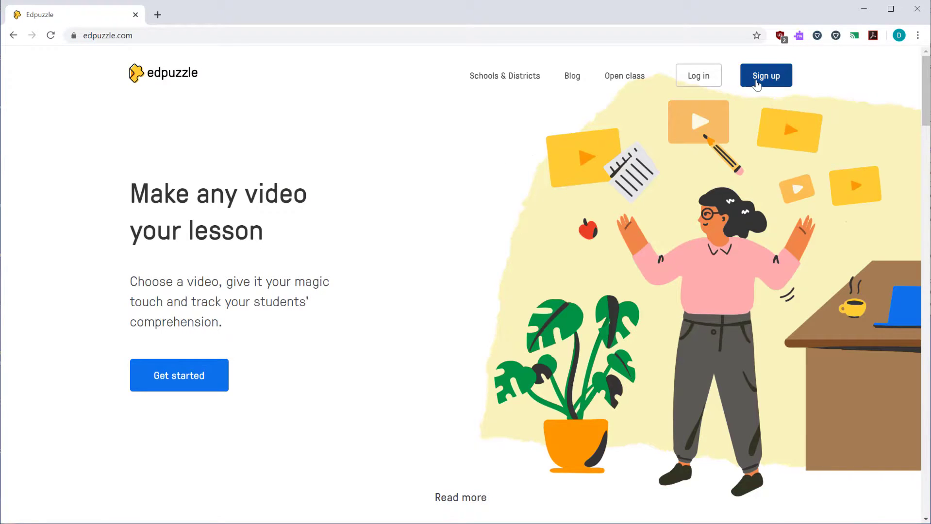
Start a new teacher sign-up using an Edpuzzle account rather than Google.
click(765, 76)
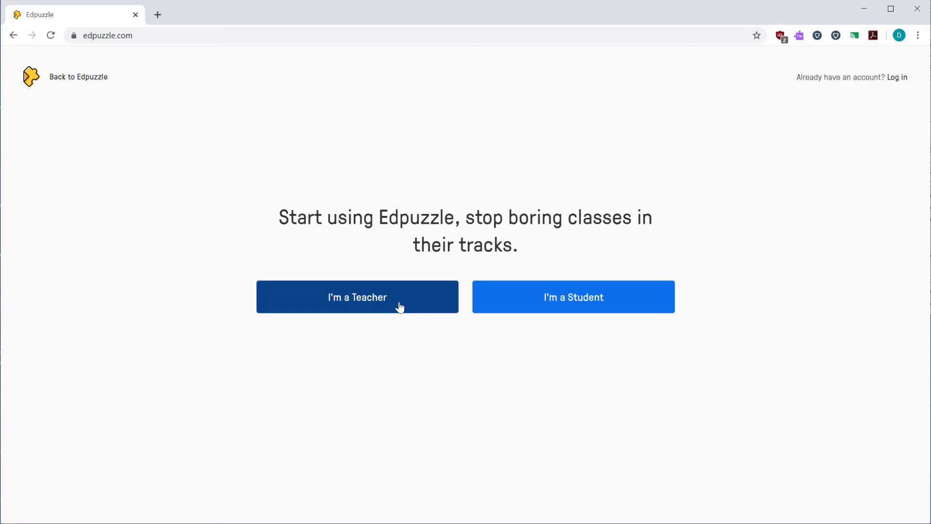
click(358, 297)
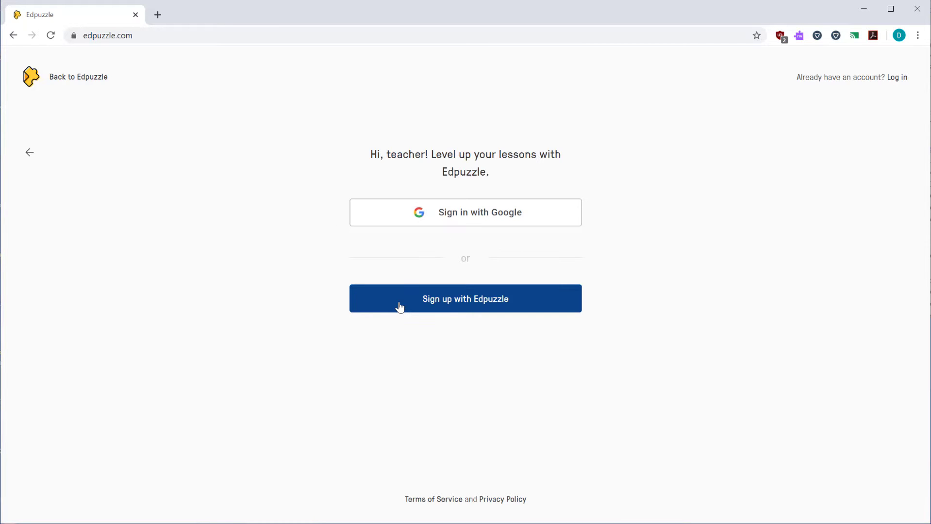
click(465, 299)
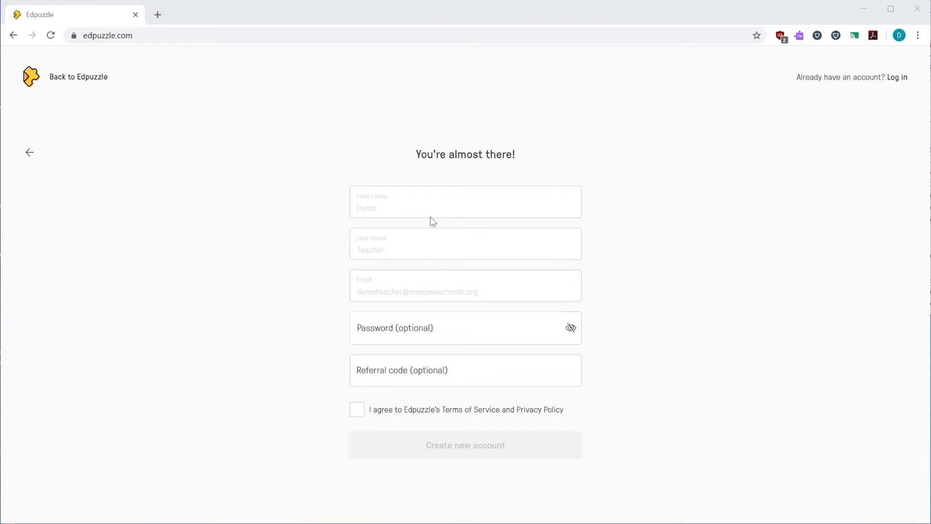
Fill in the sign-up form and accept the terms of service and privacy policy.
click(466, 370)
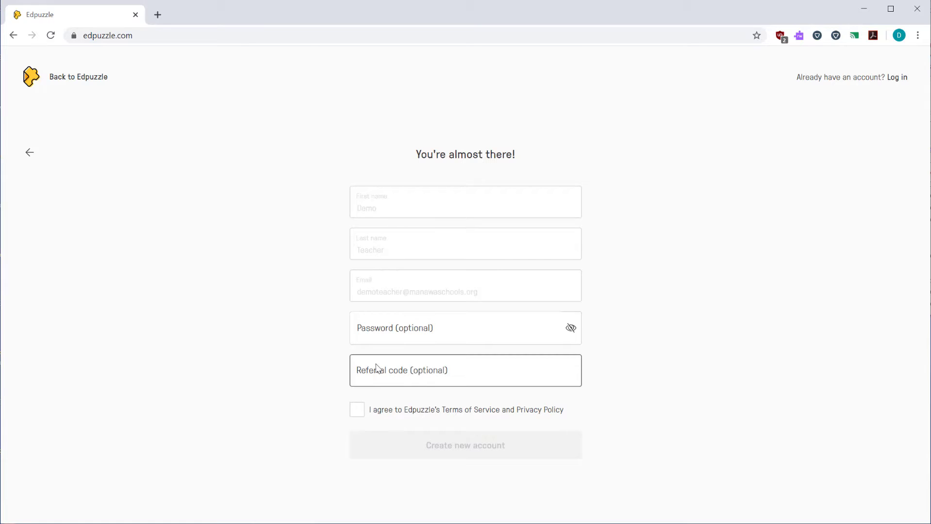
click(356, 410)
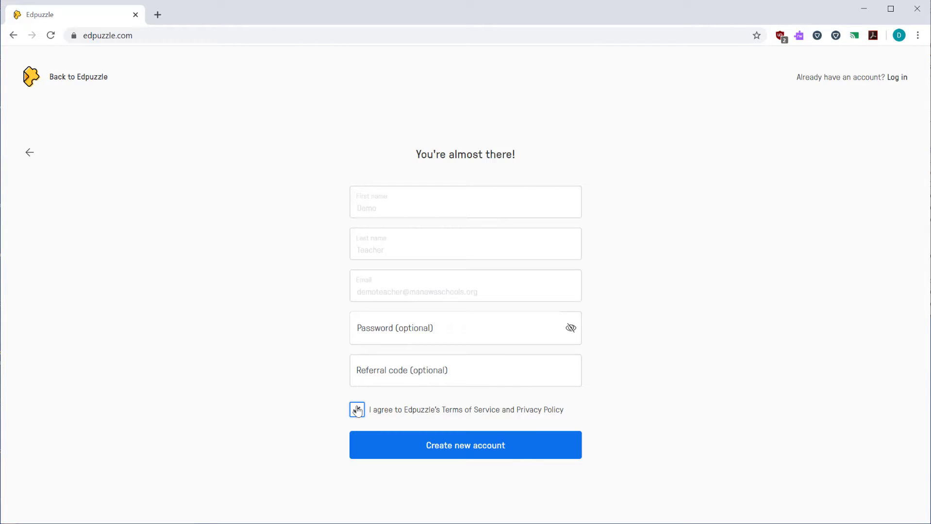
click(465, 446)
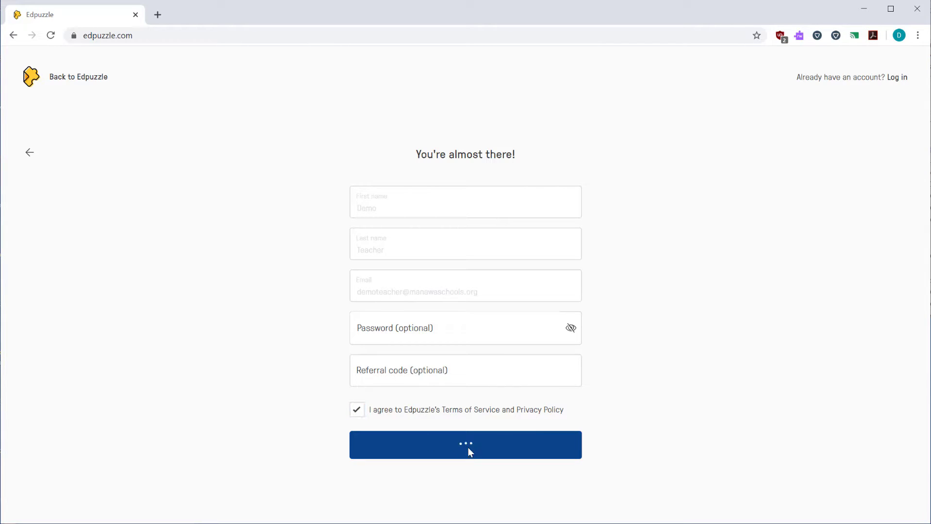
Add Manawa Elementary School as a new school located in Manawa, WI, USA.
click(465, 445)
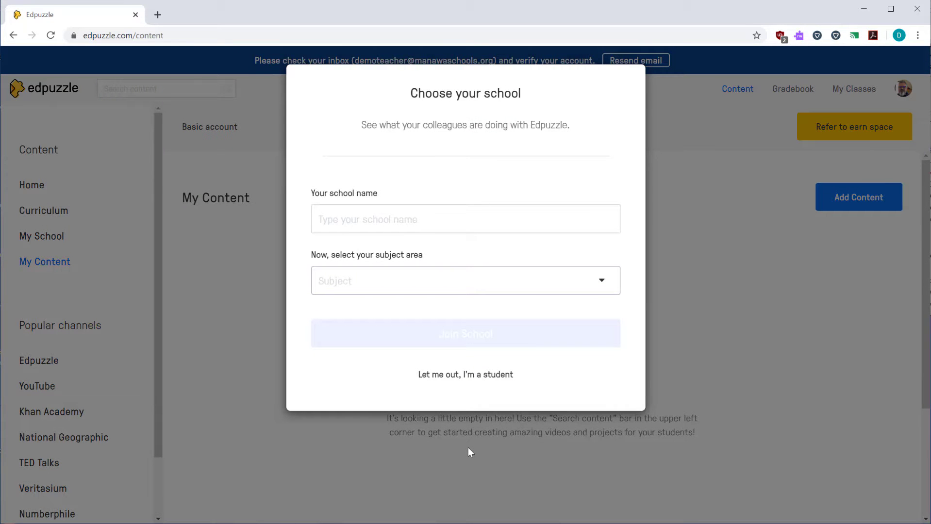
text(Manawa Elementary Schoo)
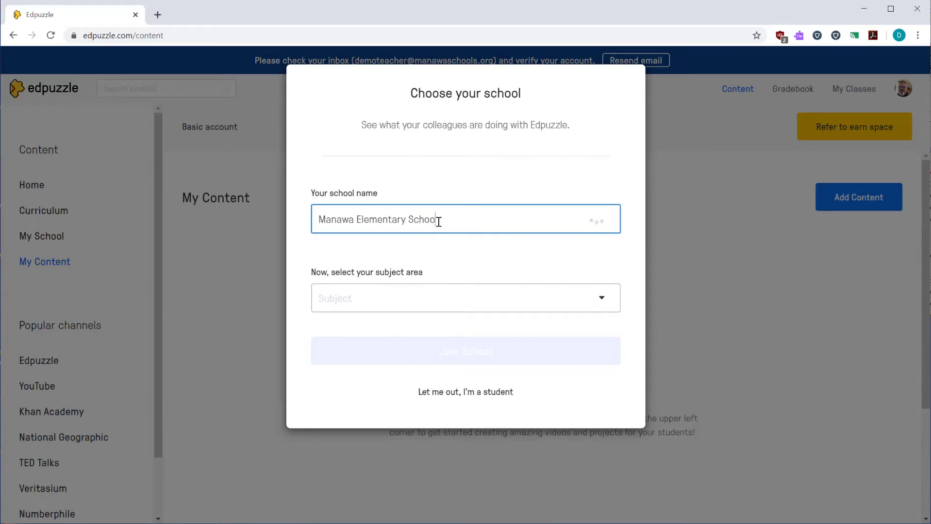
click(466, 219)
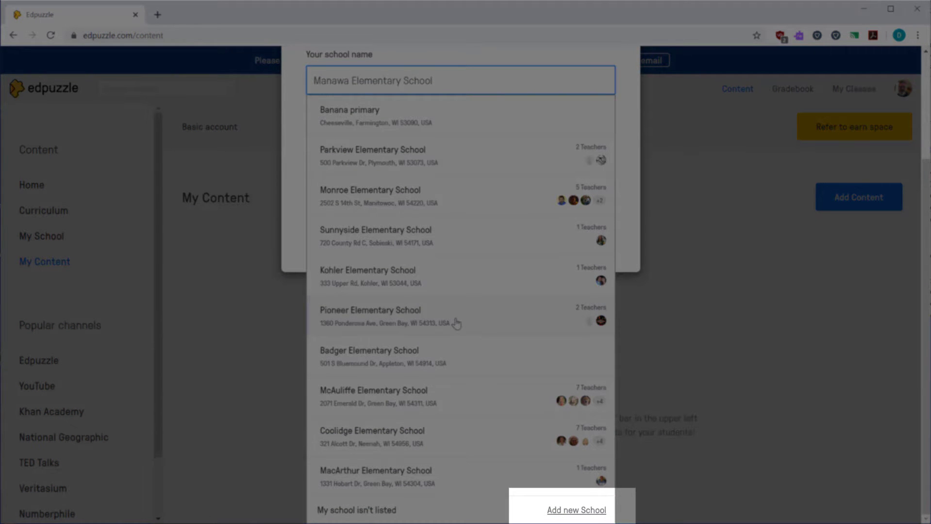
click(575, 509)
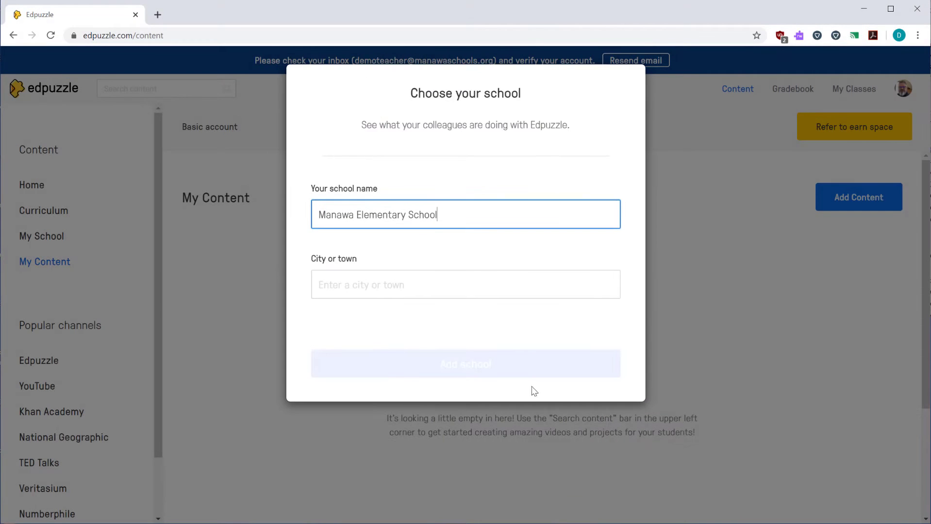
text(Manawa)
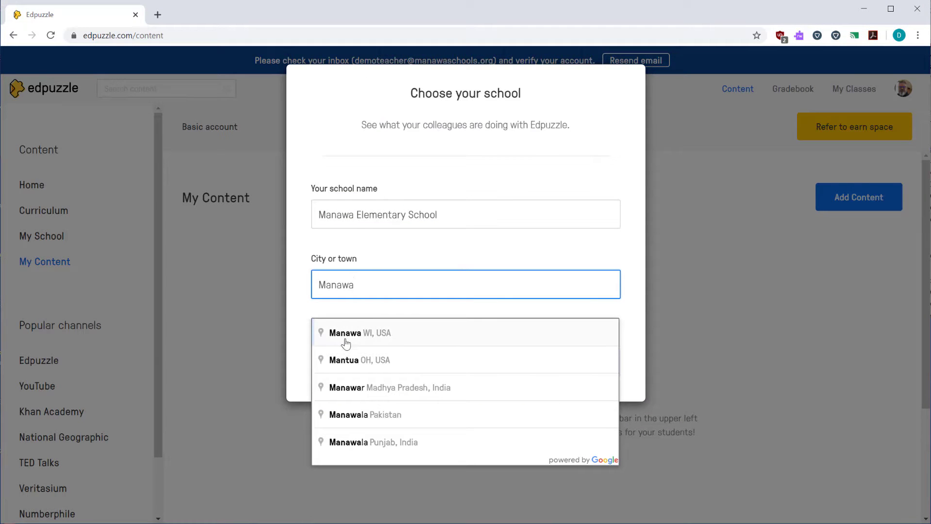
click(360, 333)
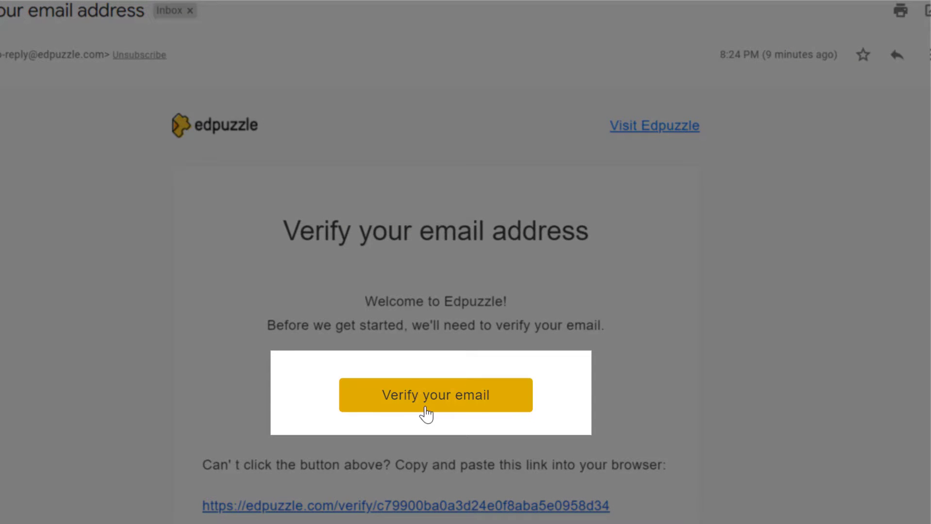
Verify the account's email address from the Edpuzzle verification email.
click(434, 395)
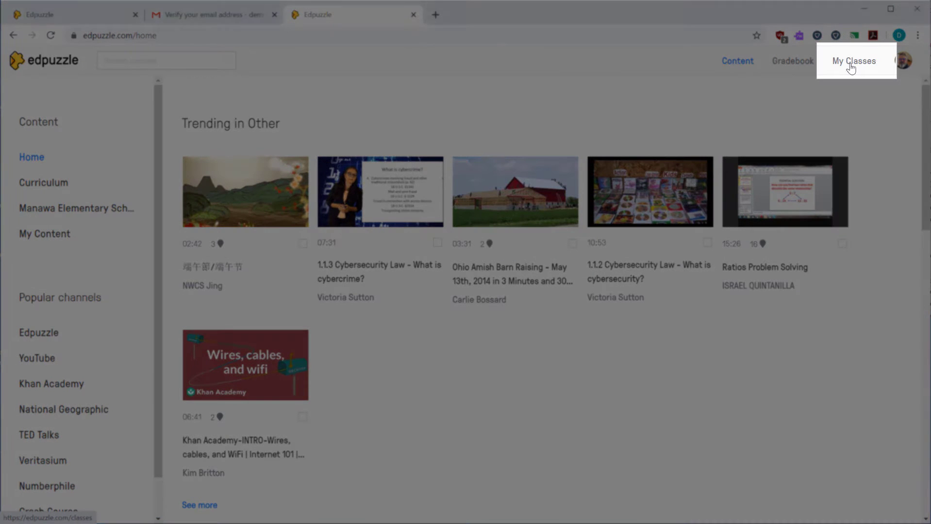
Go to My Classes and begin importing classes from Google Classroom.
click(854, 60)
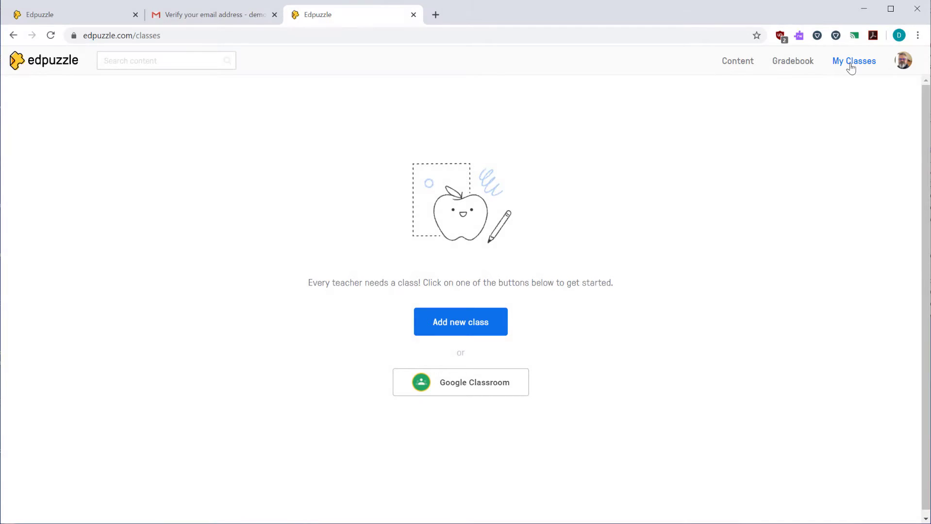
mouse_move(829, 89)
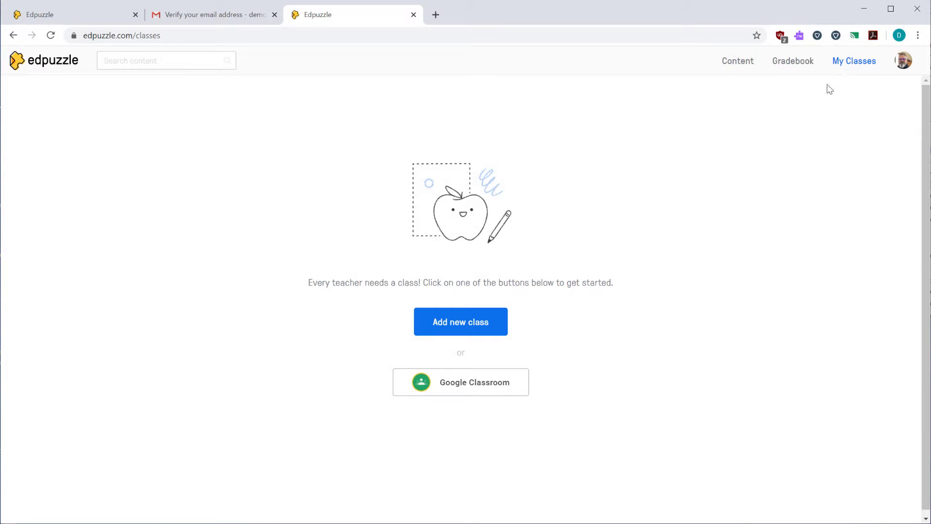
mouse_move(710, 398)
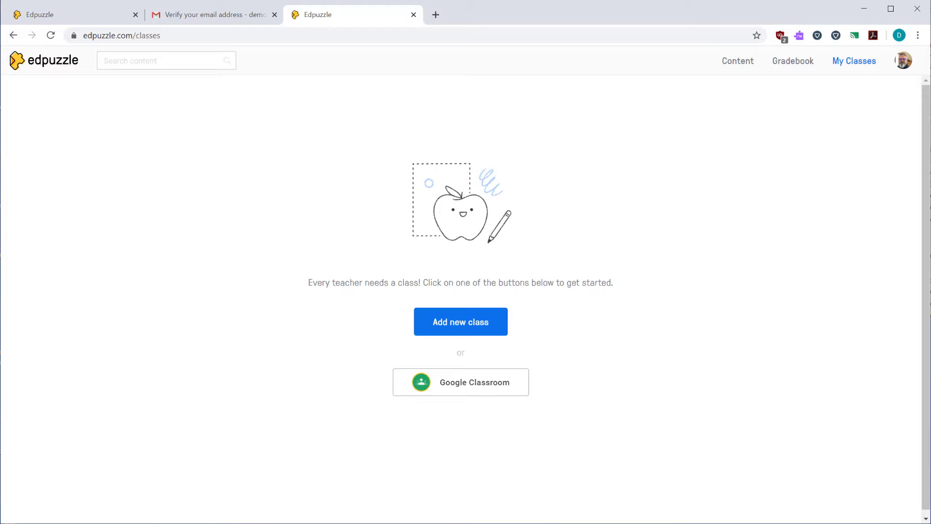
click(460, 321)
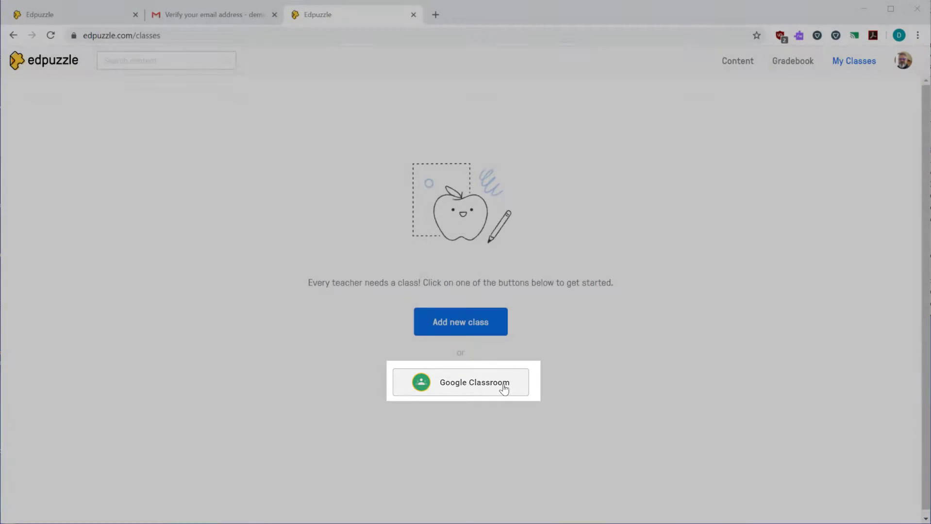
click(460, 383)
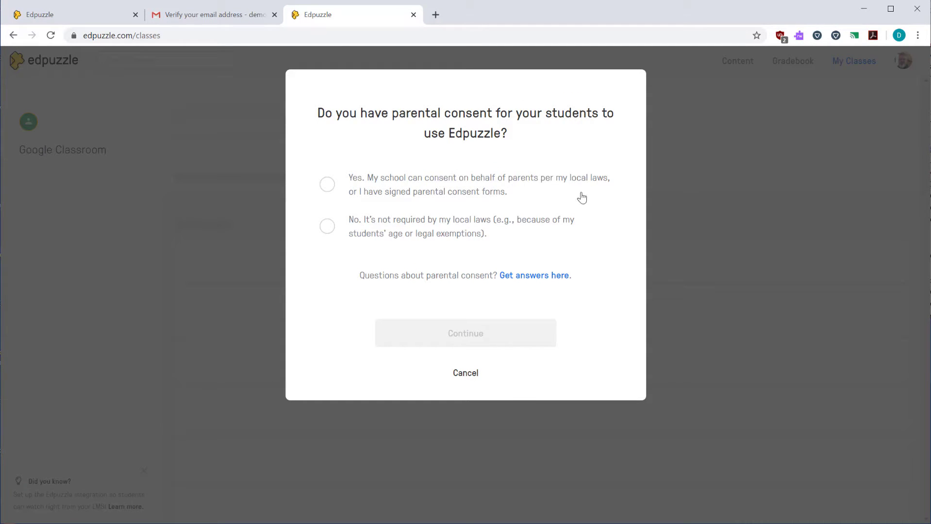
mouse_move(332, 187)
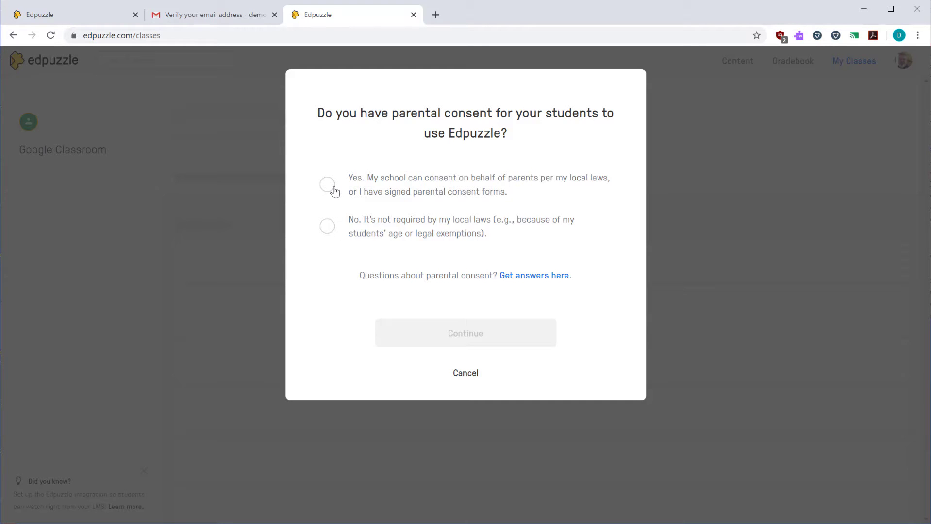
Confirm parental consent and allow Edpuzzle access to the teacher's Google account.
click(327, 184)
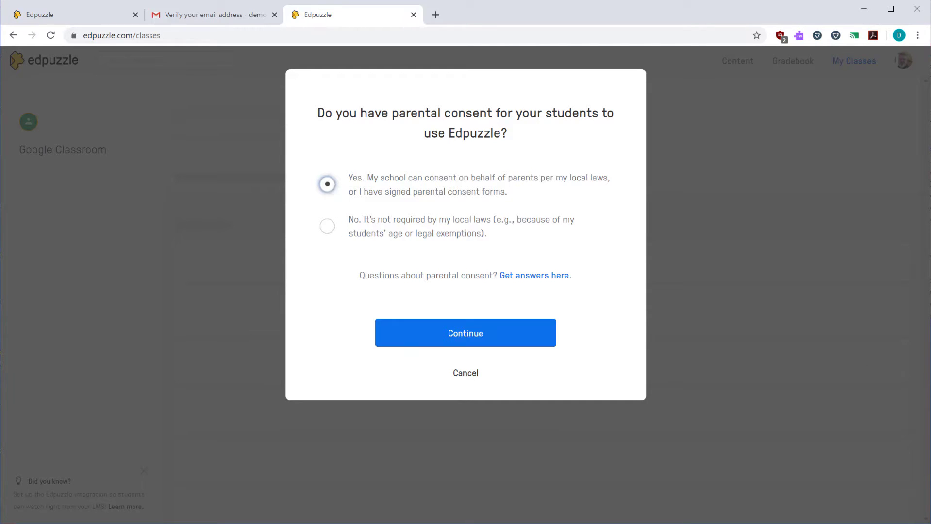
click(465, 332)
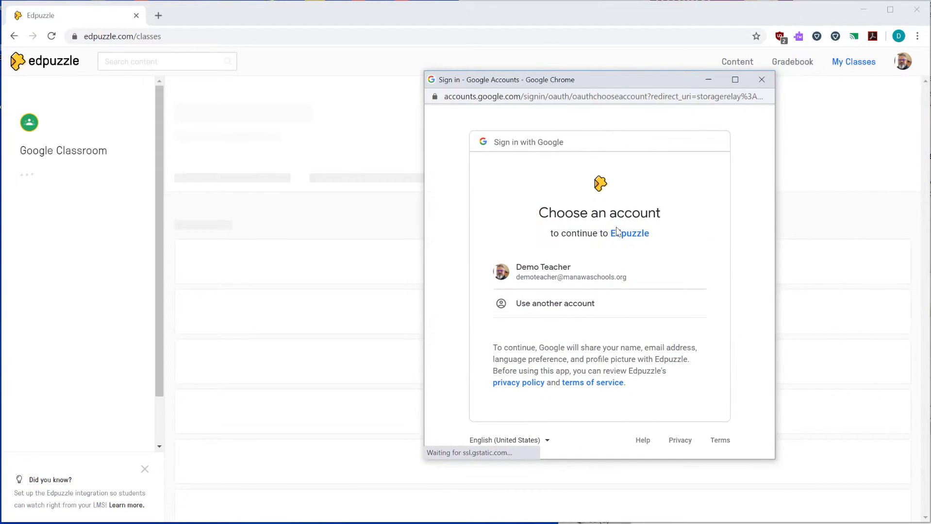
click(558, 272)
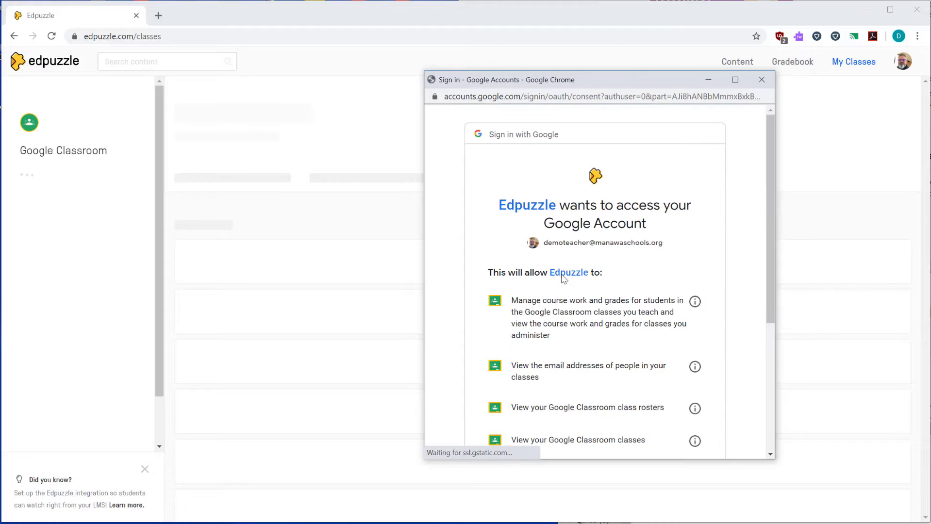
scroll(down, 3)
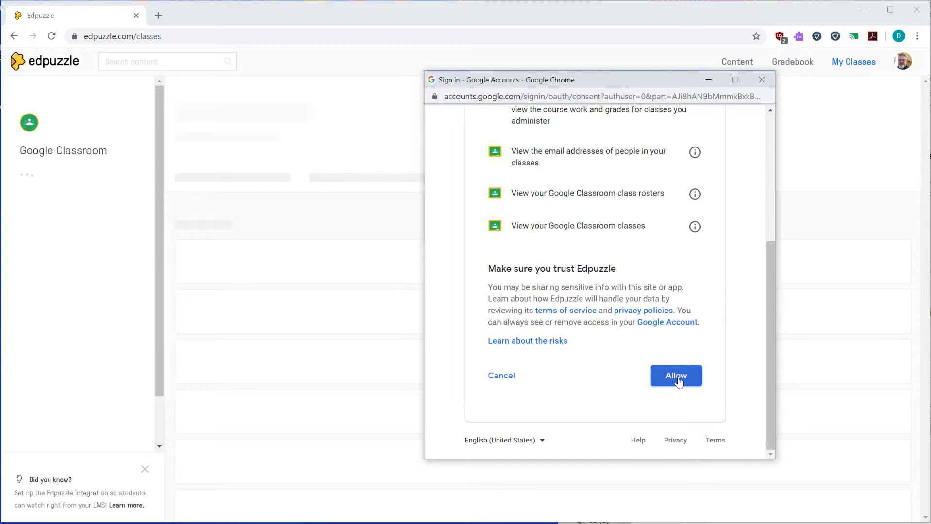
click(676, 375)
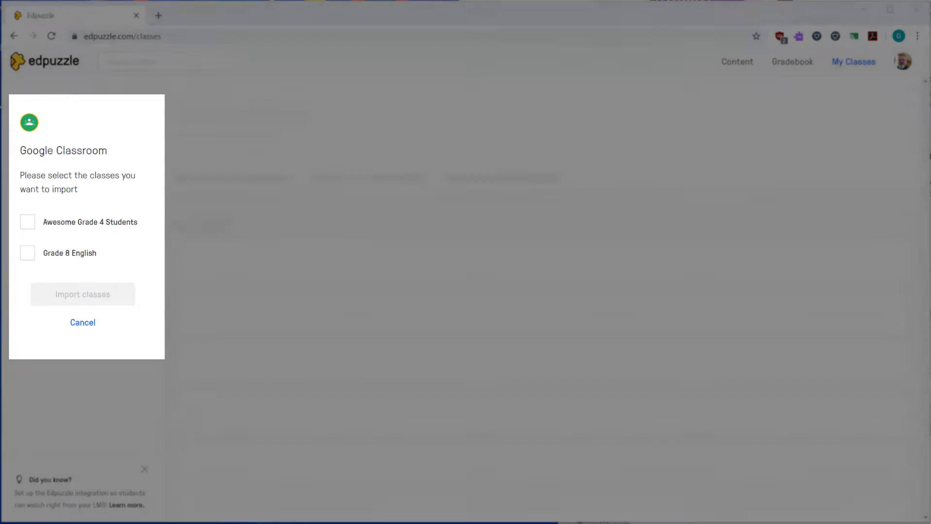
Import the Awesome Grade 4 Students class from the Google Classroom list.
click(27, 221)
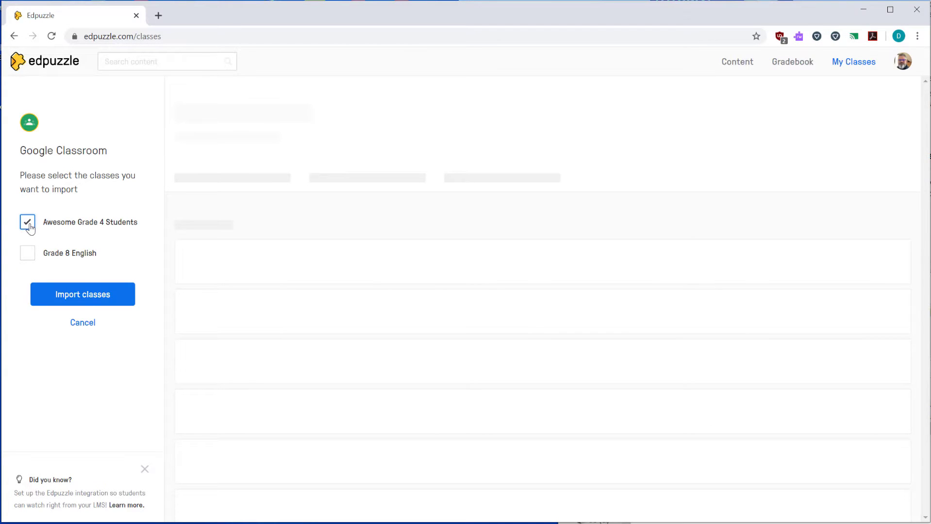
click(83, 294)
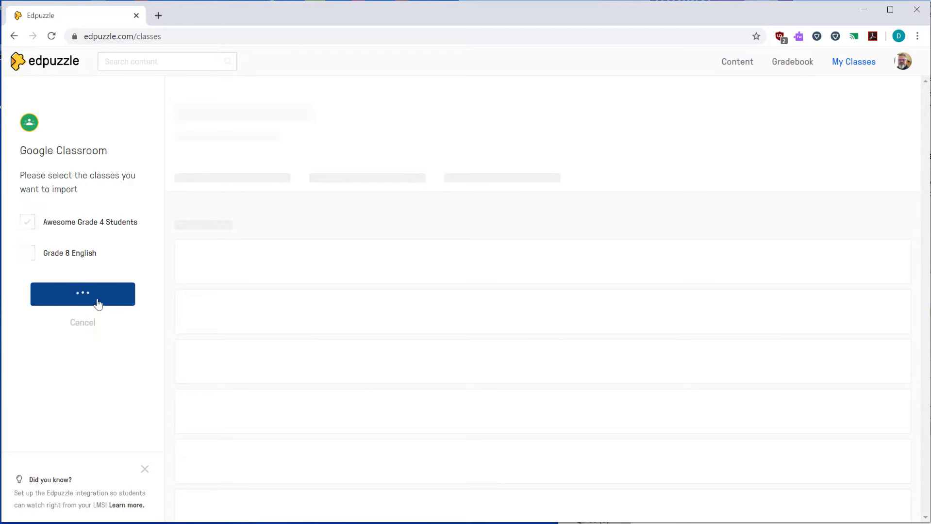
click(82, 294)
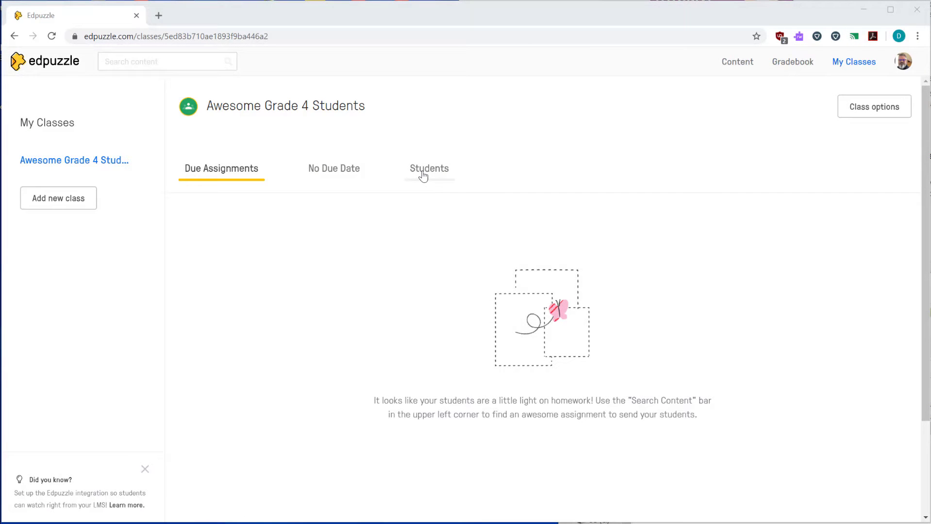
click(430, 168)
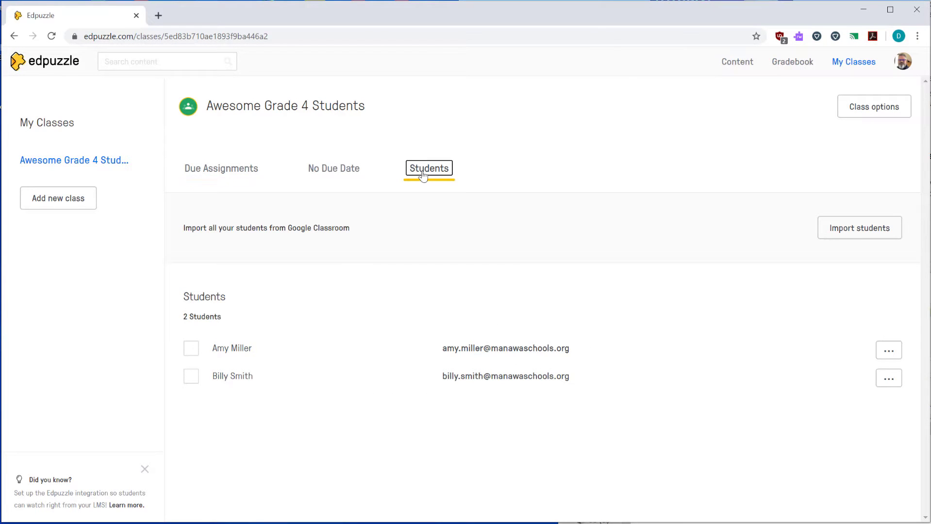
click(429, 168)
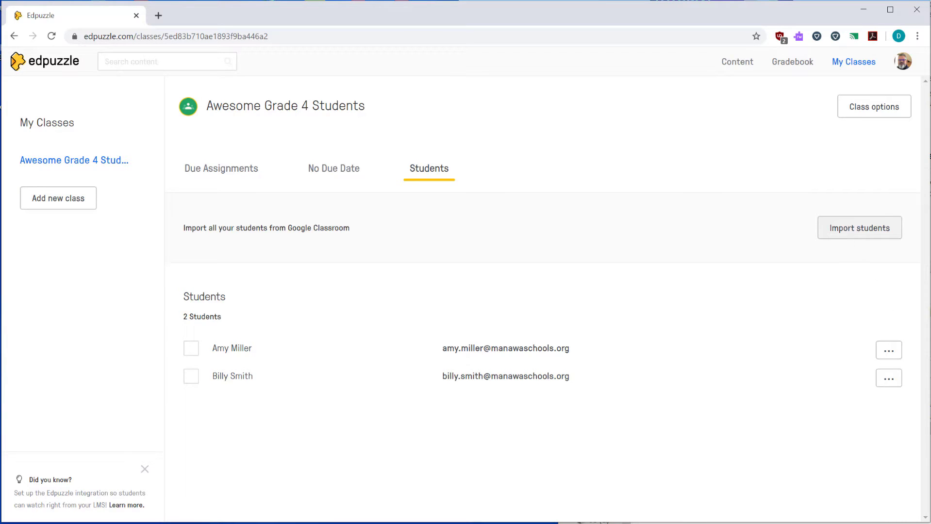
mouse_move(614, 254)
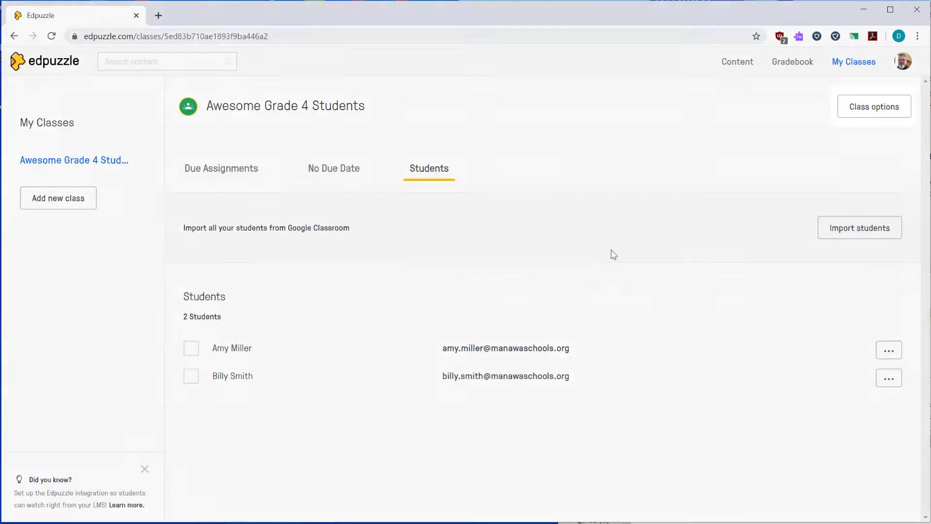
Save the class description 'My demo class' in Class options and return to the class page.
click(874, 106)
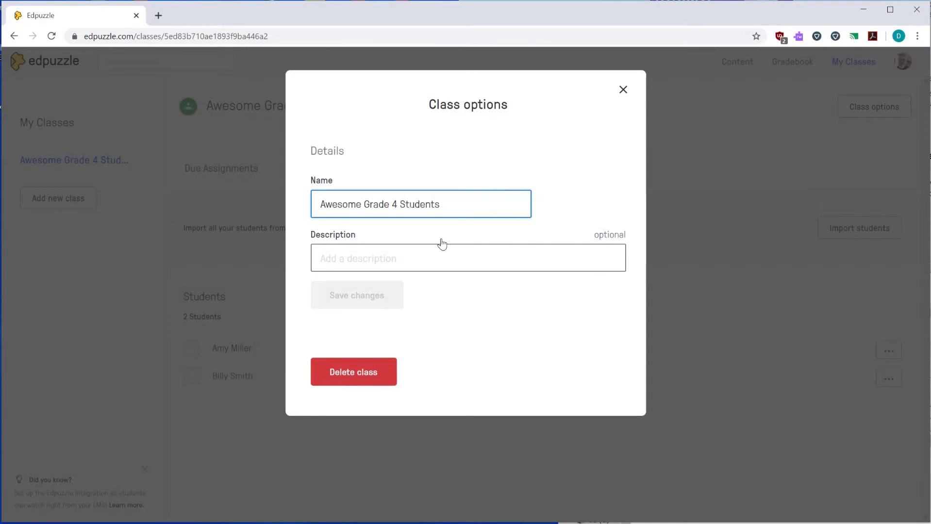
click(467, 257)
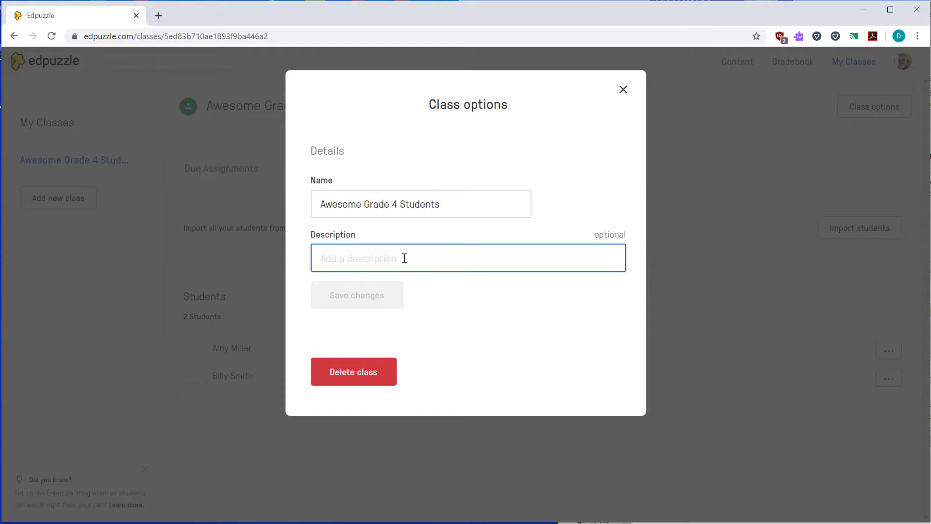
text(My demo class)
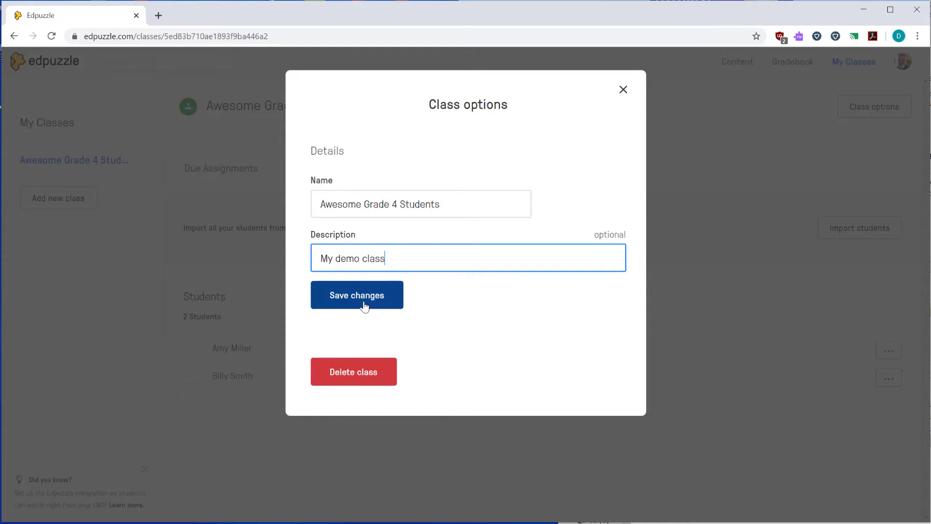
click(356, 296)
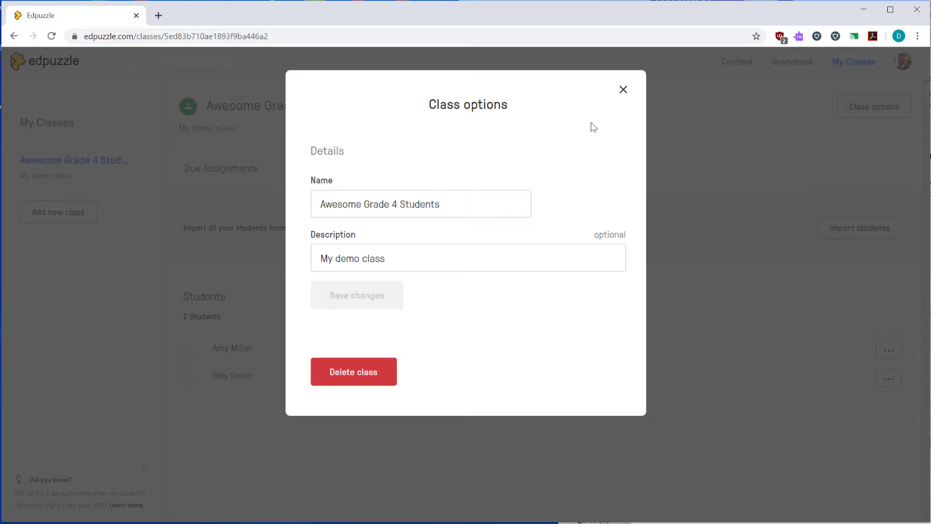
click(624, 89)
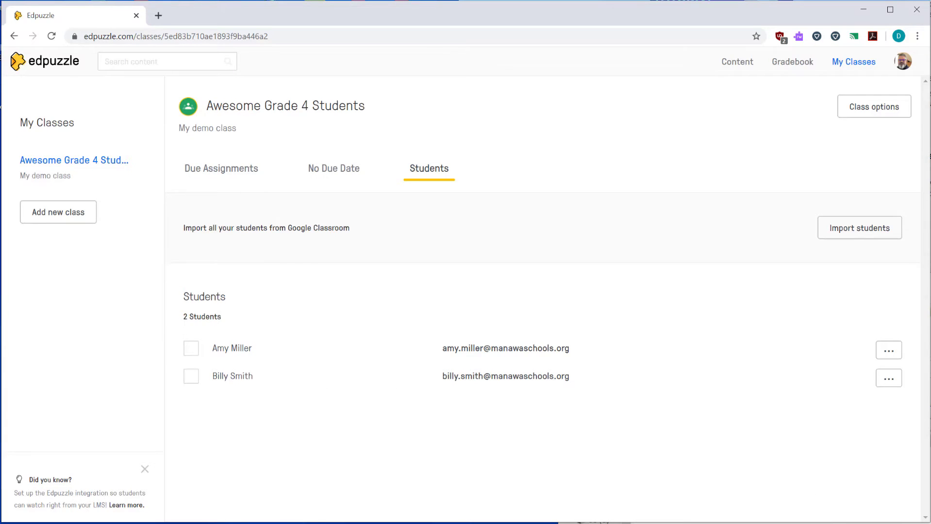
click(889, 351)
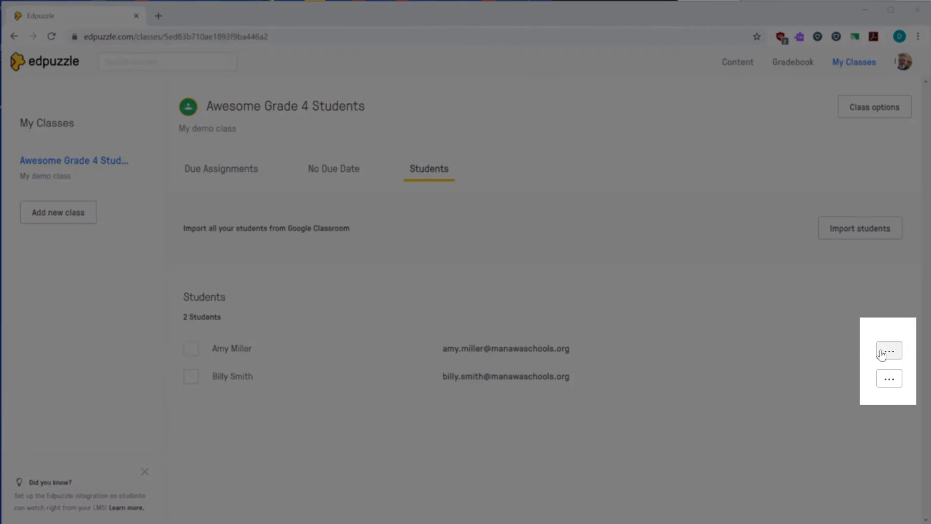
click(889, 350)
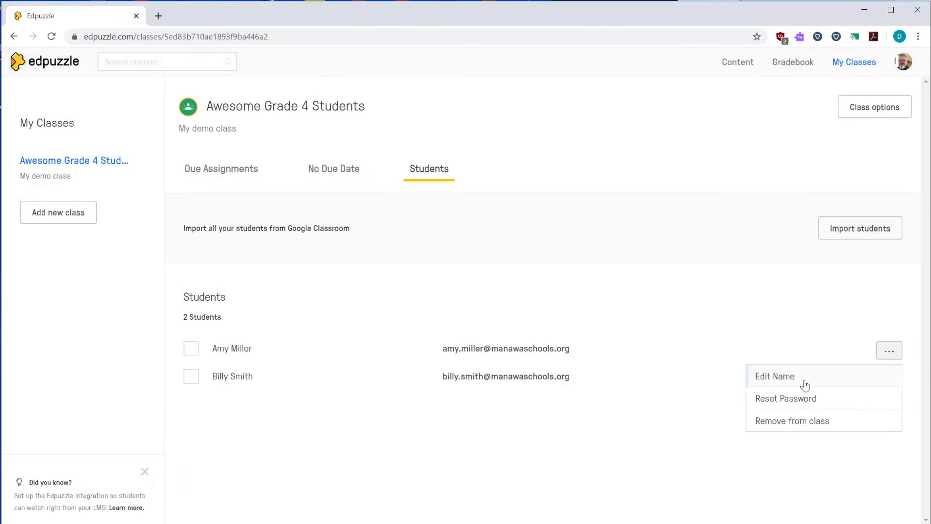
click(775, 377)
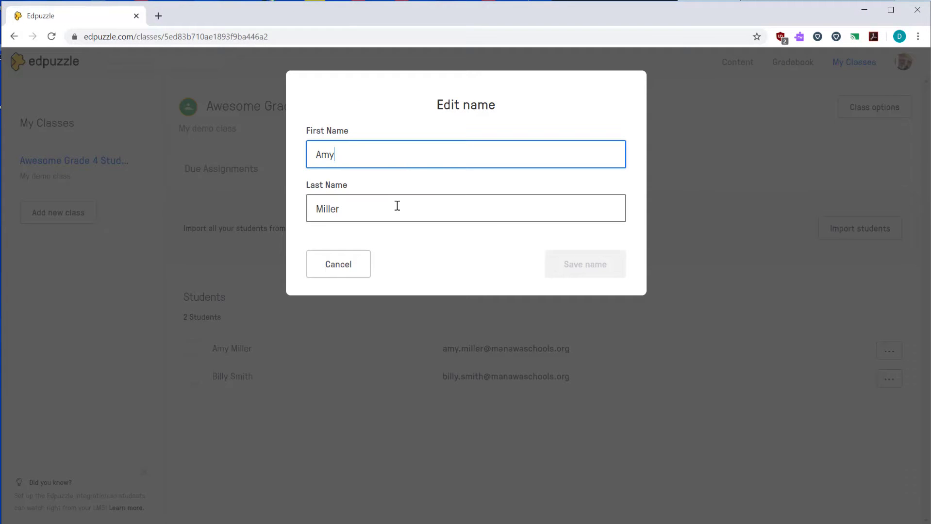
click(337, 264)
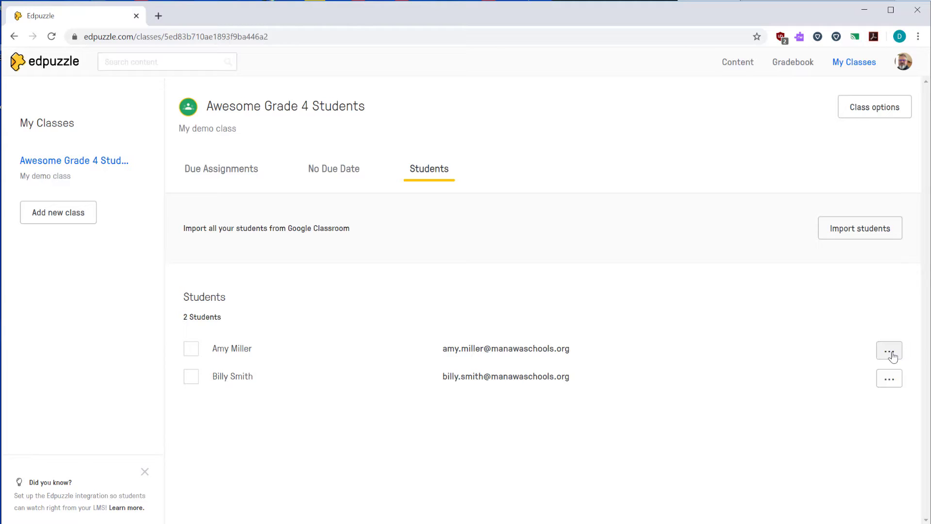
click(889, 350)
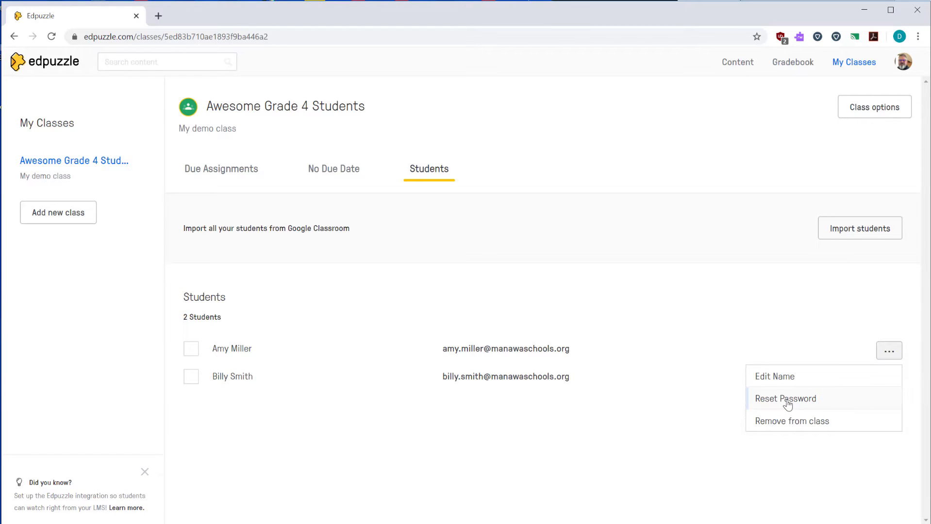
click(785, 398)
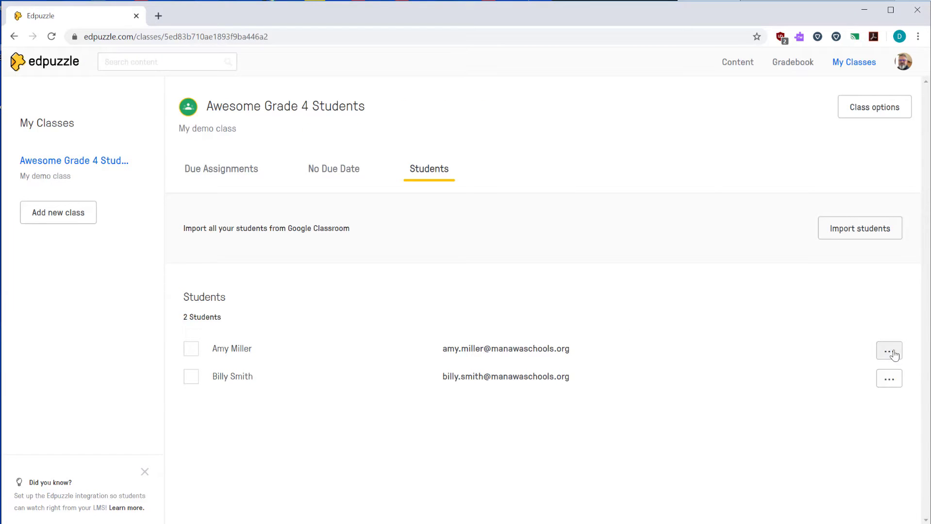
click(889, 351)
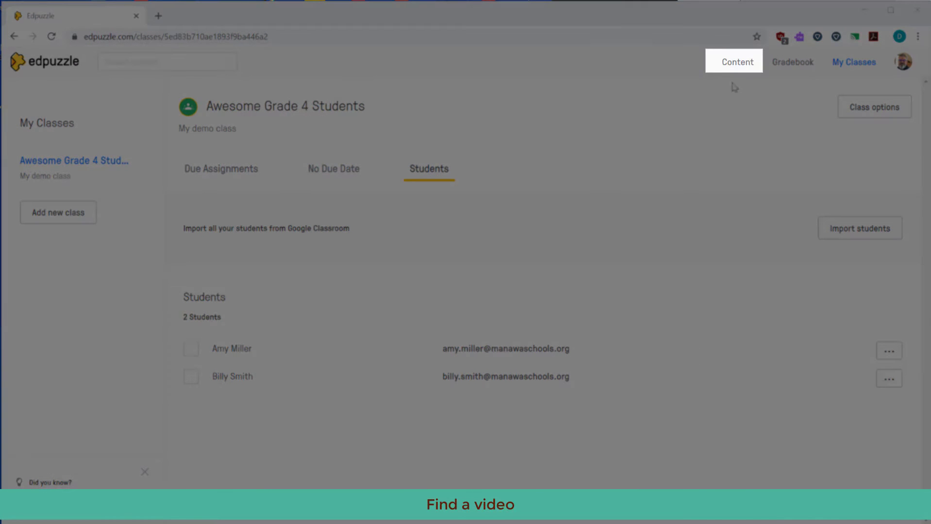
Browse the content library's elementary school curriculum and bring up the Crash Course channel.
click(737, 61)
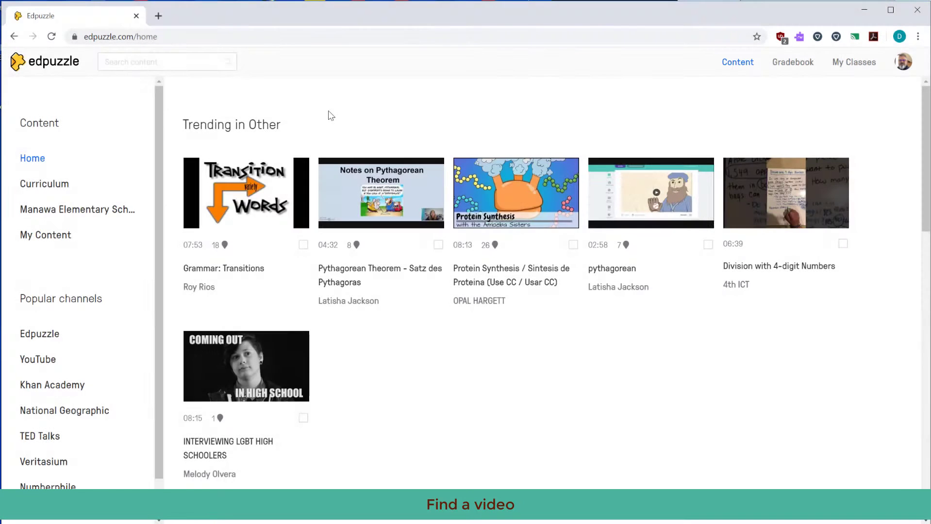
mouse_move(99, 163)
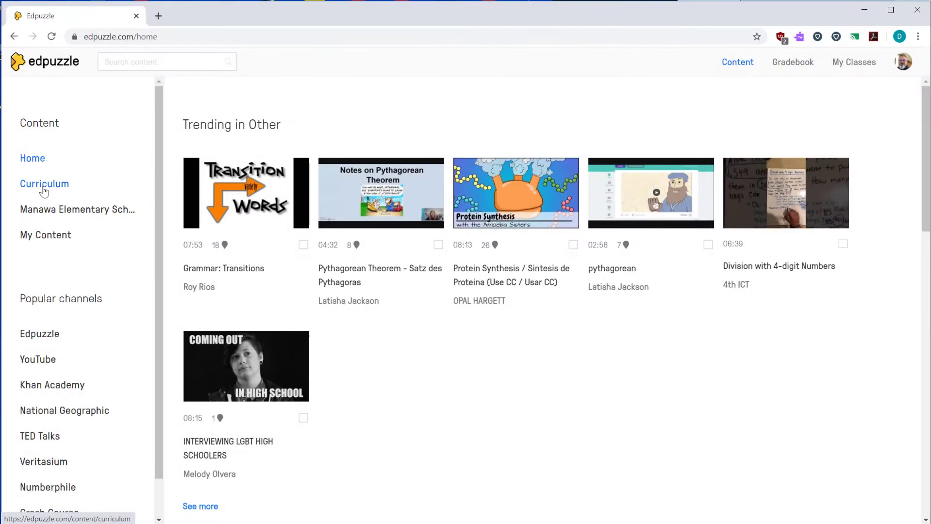
mouse_move(56, 155)
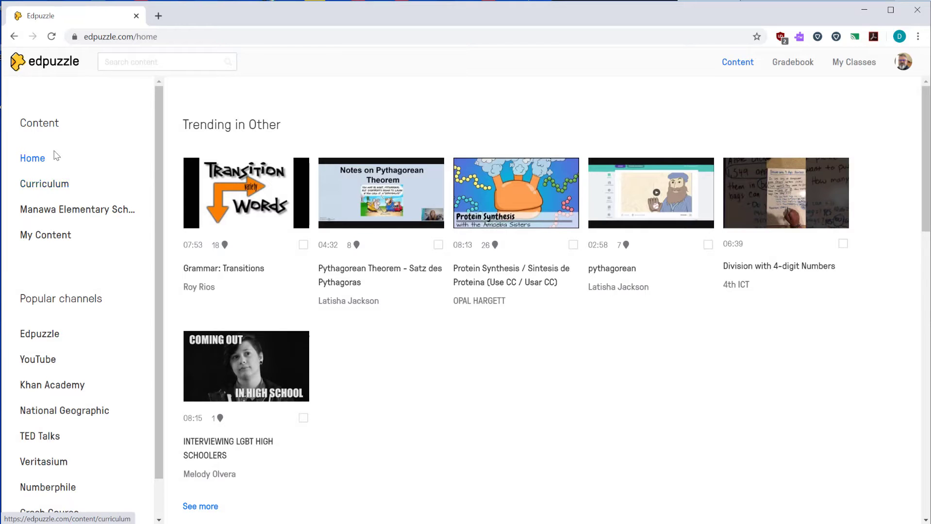
scroll(down, 3)
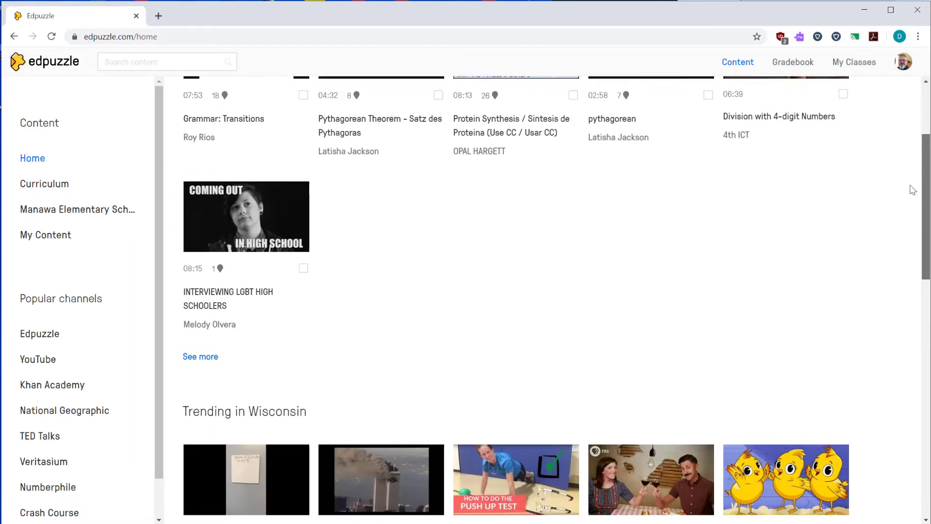
scroll(down, 3)
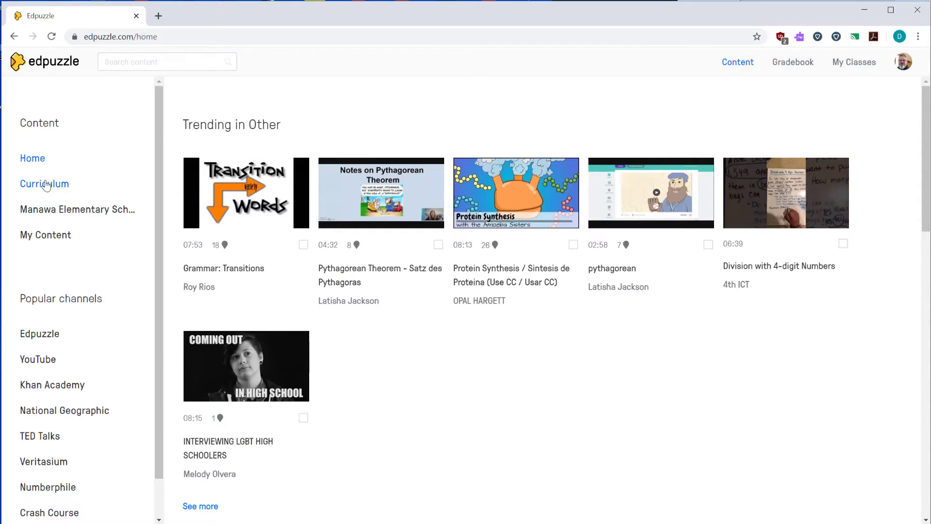
click(44, 184)
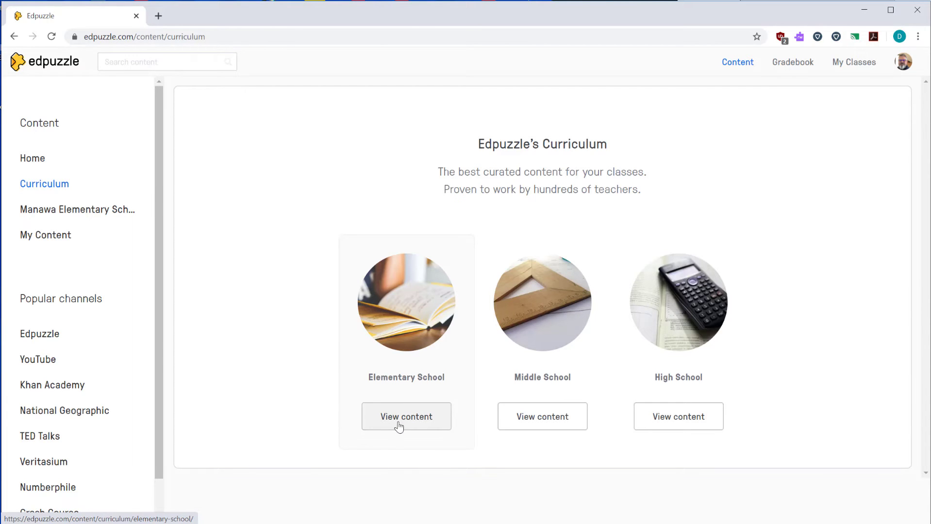
click(405, 416)
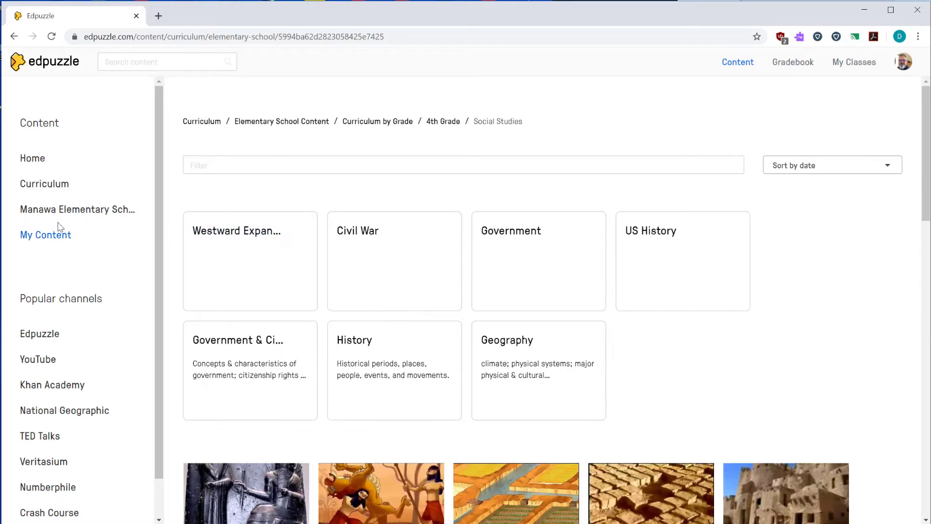
click(75, 210)
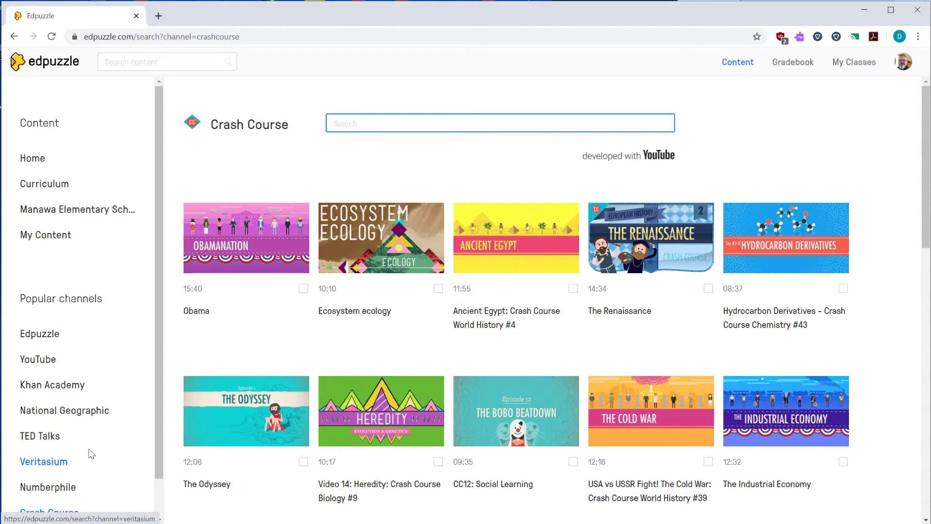
Search 'civil war', preview the Civil War 1 video and open it in the editor.
text(civil war)
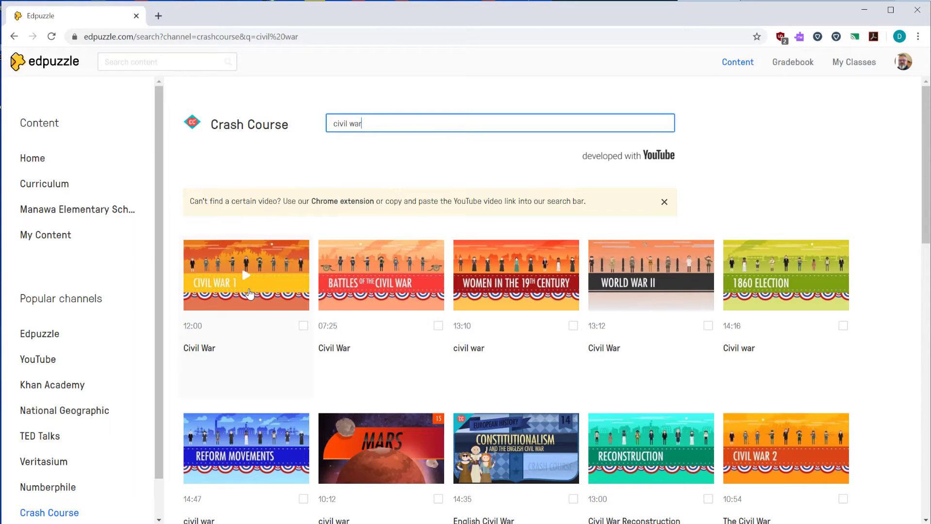
click(246, 275)
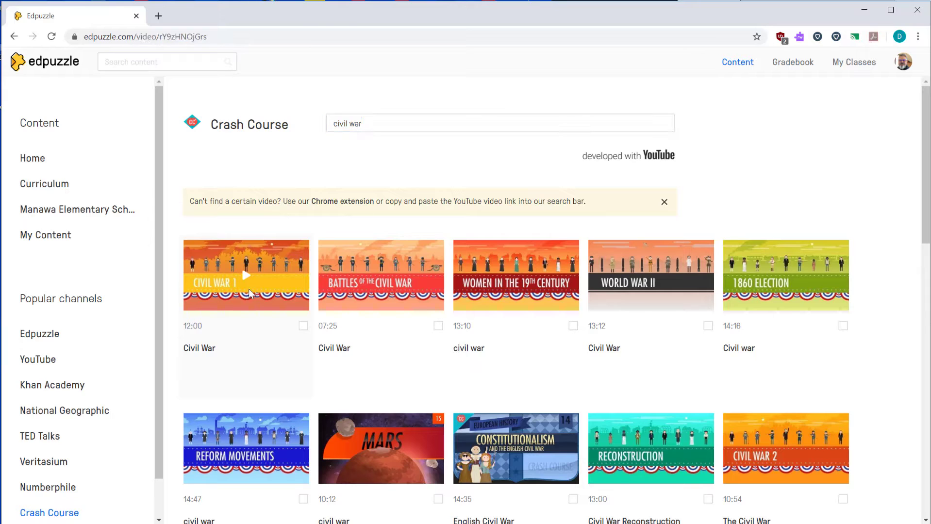
click(246, 275)
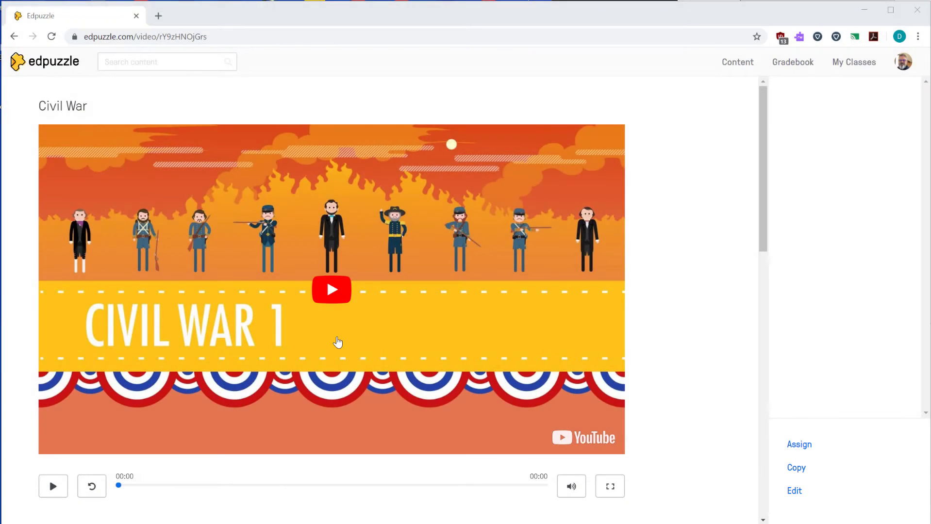
click(331, 290)
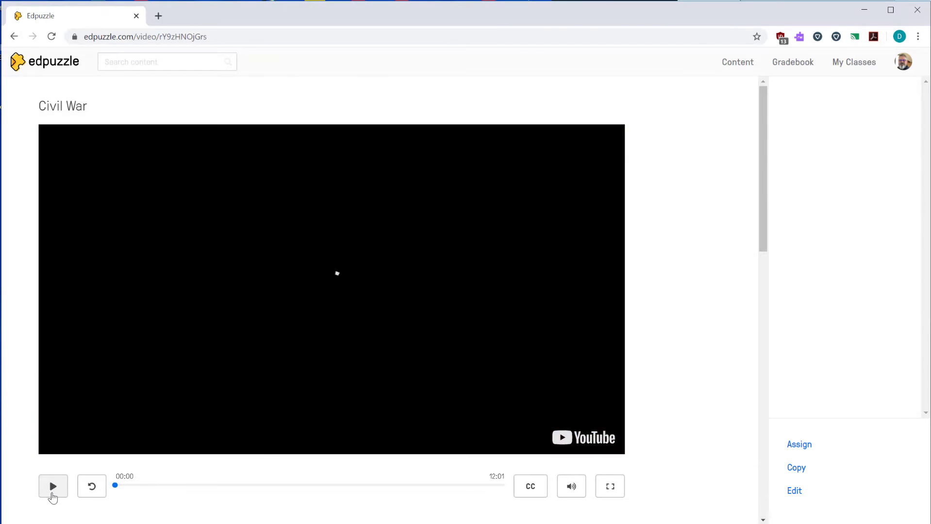
click(795, 490)
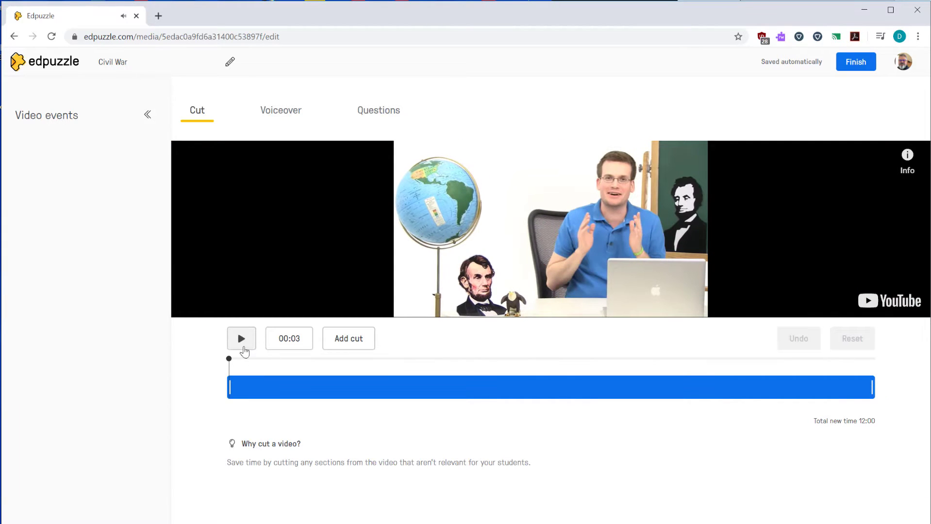
Drag the left trim handle so the kept section starts at about 1:05.
drag(229, 387, 249, 388)
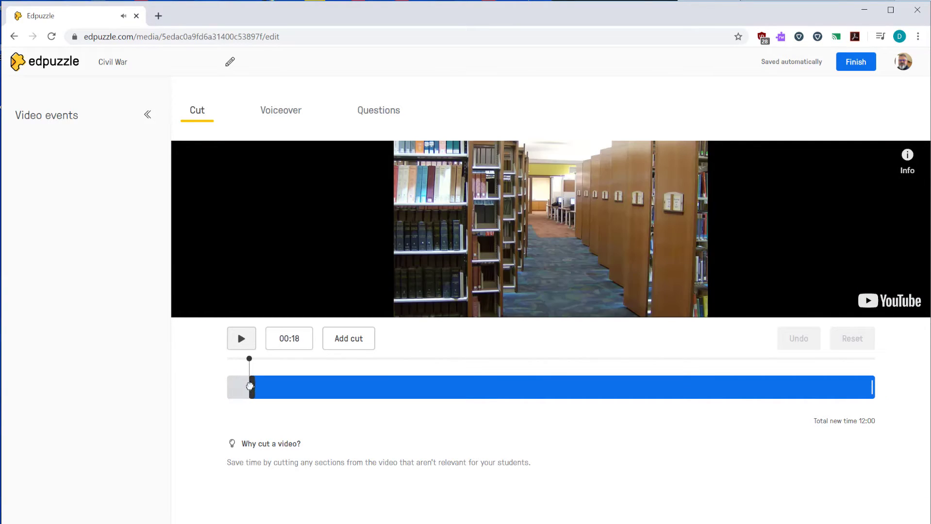
drag(250, 386, 289, 386)
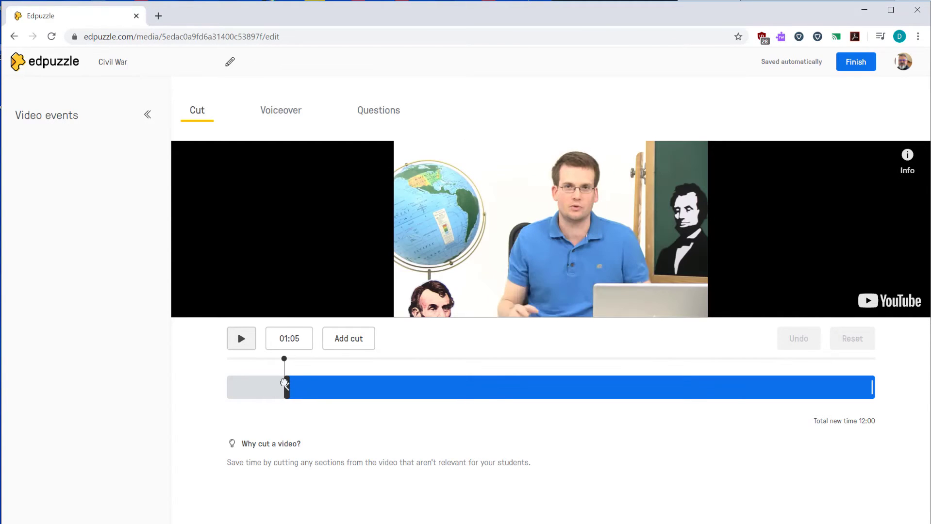
drag(284, 383, 280, 382)
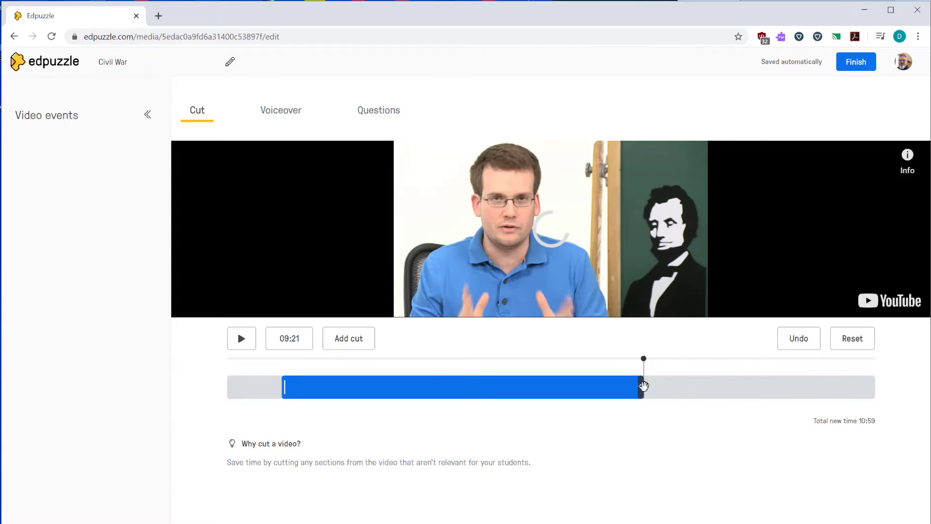
Pull the right trim handle back so the kept section ends around 6:13.
drag(643, 386, 563, 386)
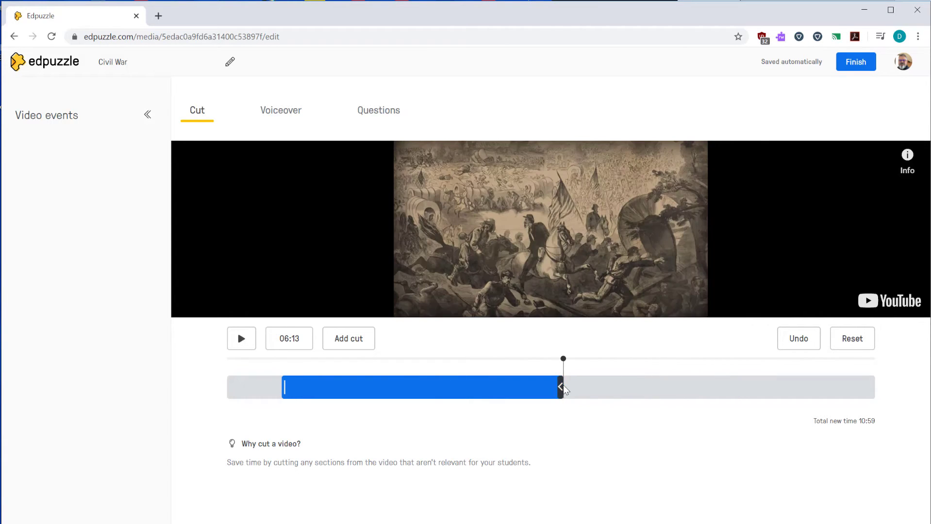
drag(563, 388, 544, 388)
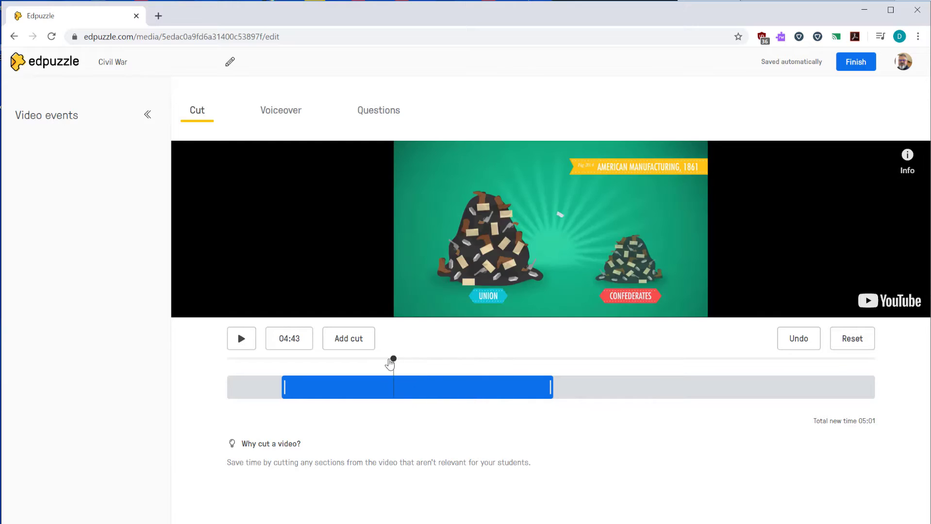
Add a cut covering roughly 2:30–3:00, leaving two kept parts totalling 04:32.
drag(392, 360, 354, 360)
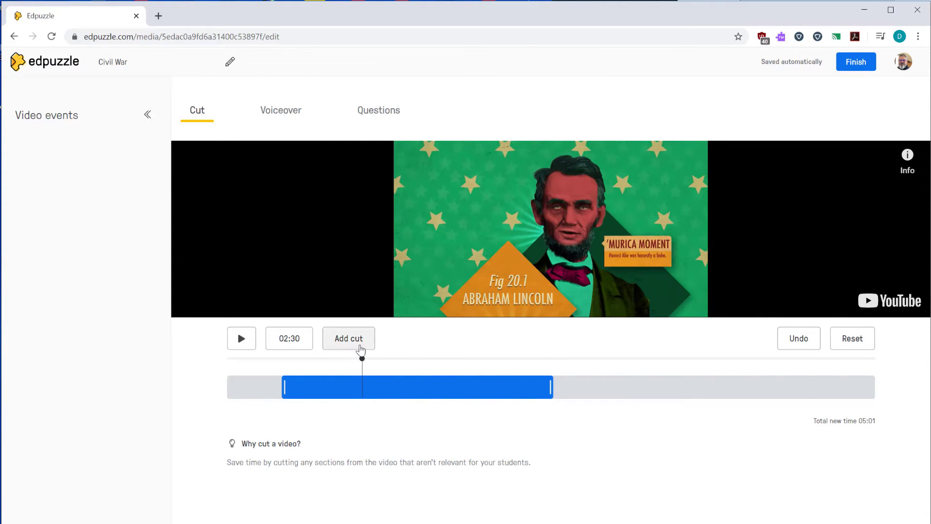
click(349, 339)
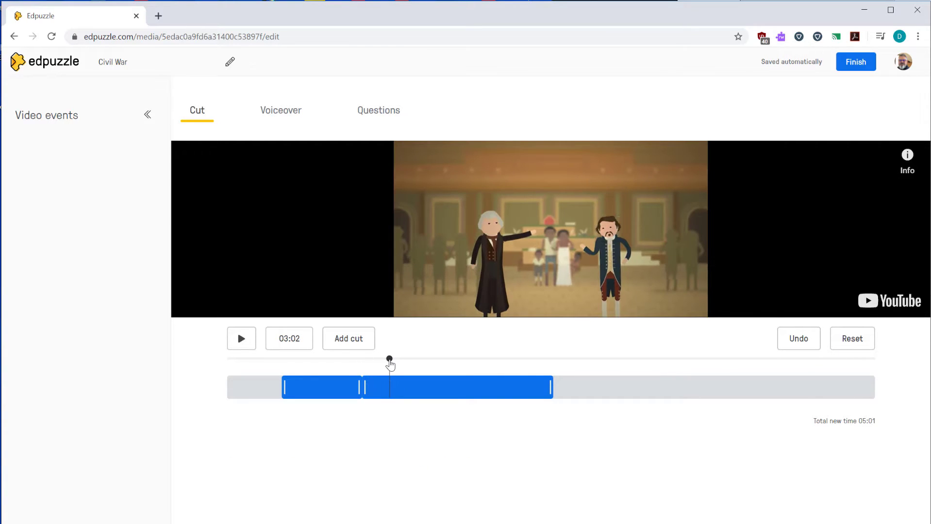
click(348, 339)
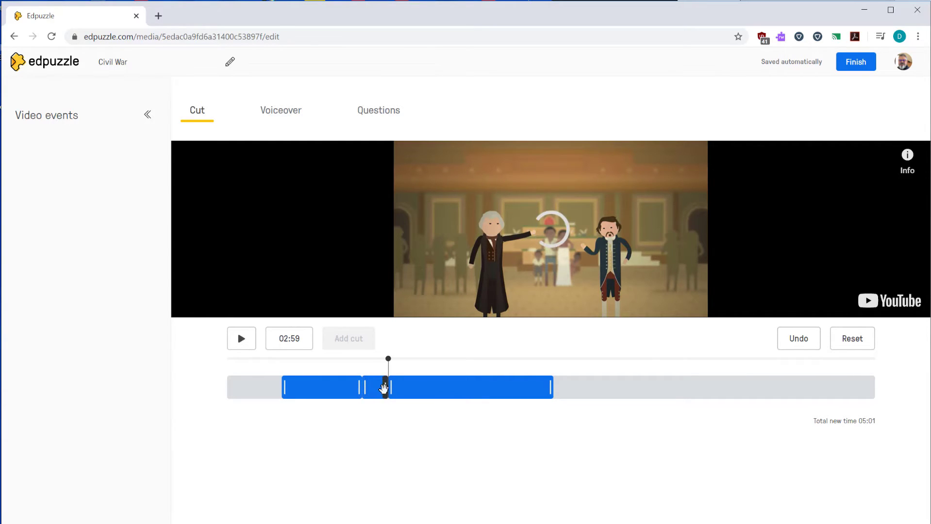
drag(387, 387, 365, 387)
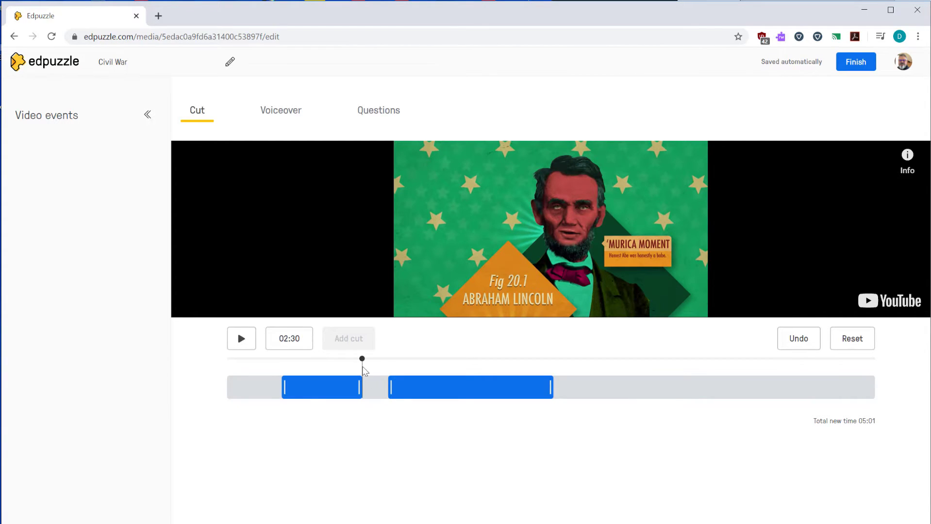
mouse_move(265, 360)
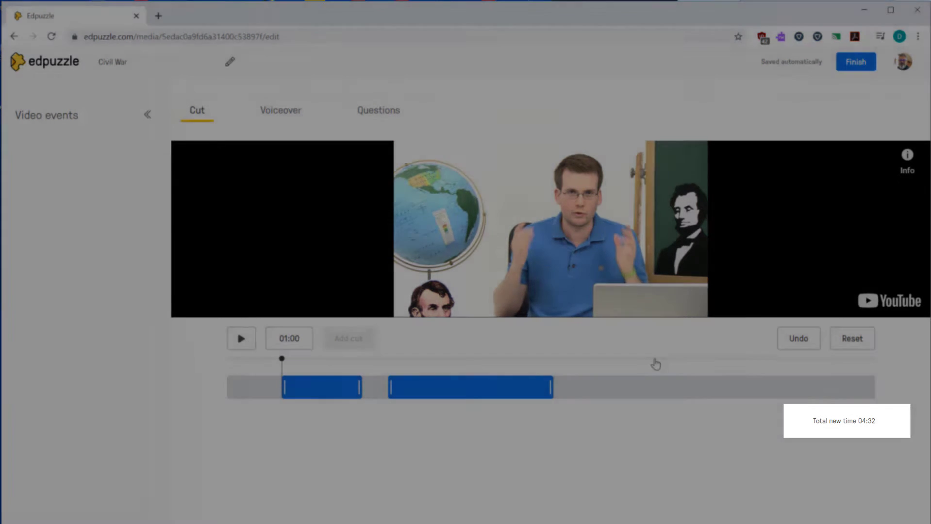
click(240, 339)
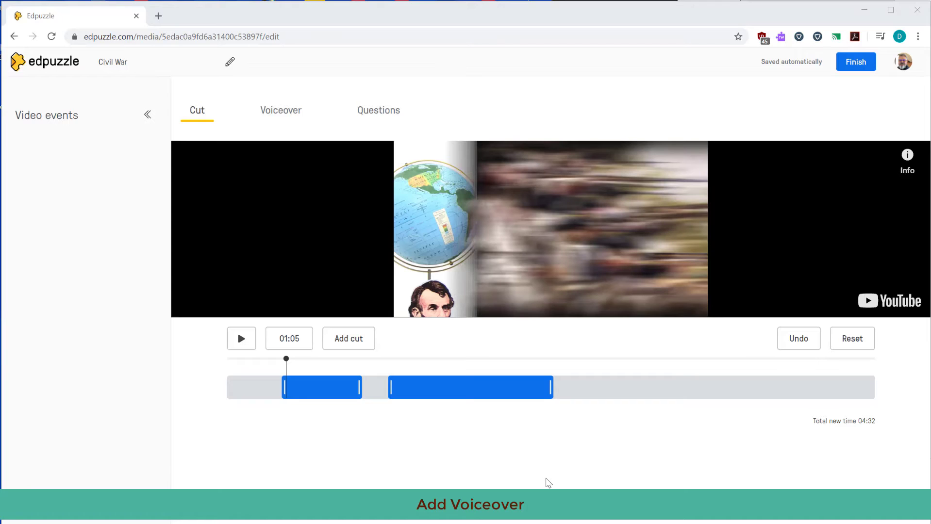
mouse_move(627, 485)
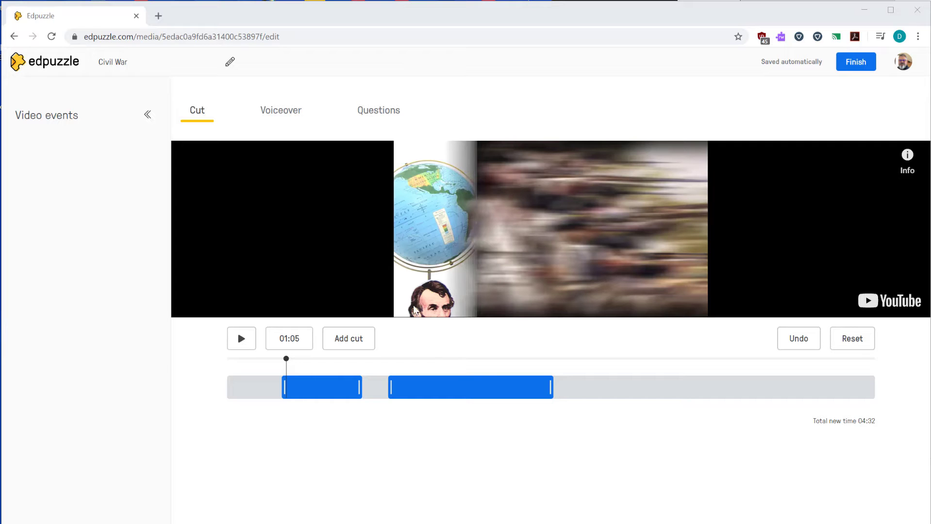
Record a first voiceover clip at about 0:54, allowing microphone access.
click(280, 110)
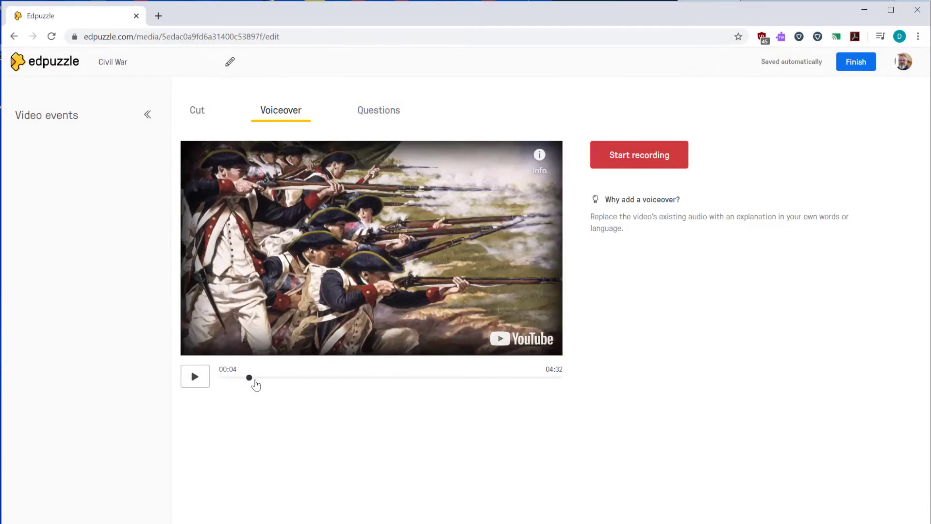
drag(249, 379, 283, 378)
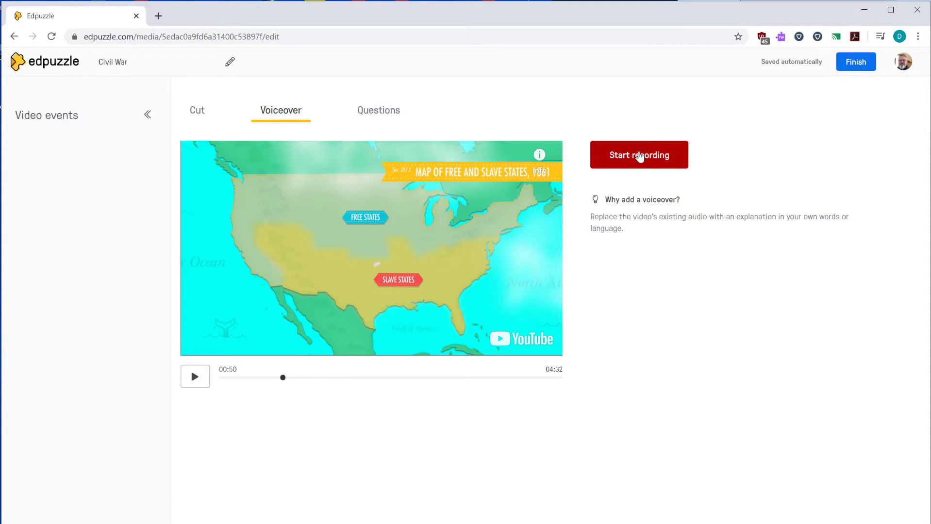
click(639, 156)
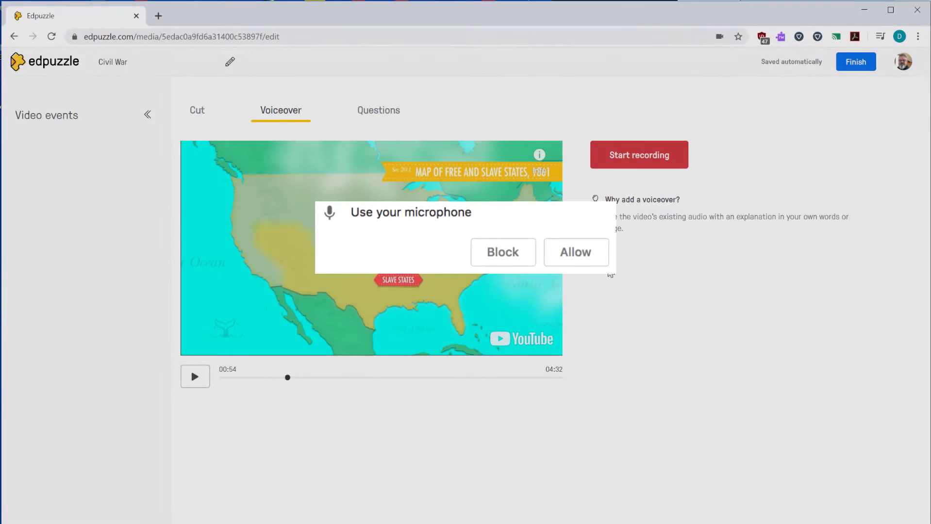
click(575, 252)
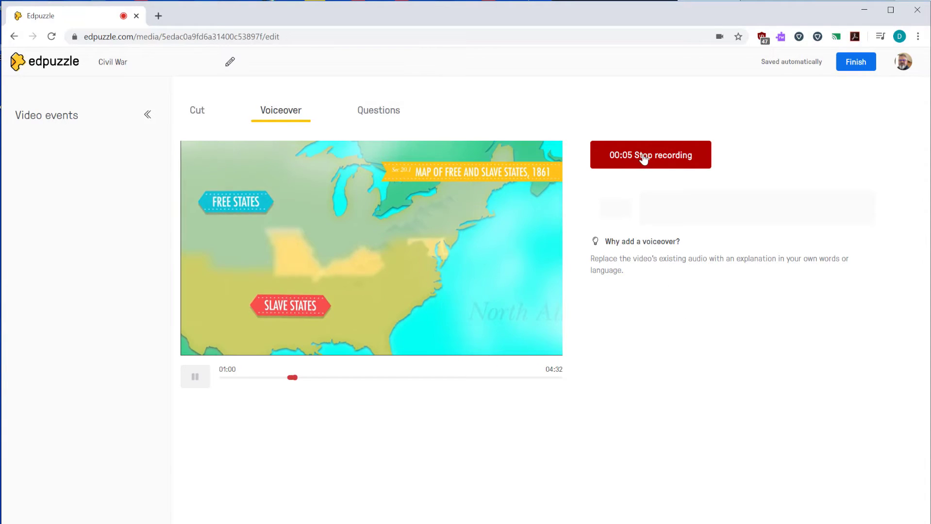
click(649, 155)
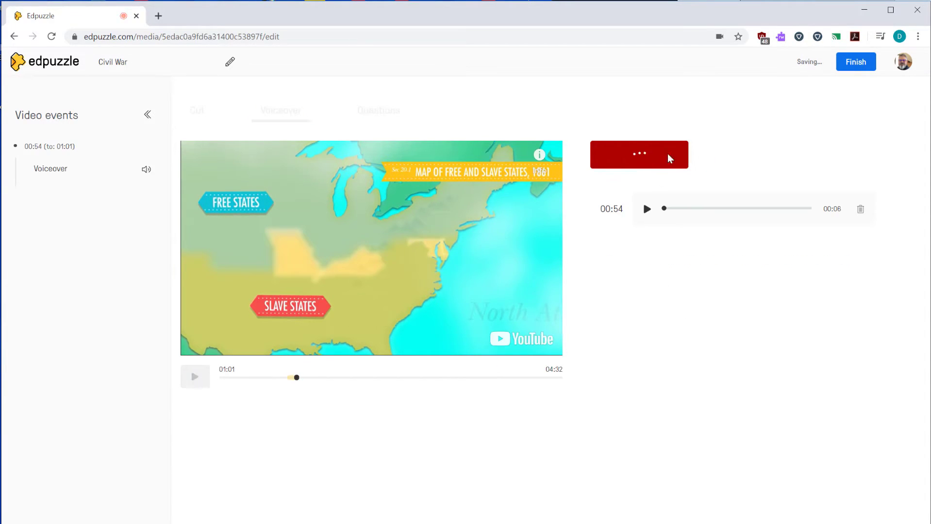
mouse_move(685, 201)
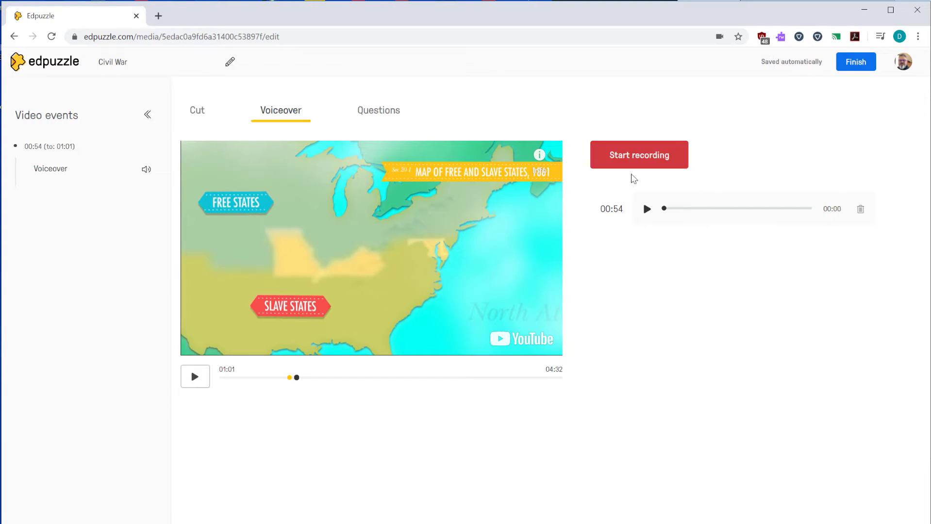
Play back the clip and record further voiceovers at 1:19 and 2:11.
click(646, 209)
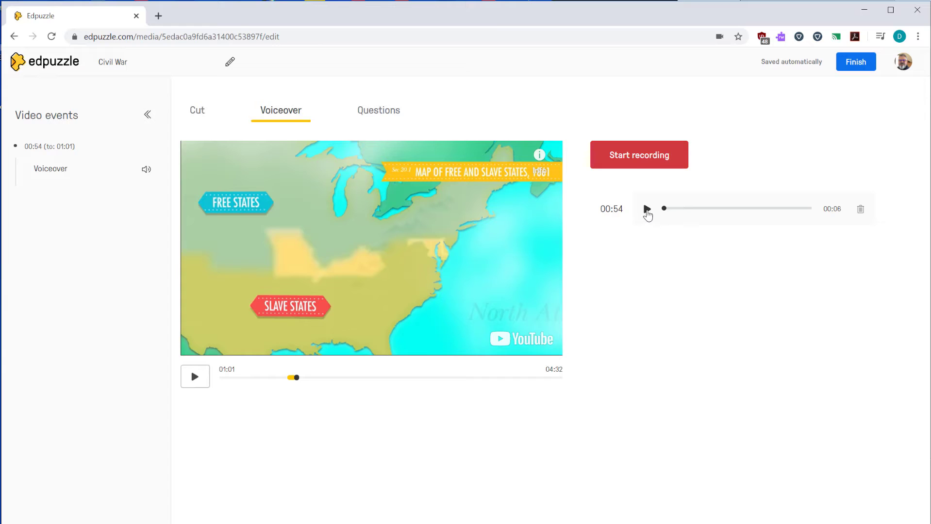
click(646, 209)
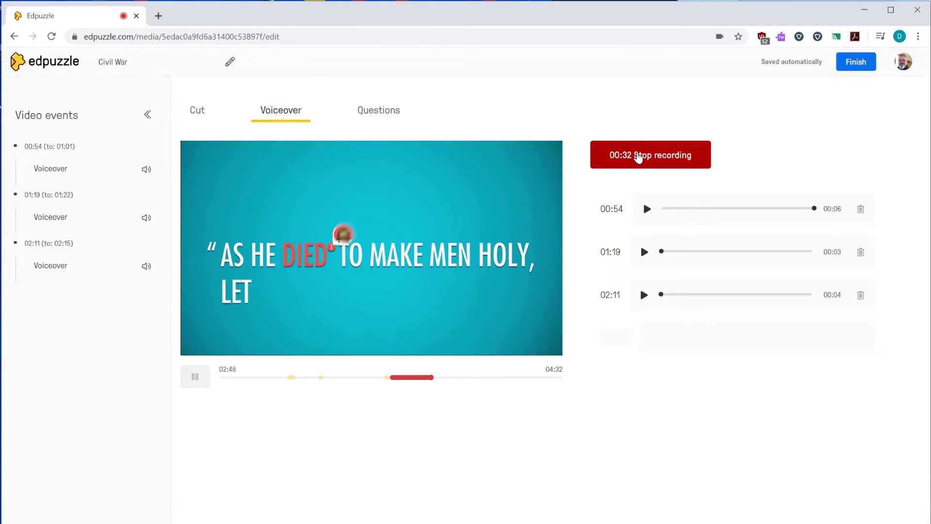
click(649, 156)
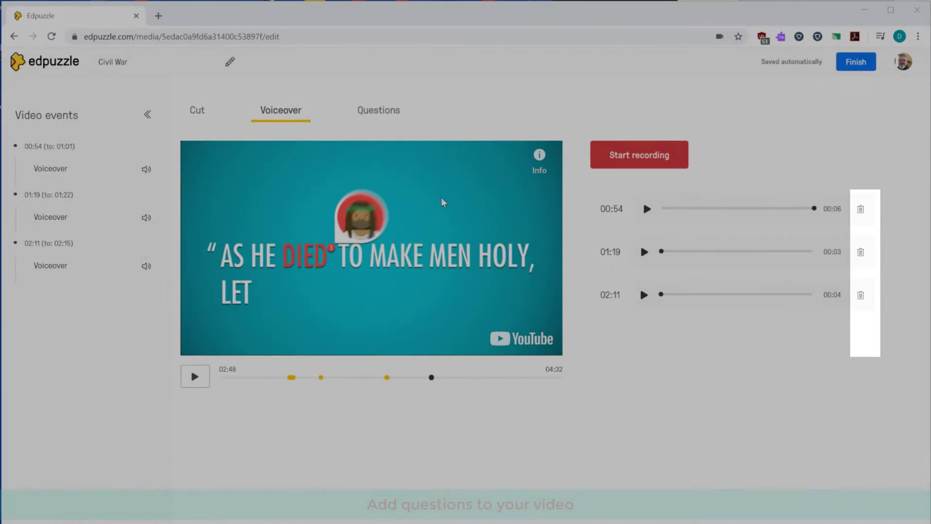
click(379, 111)
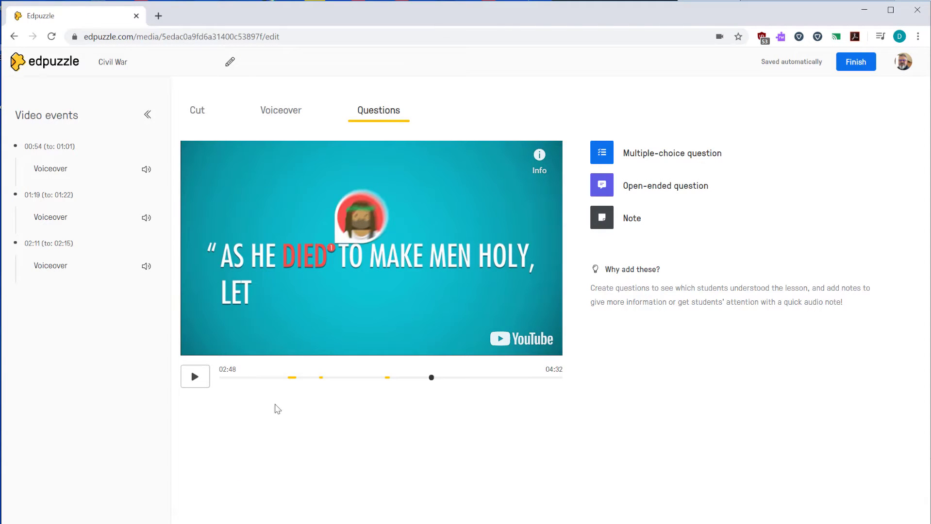
mouse_move(433, 380)
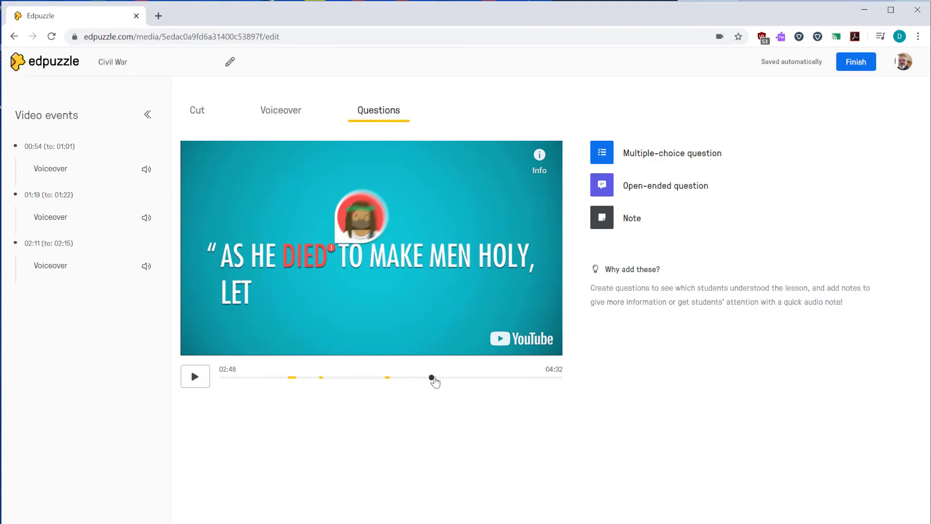
Bring the playhead back to 0:34 and consider the multiple-choice question type.
drag(432, 378, 270, 377)
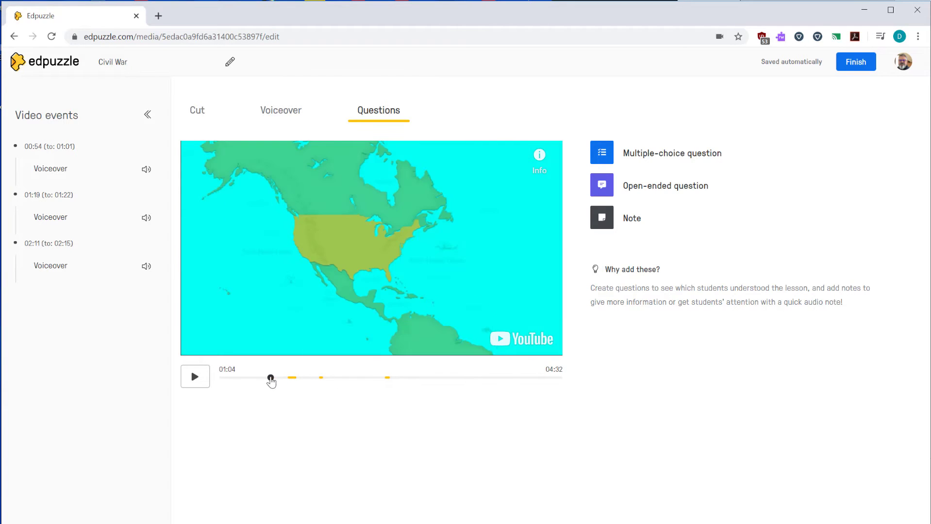
drag(271, 378, 262, 378)
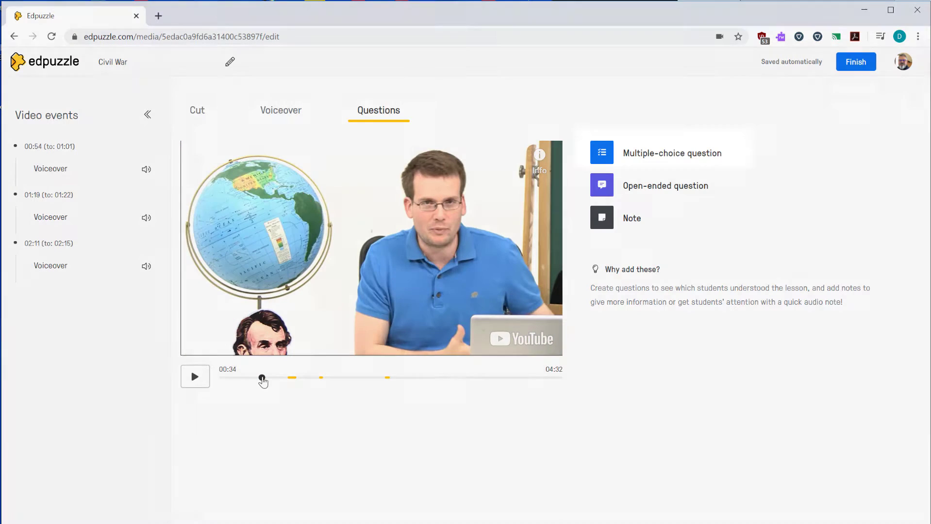
click(672, 153)
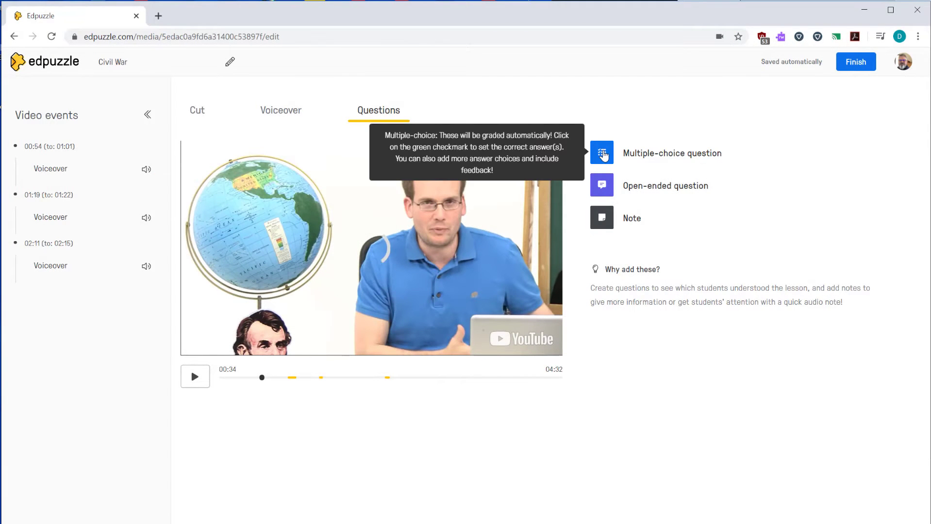
Start a multiple-choice question at 0:34 with answers Union (North) and Confederate (South).
click(602, 154)
text(Who won the war?)
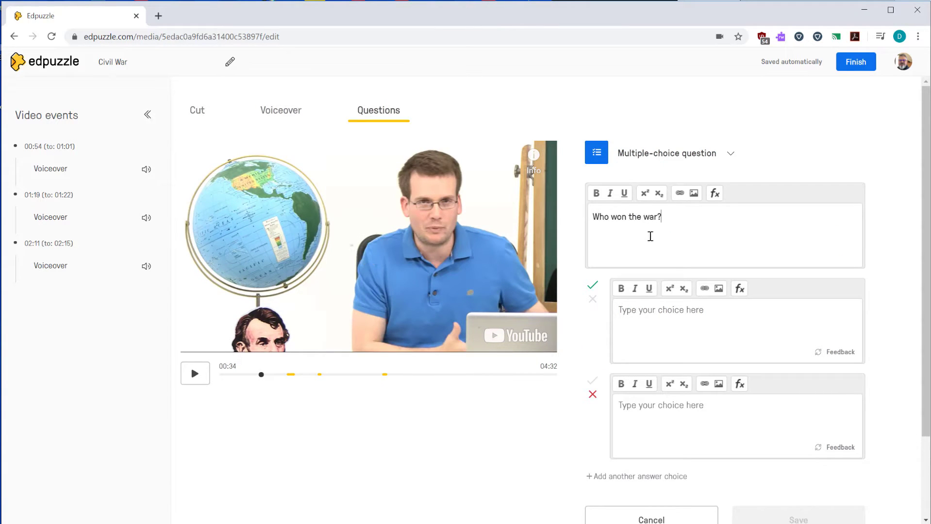
text(Union (North))
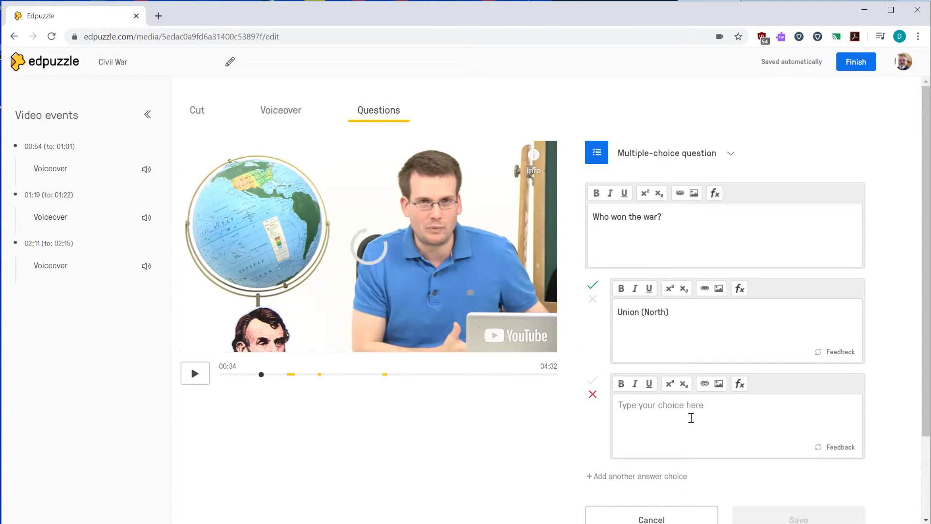
text(Confederate (South))
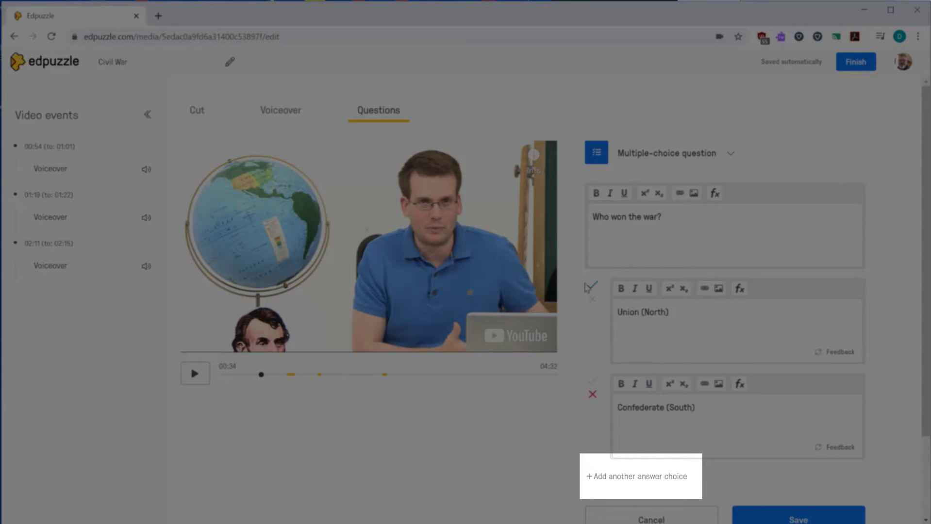
Mark Confederate (South) as incorrect, Union (North) correct, and save the question.
click(592, 384)
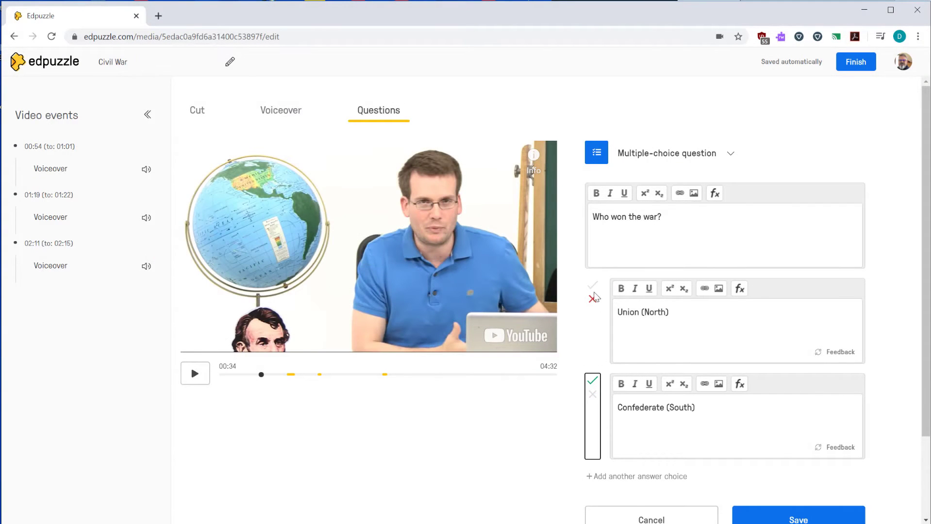
click(592, 395)
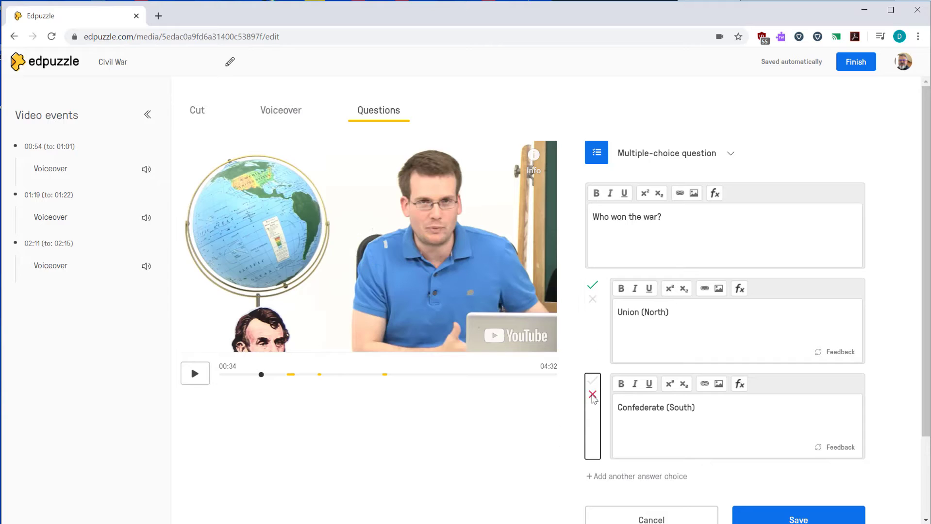
mouse_move(793, 375)
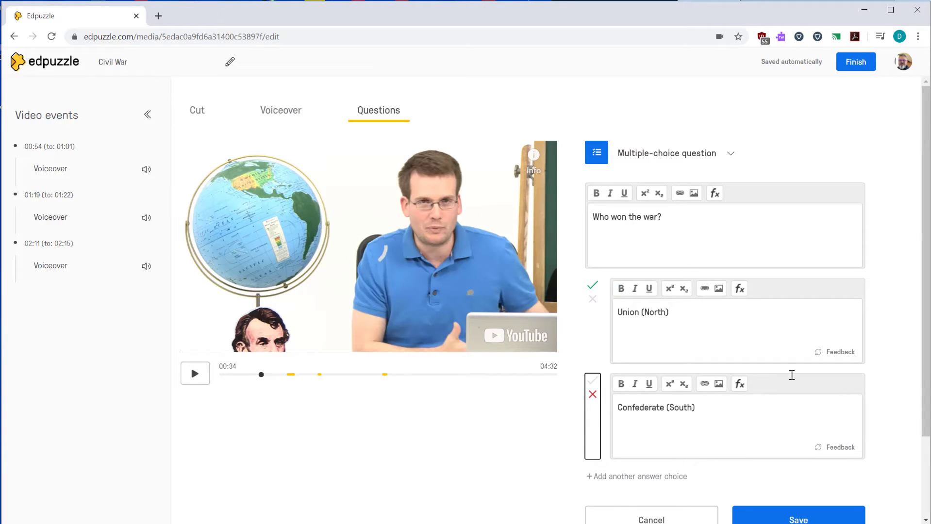
scroll(down, 3)
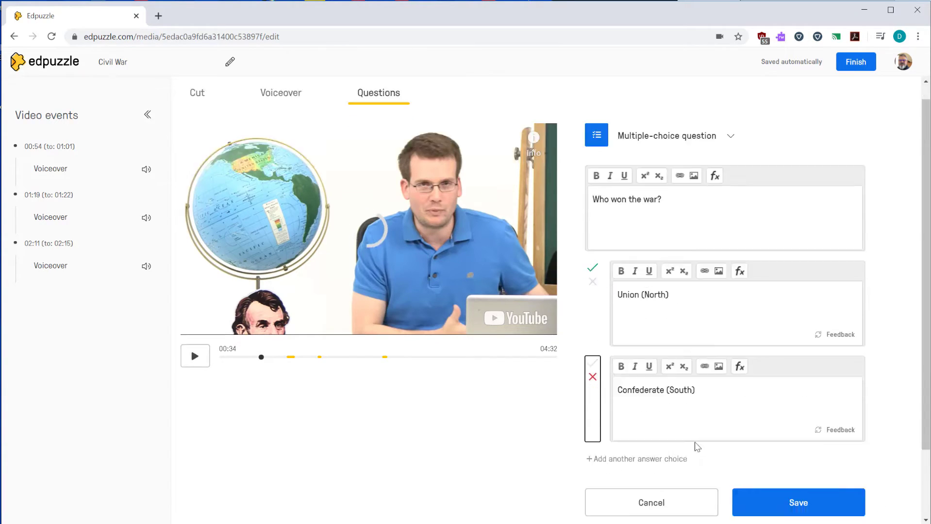
click(798, 502)
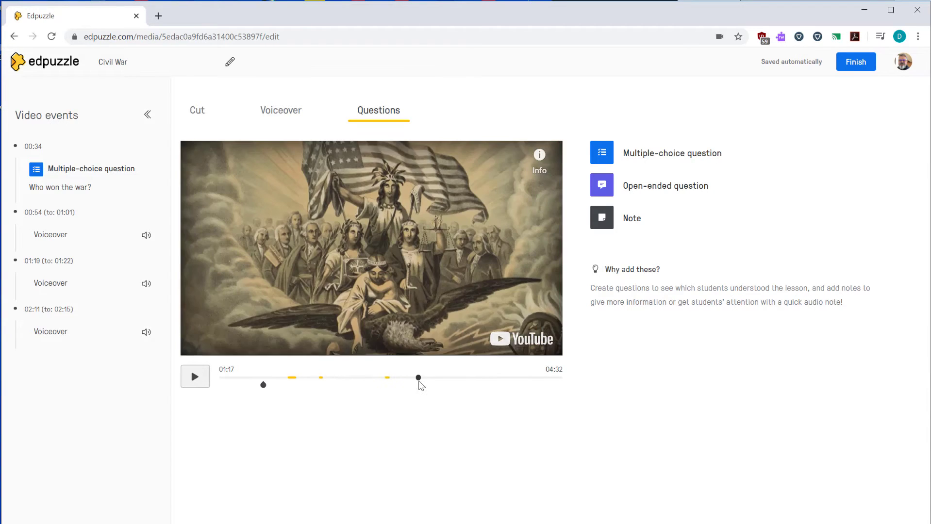
At about 2:47, write 'What tactical advantages did the south have?' in bold italics.
drag(418, 378, 429, 377)
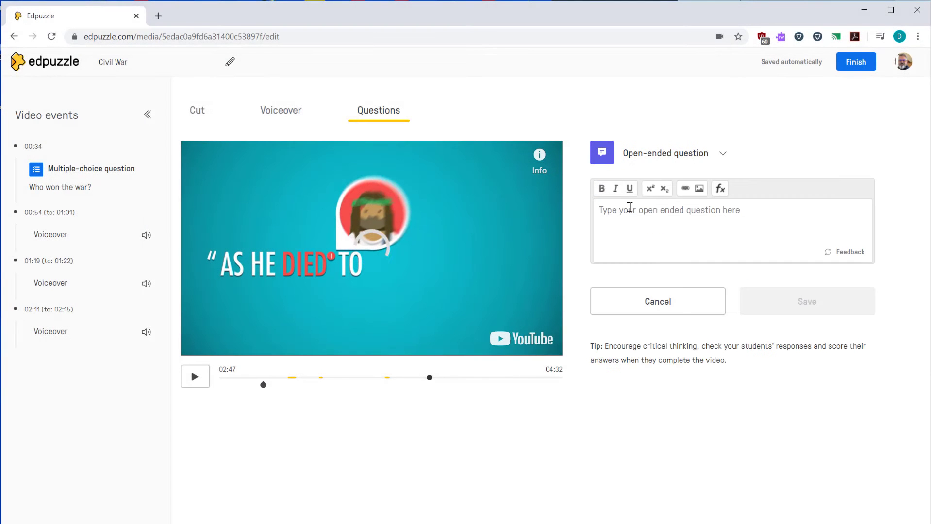
text(What tactical advan)
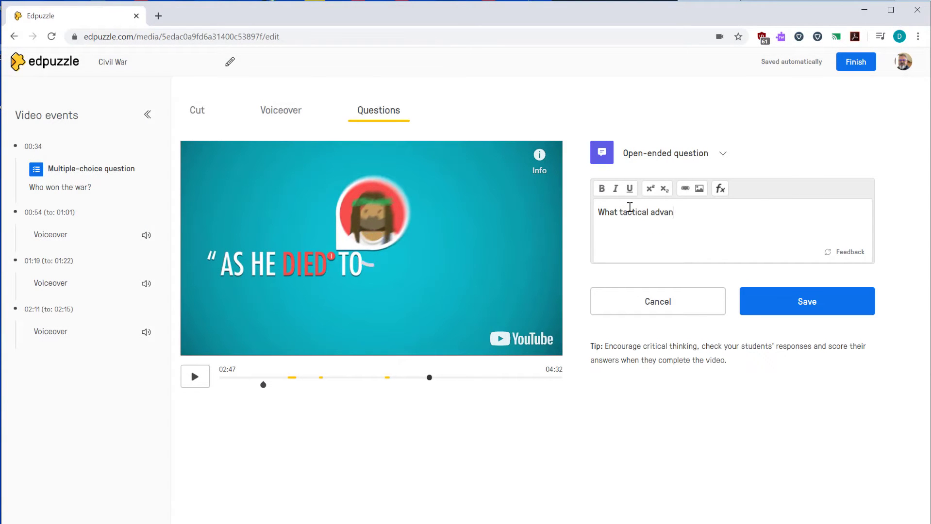
text(tages did the south have?)
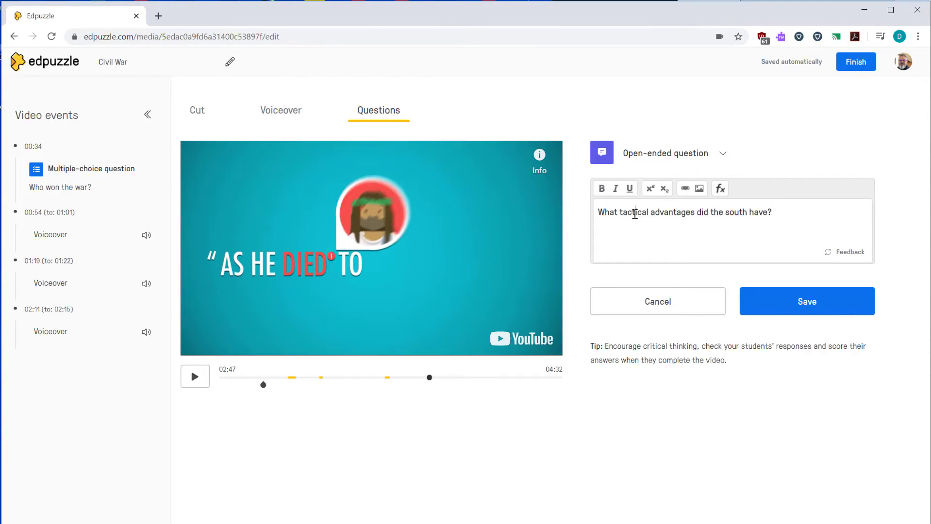
click(616, 188)
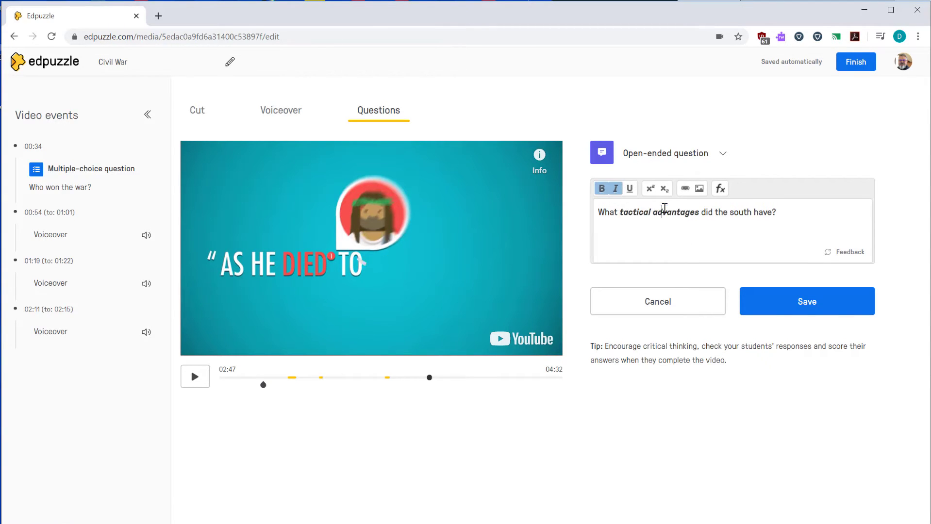
click(684, 188)
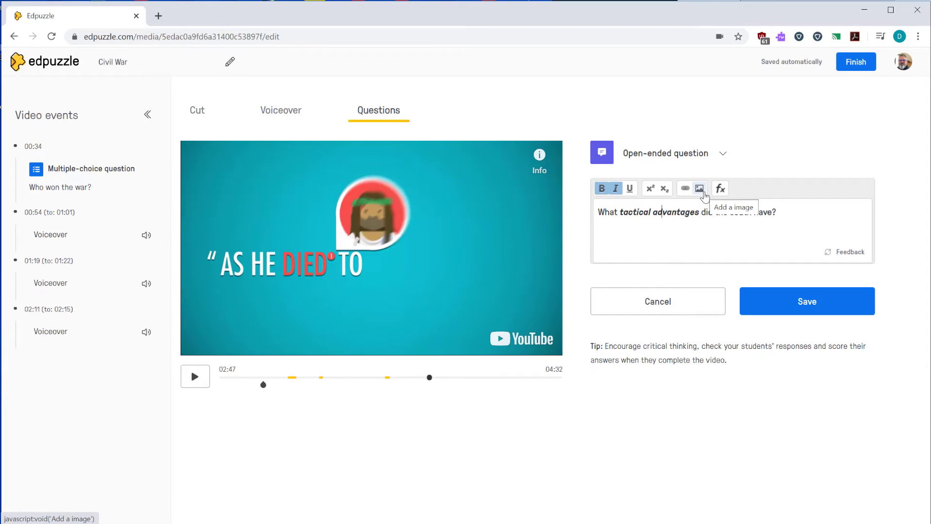
Preview the image and equation inserters without adding anything, then save the question.
click(699, 188)
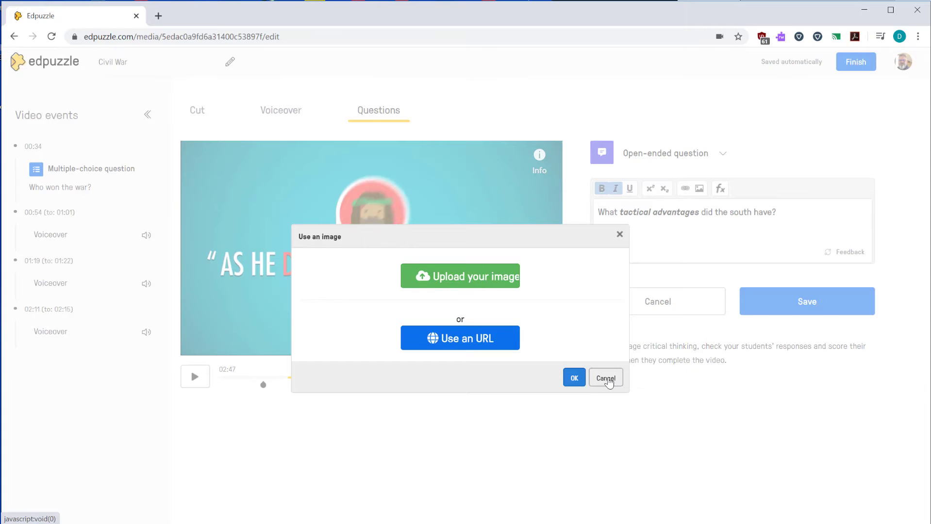
click(604, 379)
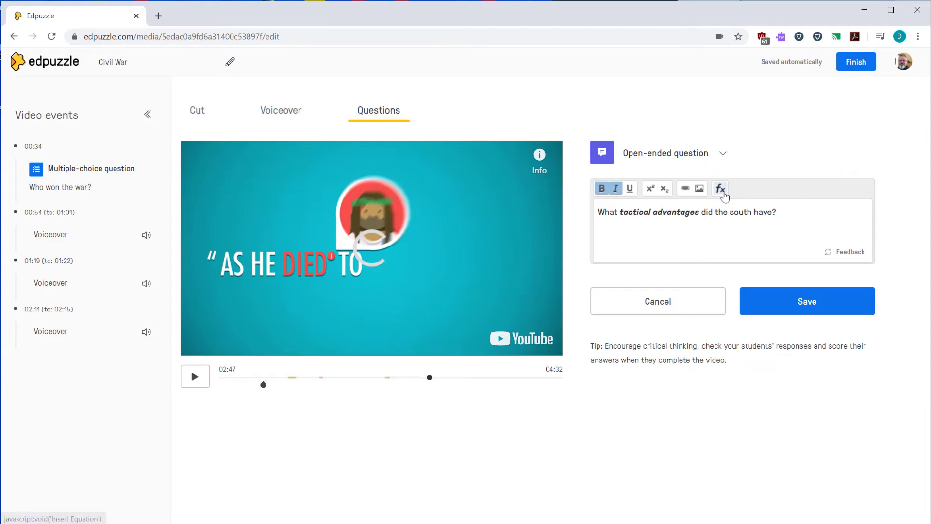
click(720, 188)
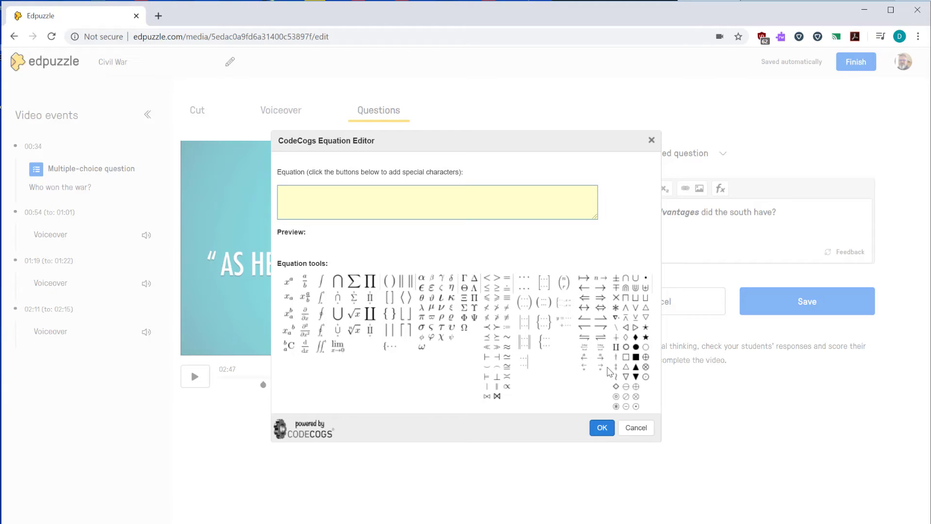
mouse_move(332, 320)
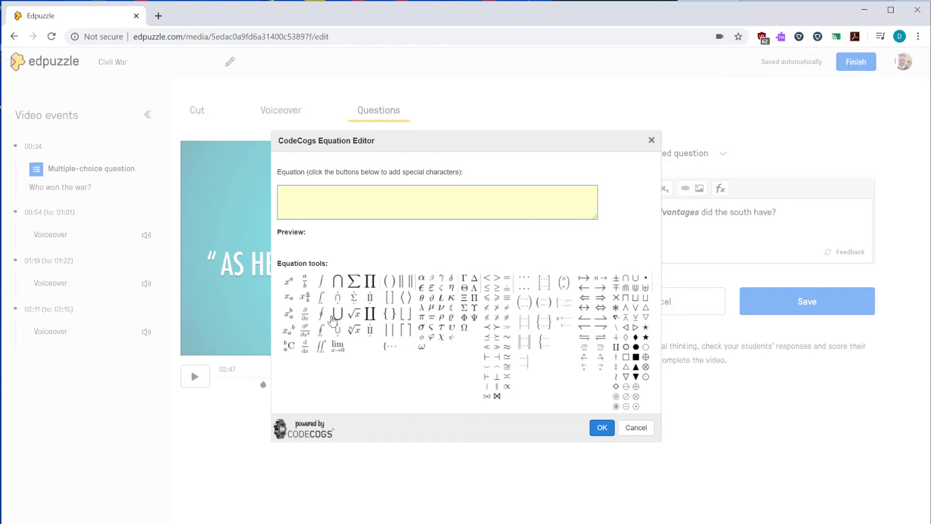
mouse_move(623, 427)
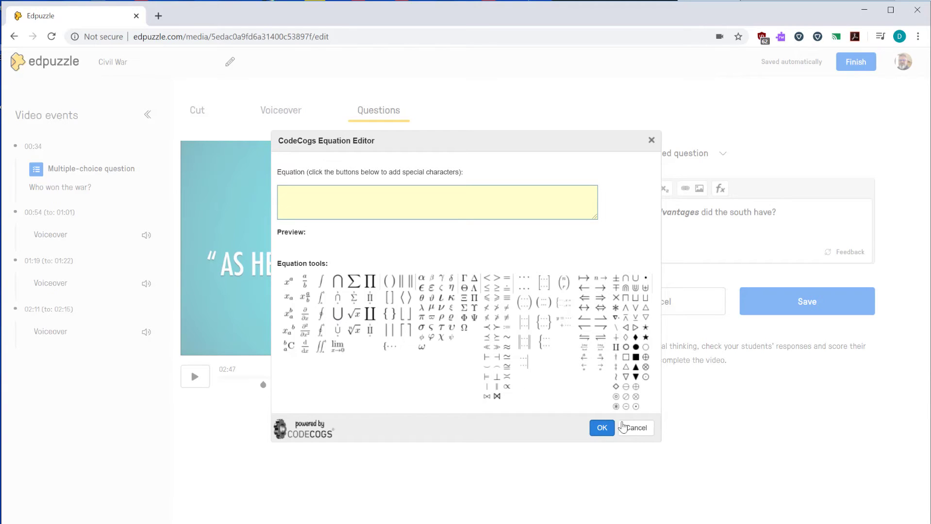
click(634, 428)
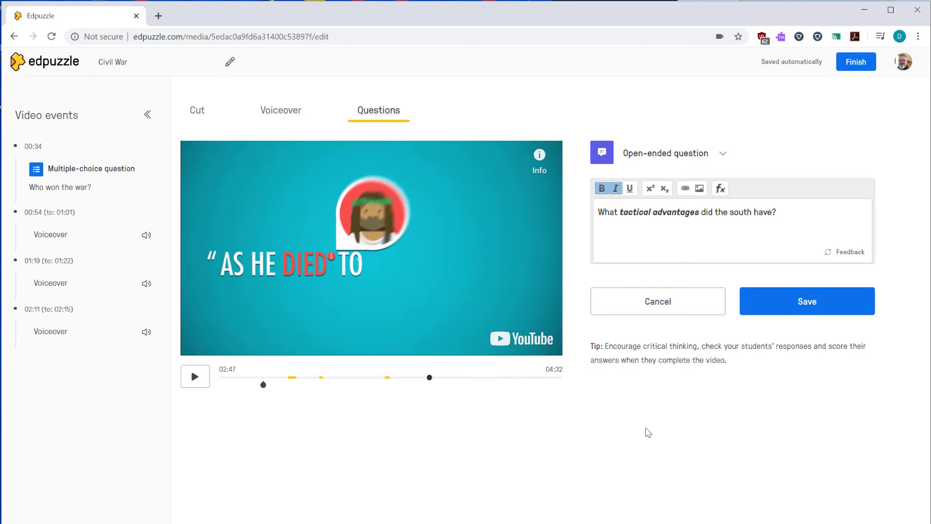
click(806, 301)
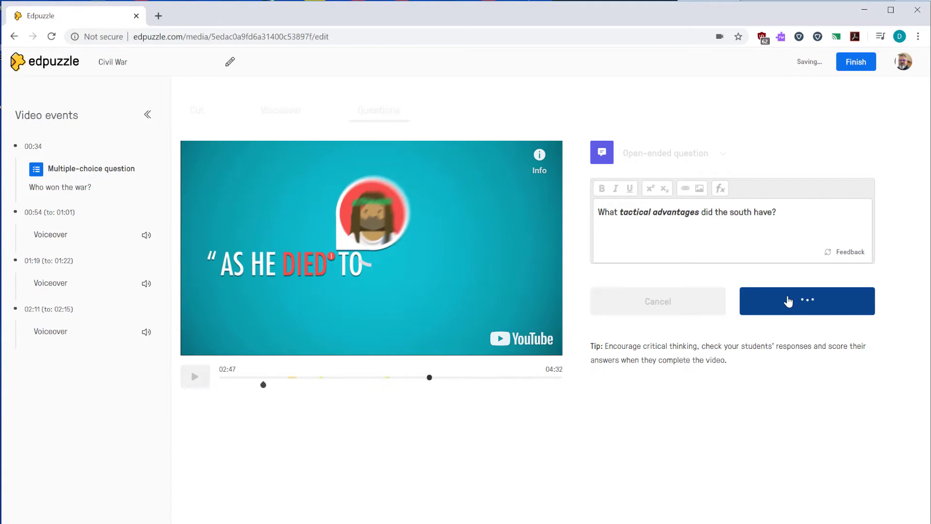
Drag the question's marker from 02:47 to 02:59 and move the playhead back to about 02:40.
click(807, 301)
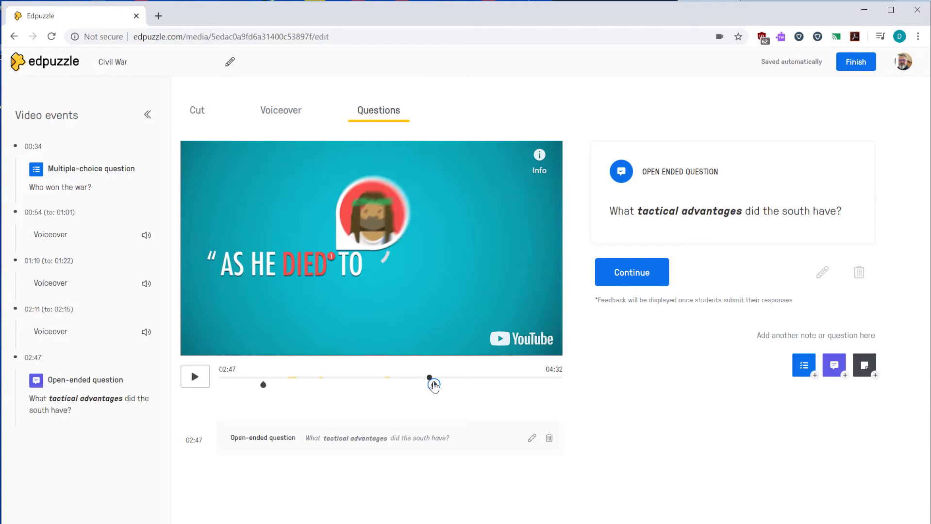
drag(429, 379, 480, 386)
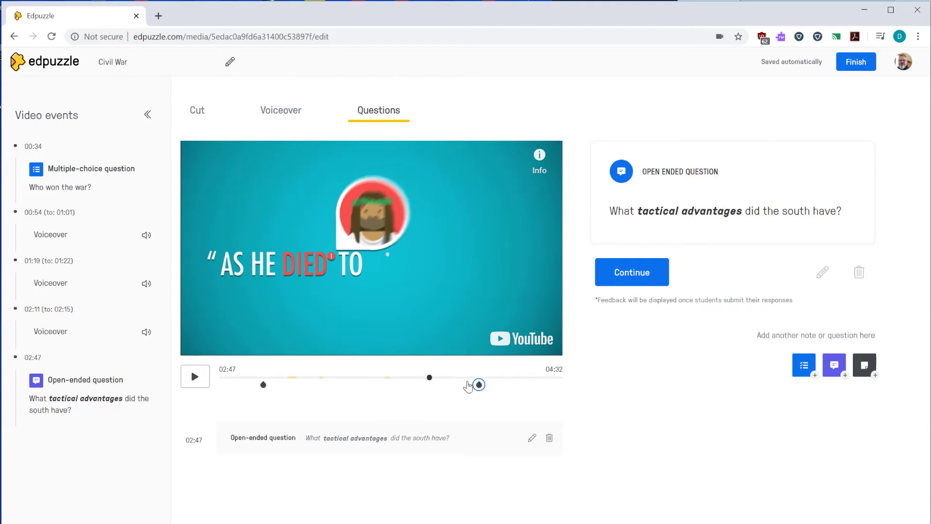
drag(479, 384, 437, 381)
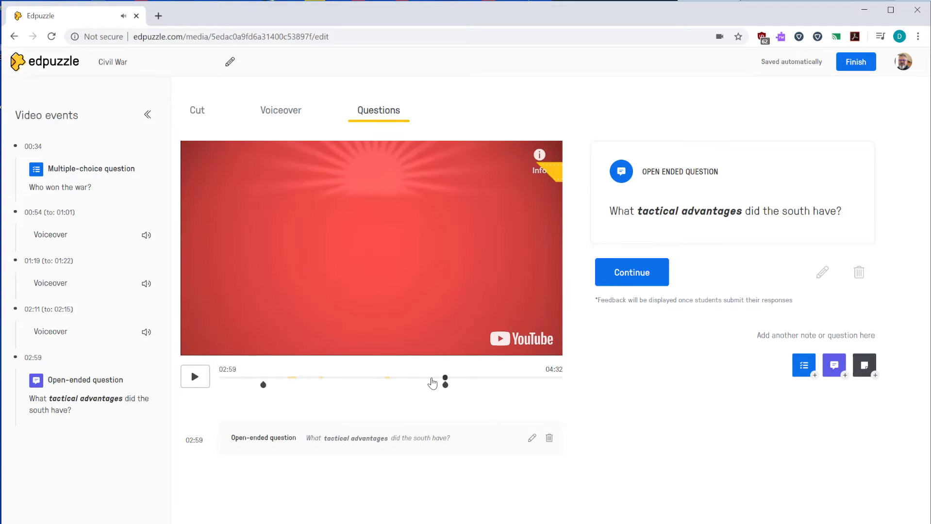
drag(446, 380, 438, 380)
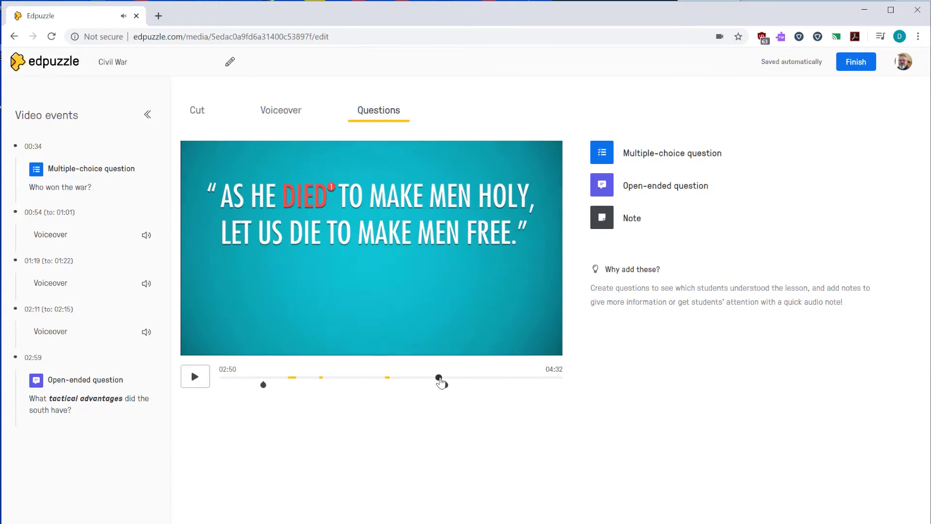
click(196, 377)
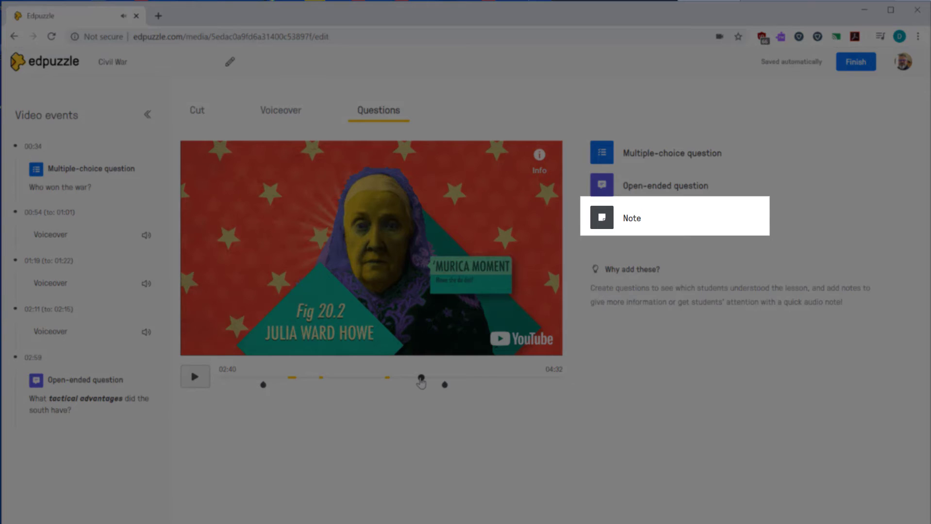
Add a note 'This will be on the quiz next week!!' at 01:59, then reopen it for editing.
click(631, 217)
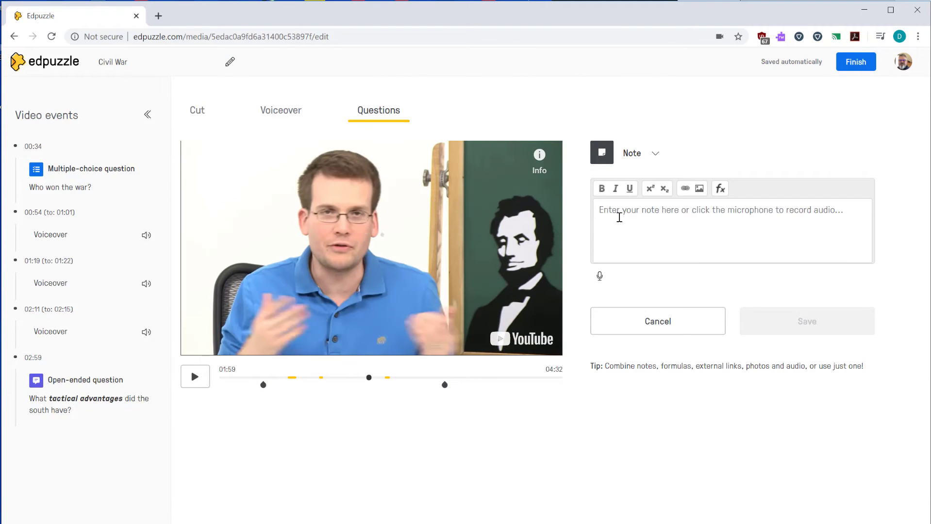
text(This will be on next)
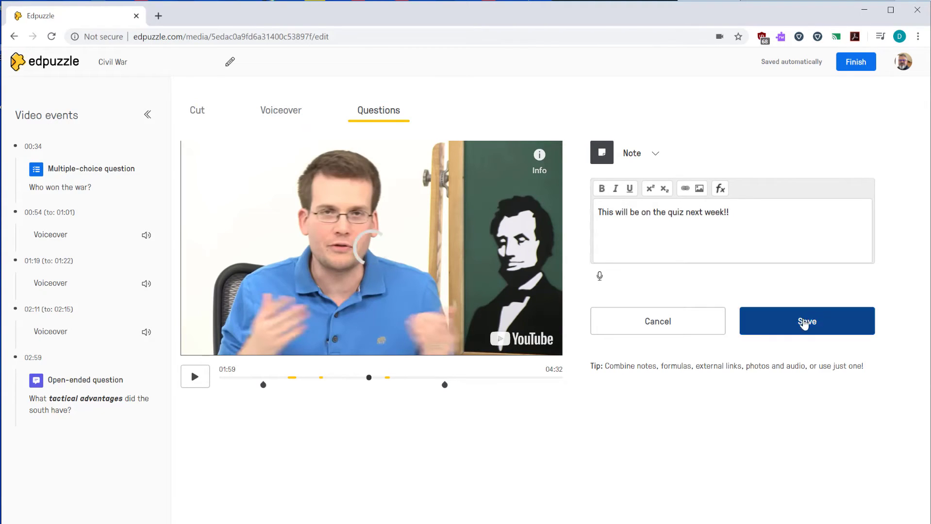
click(807, 321)
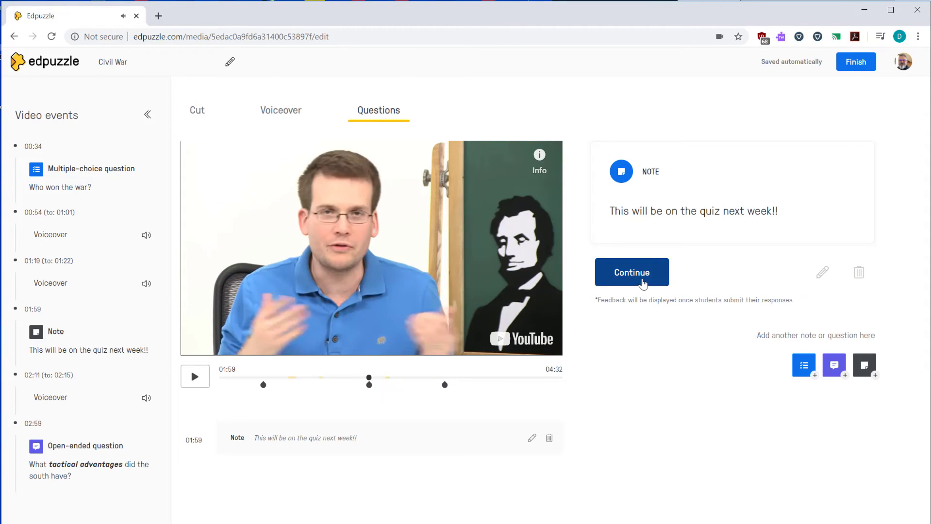
mouse_move(824, 274)
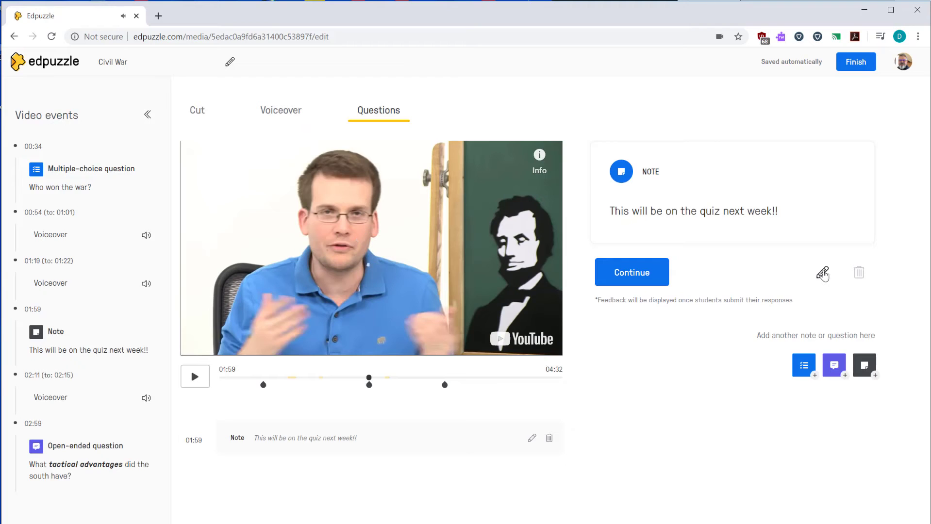
click(823, 272)
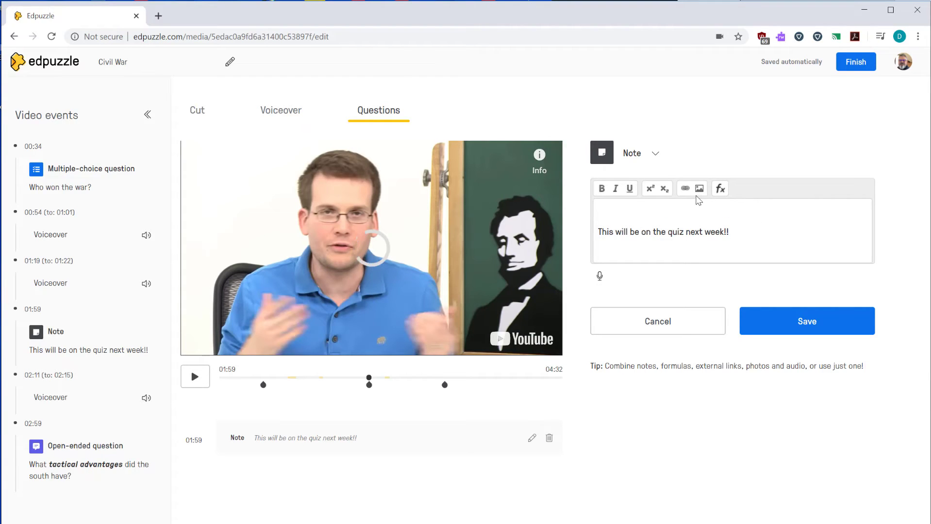
Upload a warning sign image at width 200 above the note text and save the note.
click(699, 189)
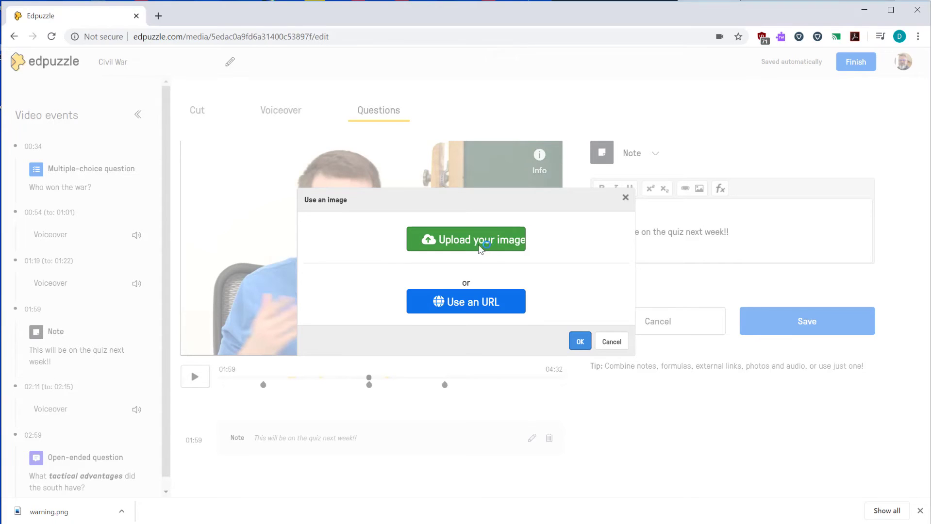
click(466, 239)
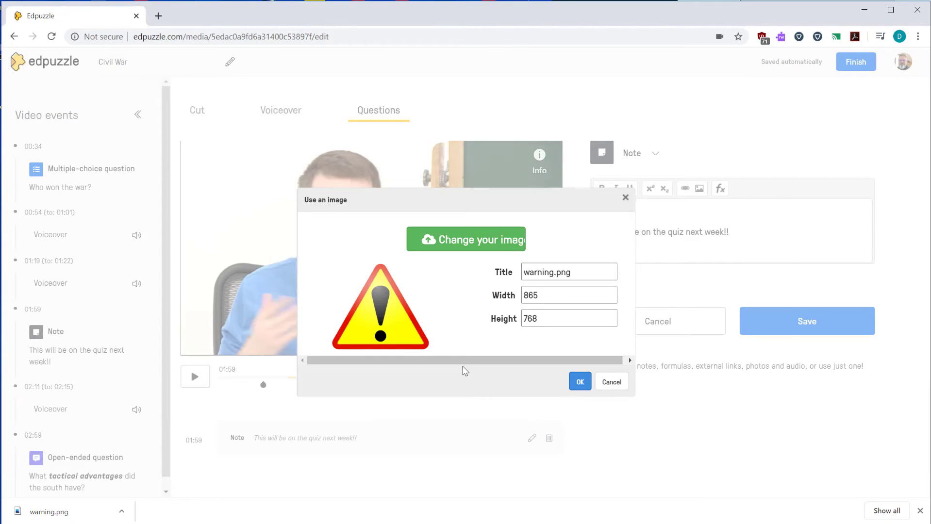
triple_click(568, 295)
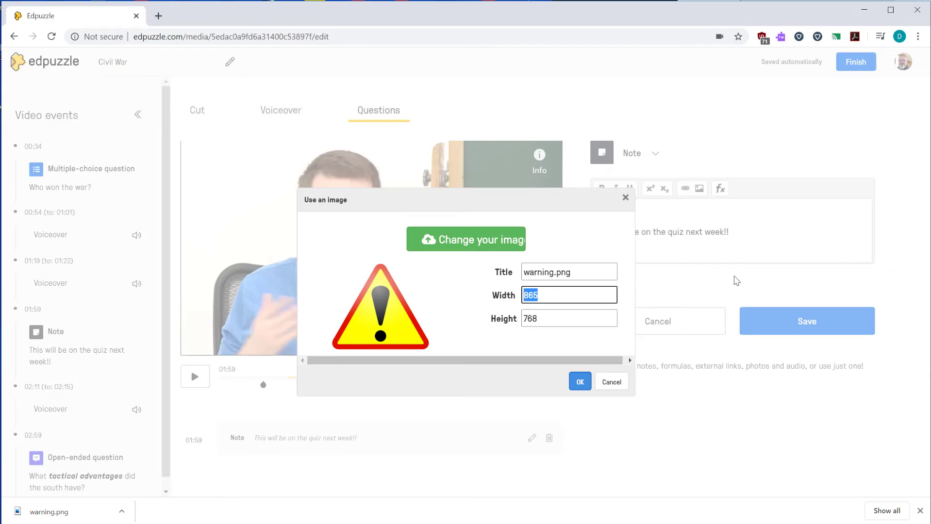
text(200)
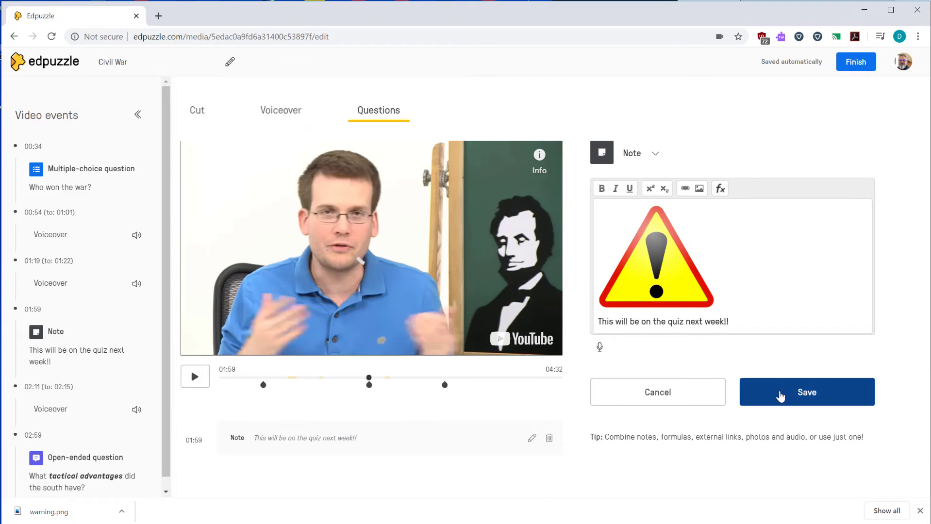
click(807, 392)
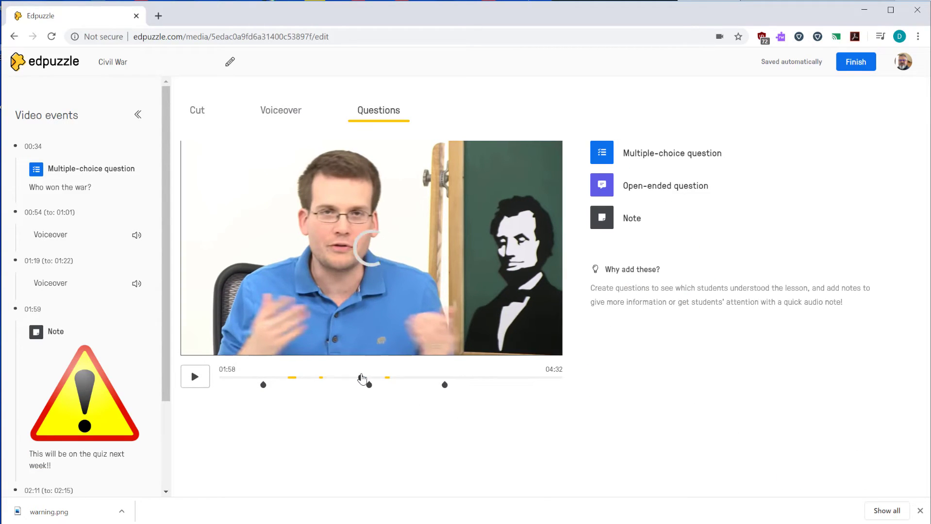
click(195, 377)
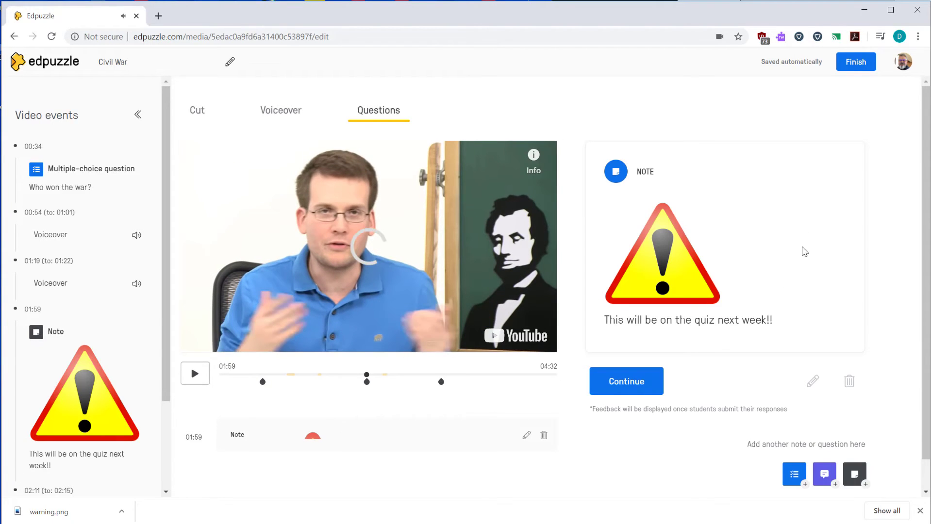
Scroll the Video events list to the 02:59 open-ended question and finish editing.
scroll(down, 3)
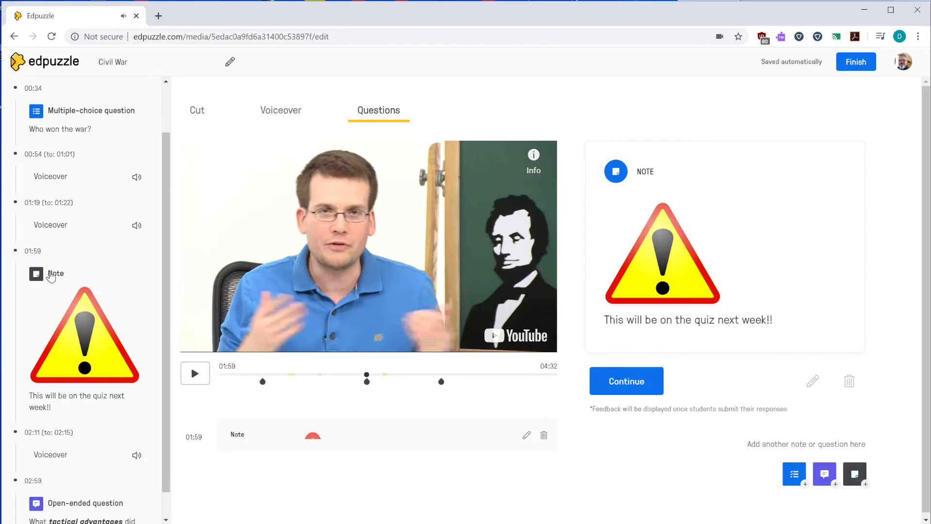
scroll(down, 3)
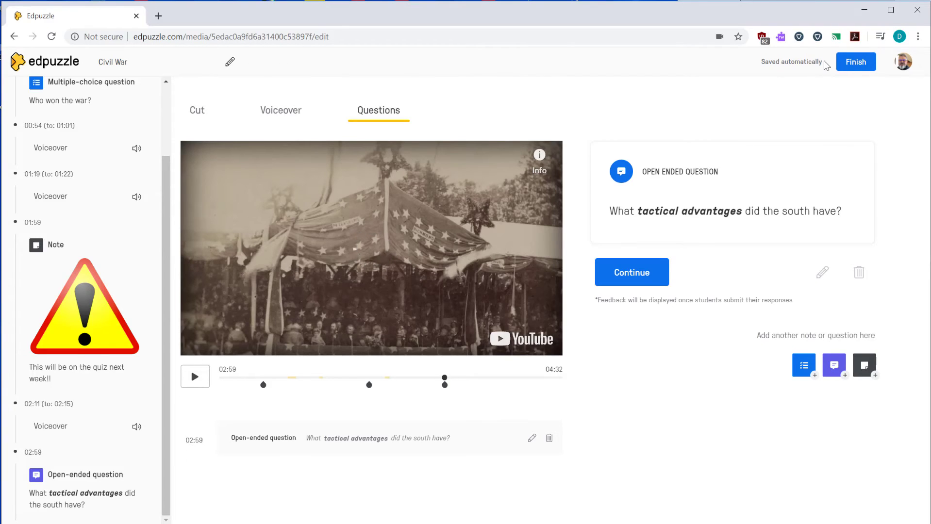
click(855, 62)
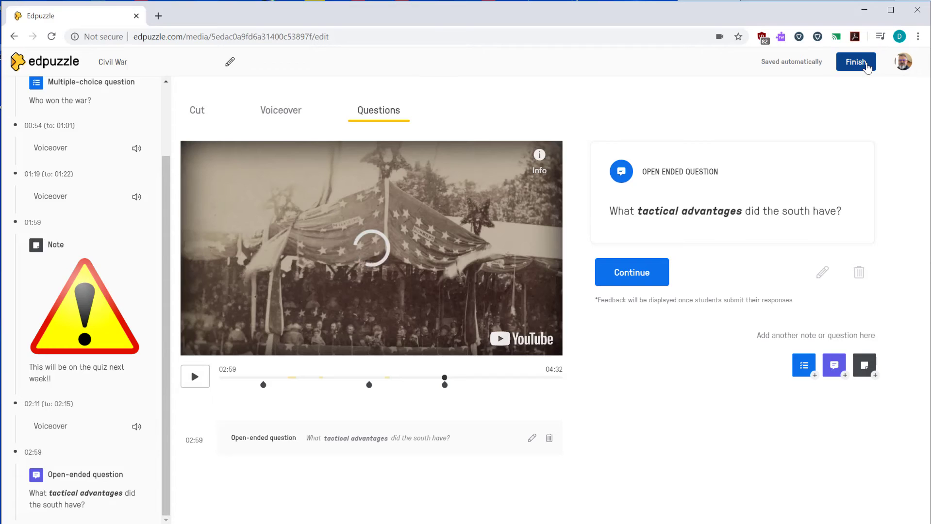
Begin assigning the video and choose the Awesome Grade 4 Students class.
click(855, 62)
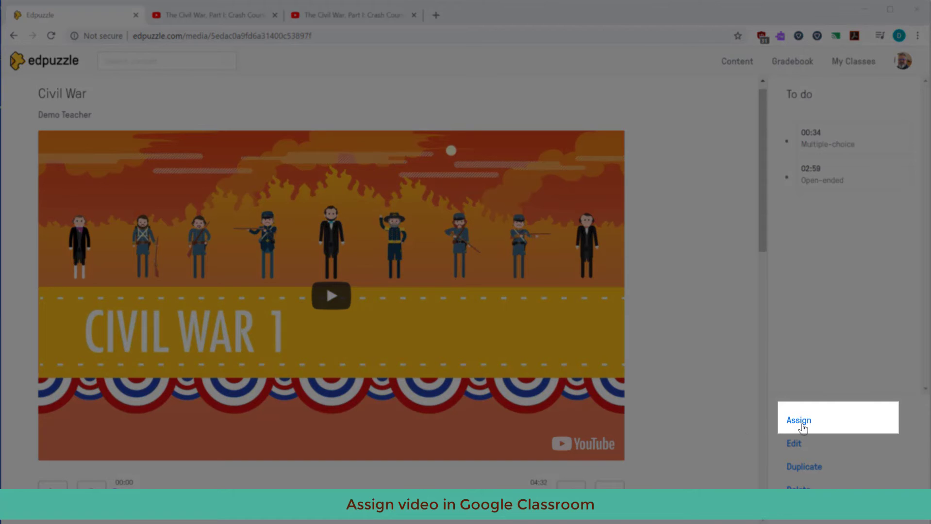
click(799, 420)
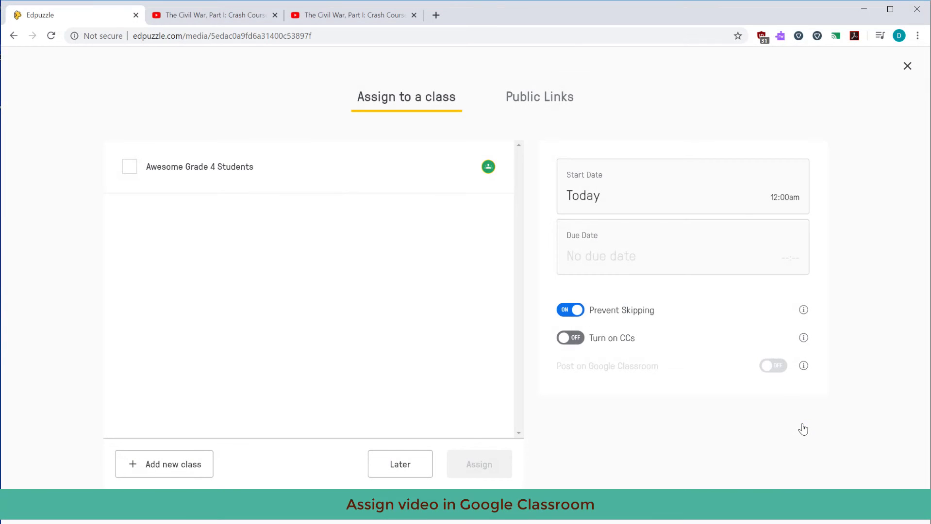
click(129, 167)
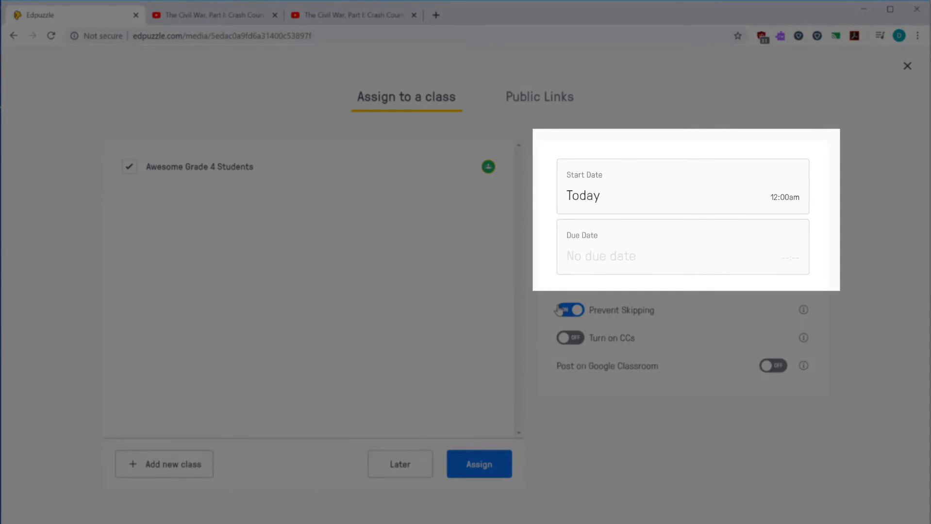
Switch Prevent Skipping on, leave CCs off, and enable Post on Google Classroom.
click(570, 310)
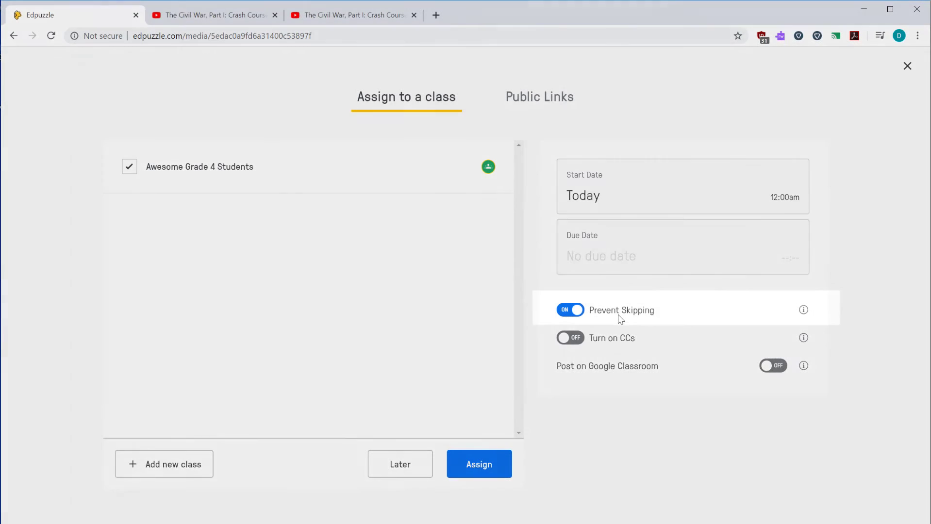
click(570, 310)
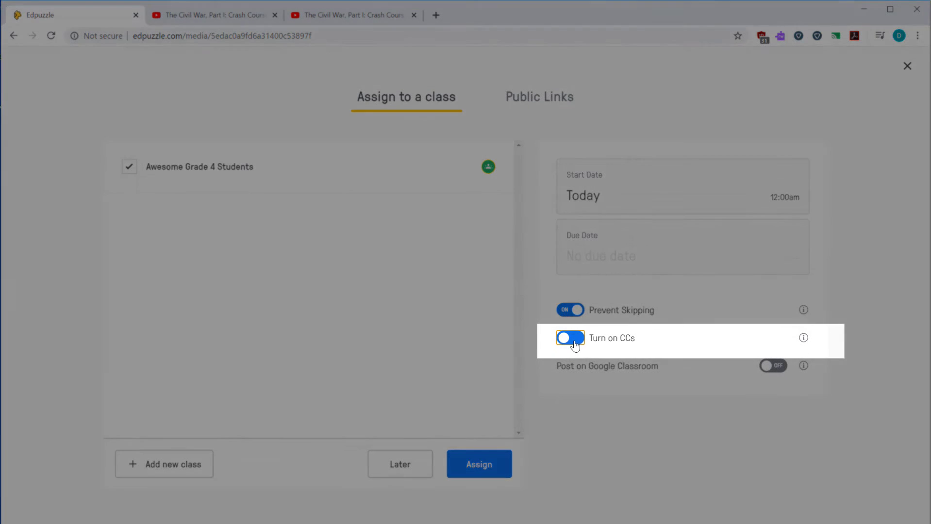
click(569, 338)
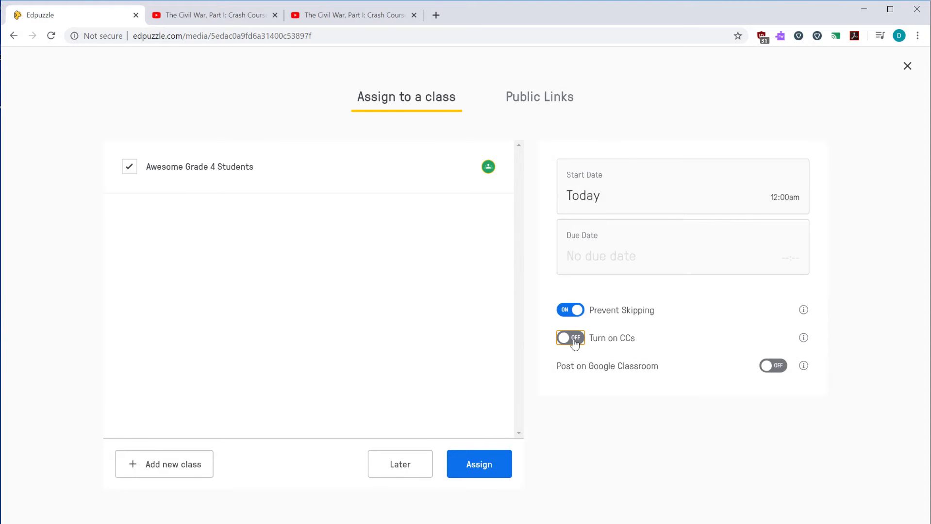
mouse_move(584, 377)
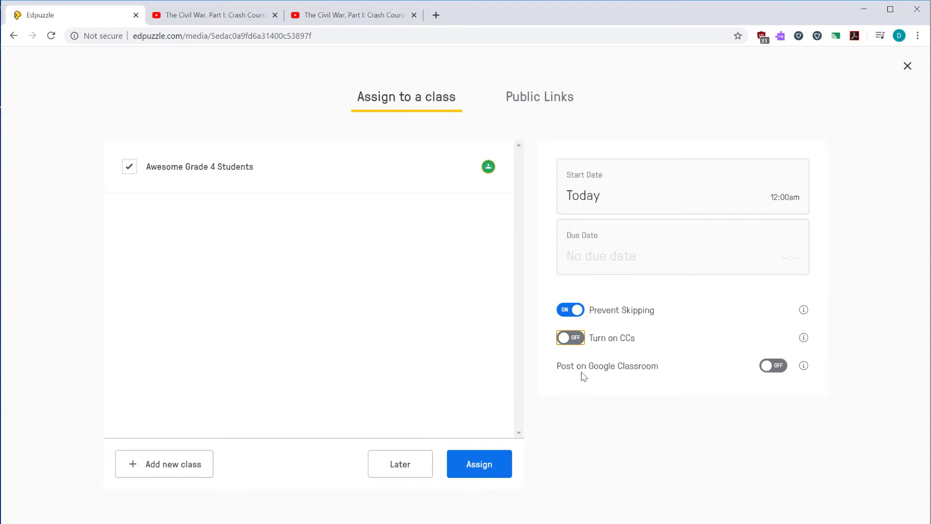
click(773, 366)
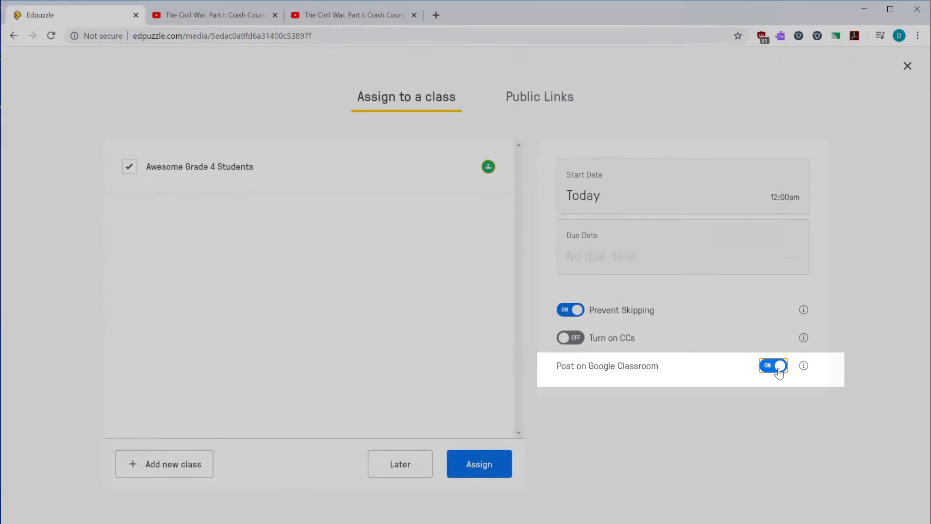
mouse_move(776, 371)
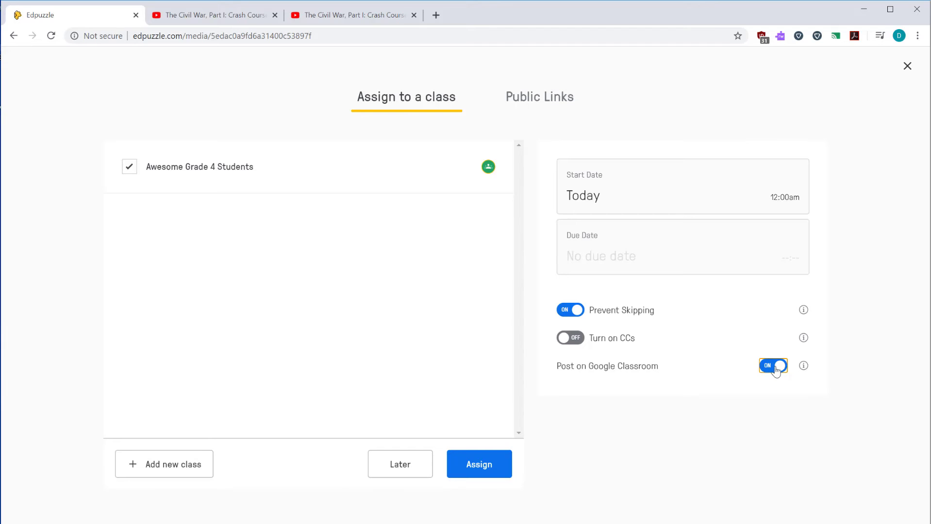
Copy the public link and Medium-size embed code, then return to Assign to a class.
click(538, 97)
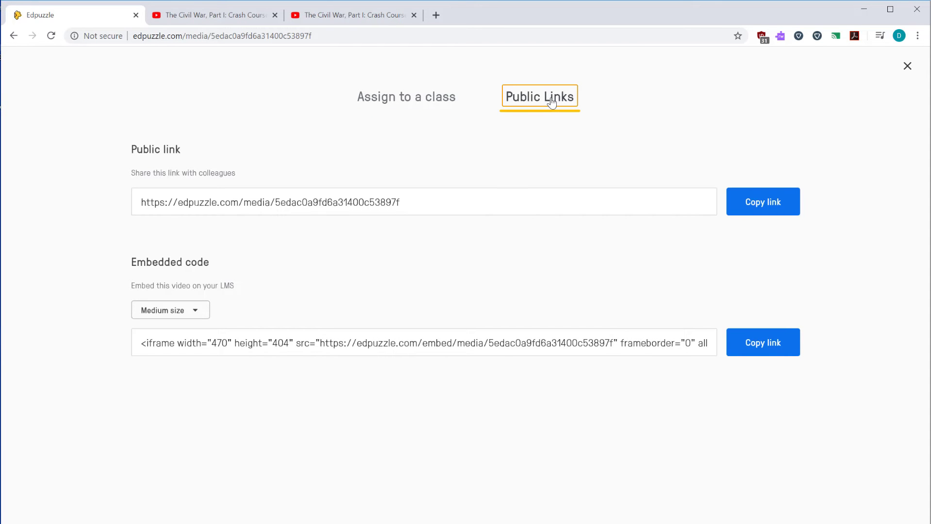
mouse_move(99, 173)
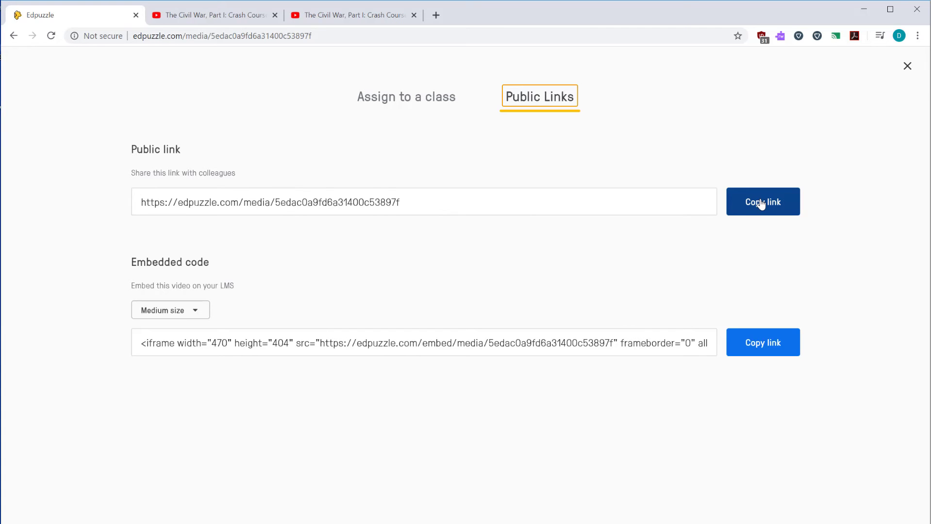
click(762, 201)
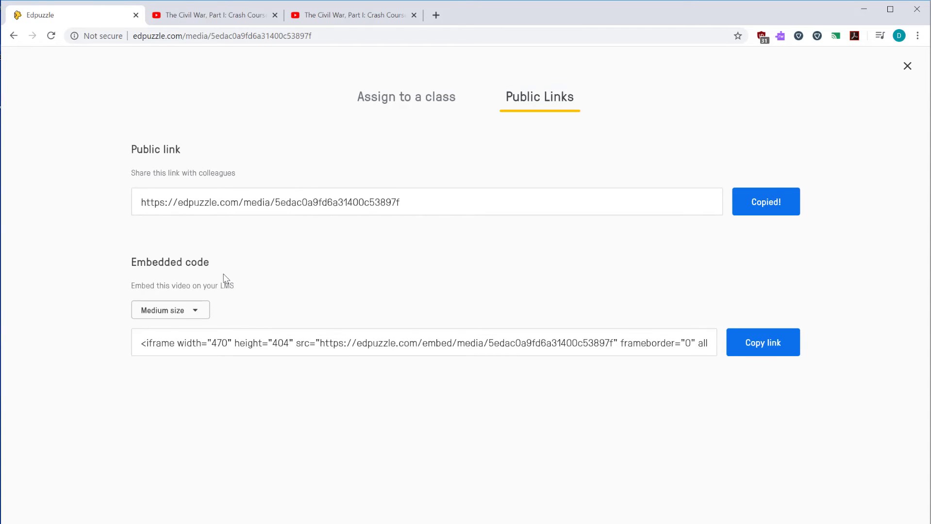
click(170, 309)
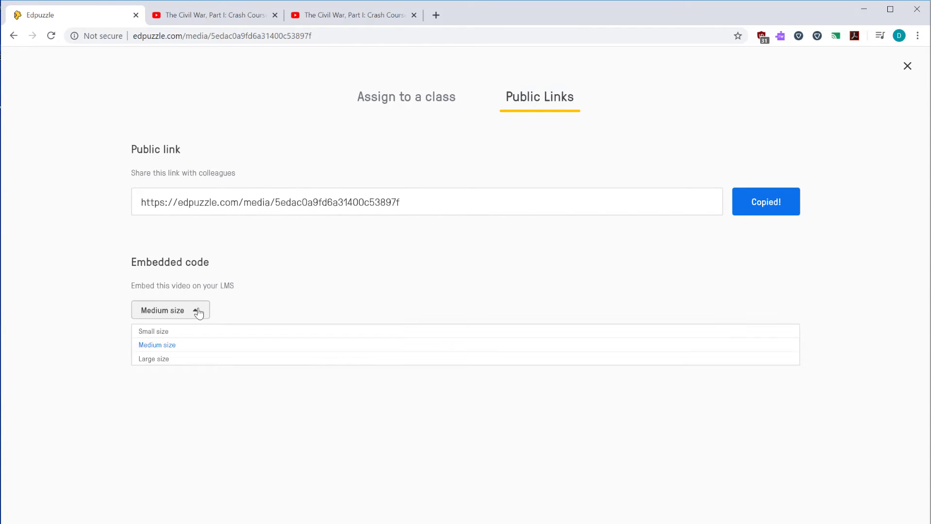
click(156, 345)
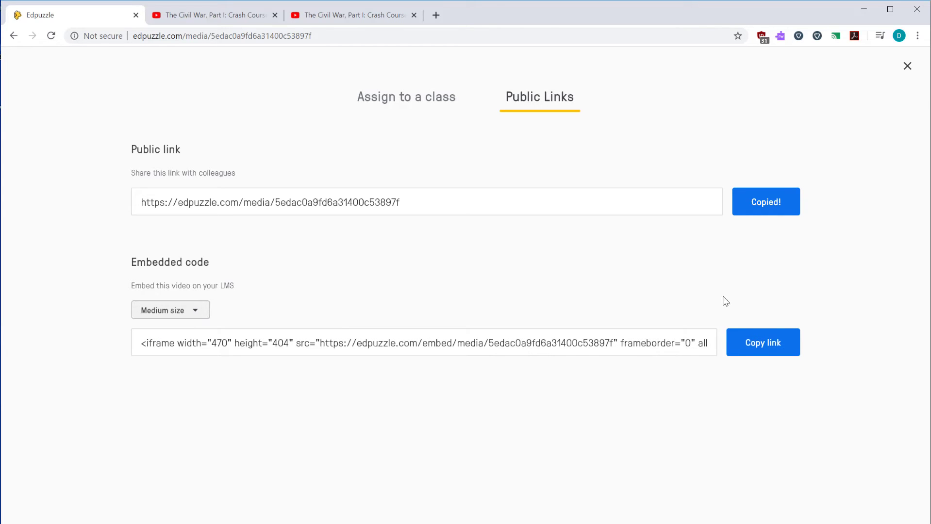
click(763, 343)
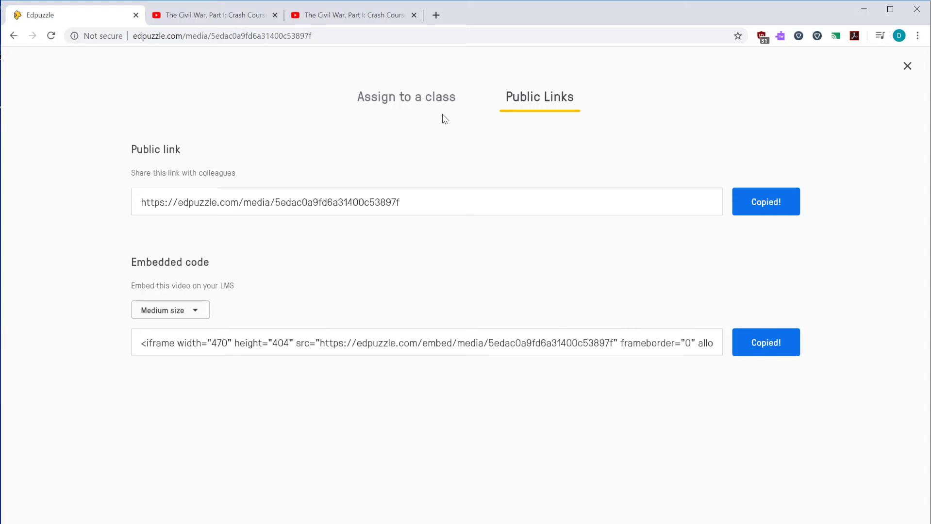
click(406, 97)
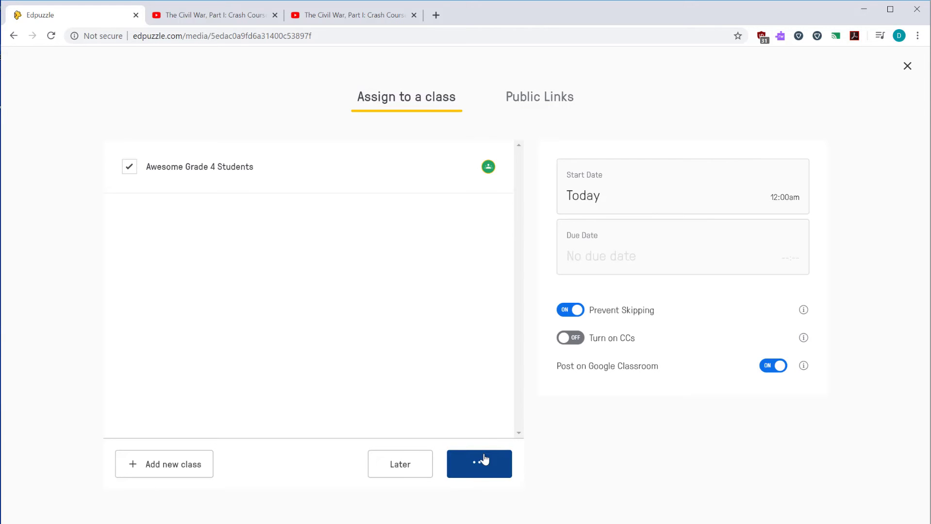
Assign the video, then in Classwork choose Edit on the Edpuzzle | Civil War assignment.
click(478, 464)
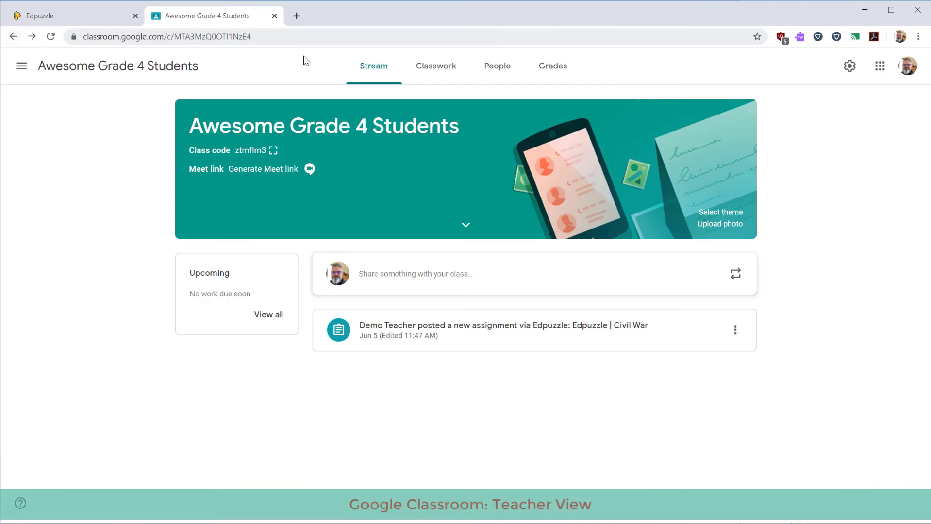
click(435, 66)
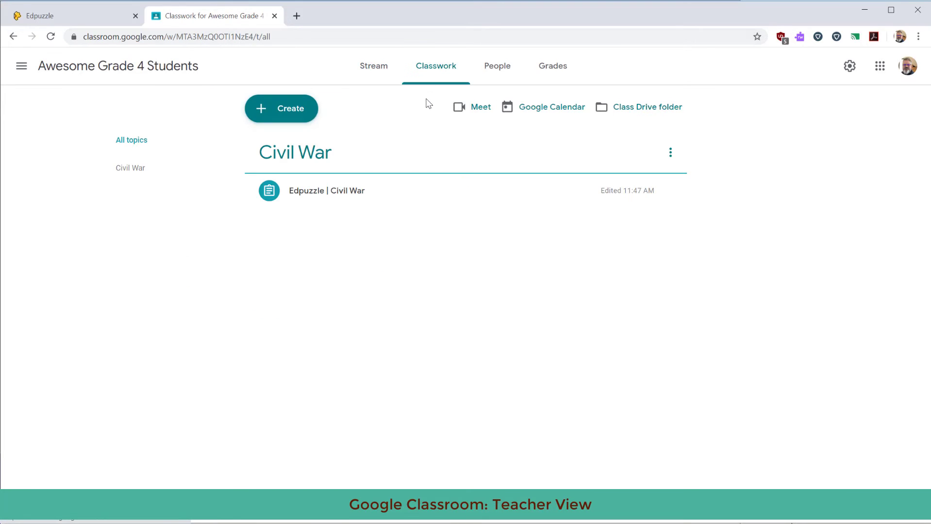
mouse_move(644, 196)
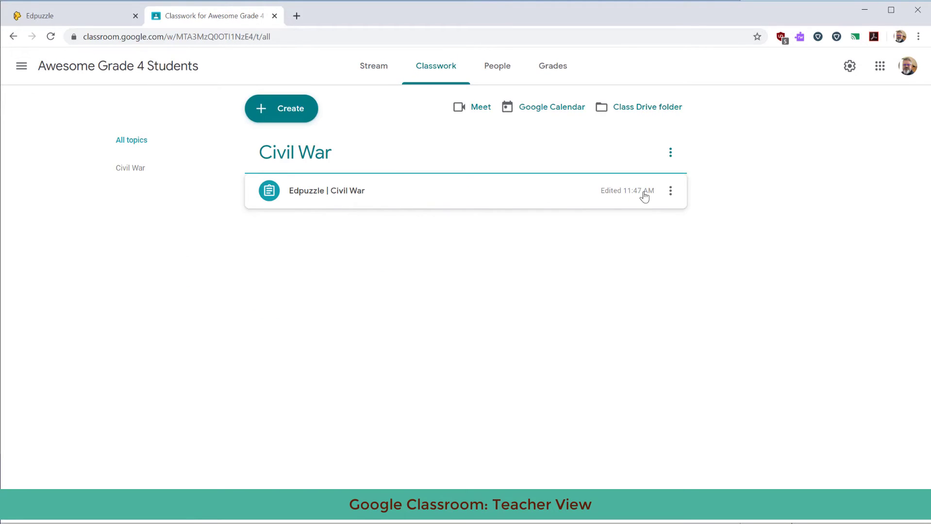
click(670, 191)
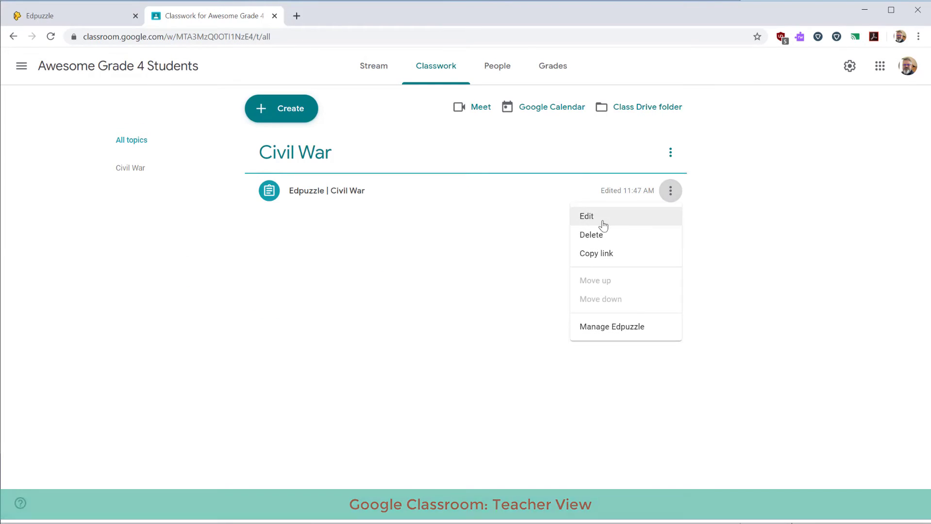
click(587, 216)
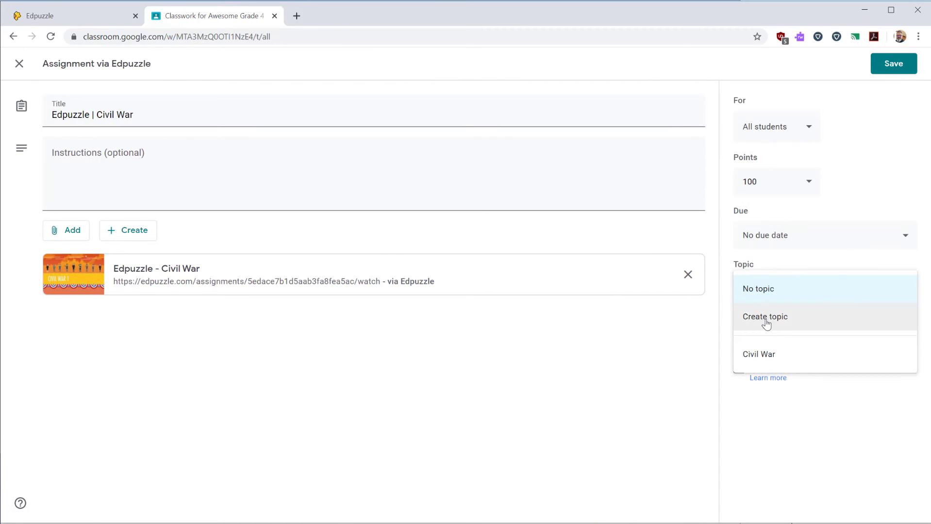
Set the assignment's topic to Civil War and save it.
click(759, 354)
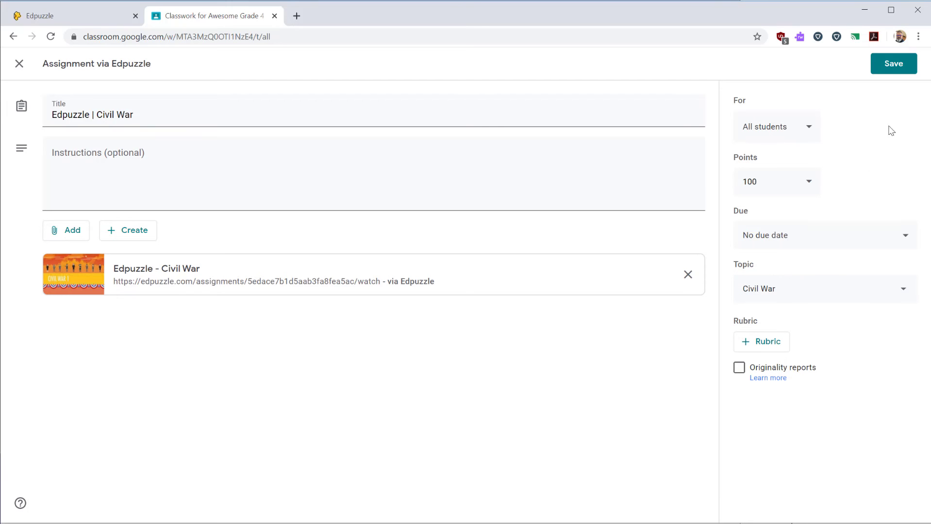
click(894, 63)
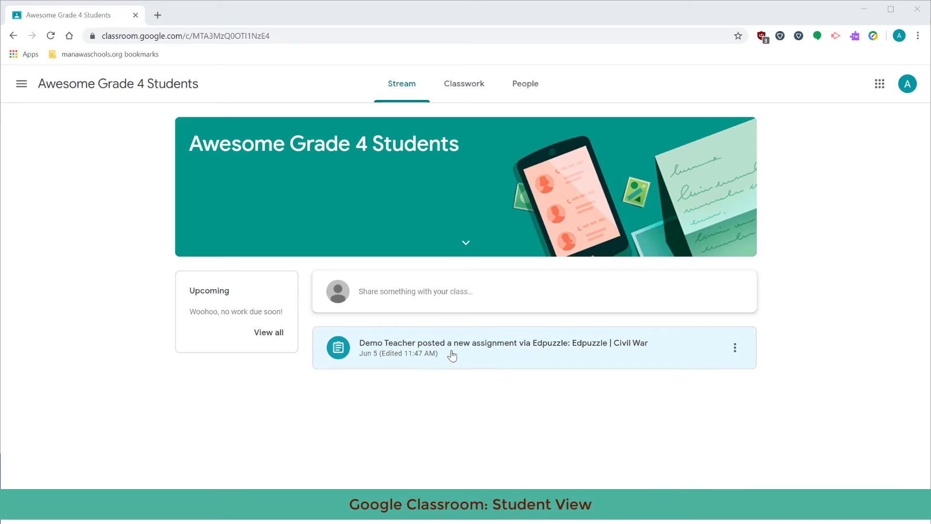
Open the Edpuzzle - Civil War attachment and sign in with the student's Google account.
click(502, 348)
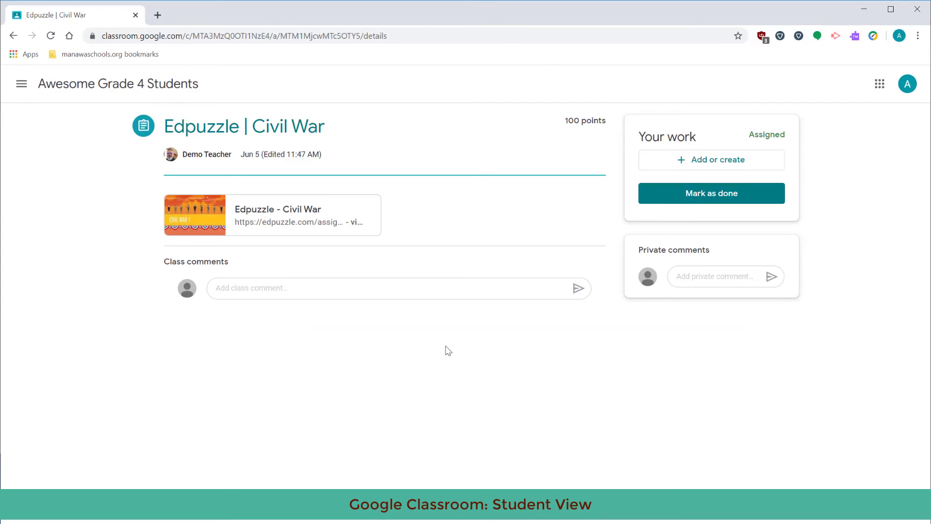
mouse_move(278, 209)
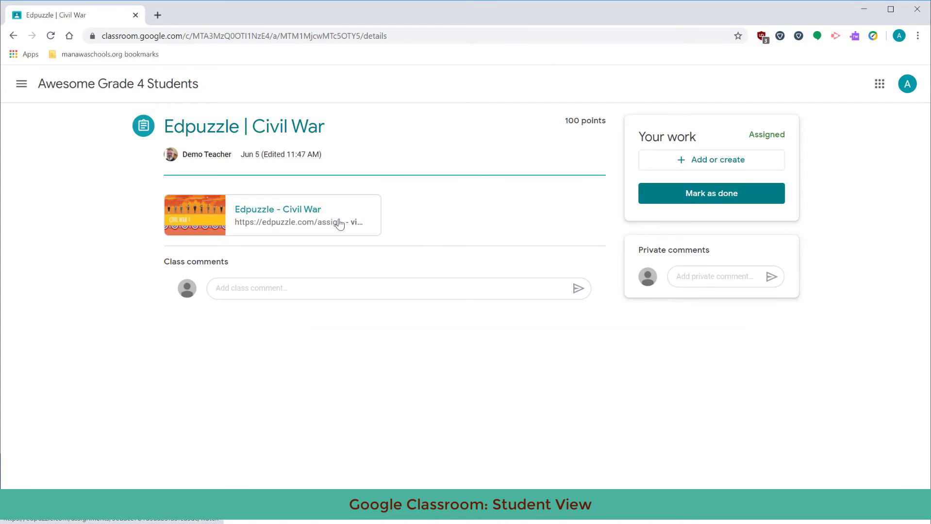
mouse_move(266, 215)
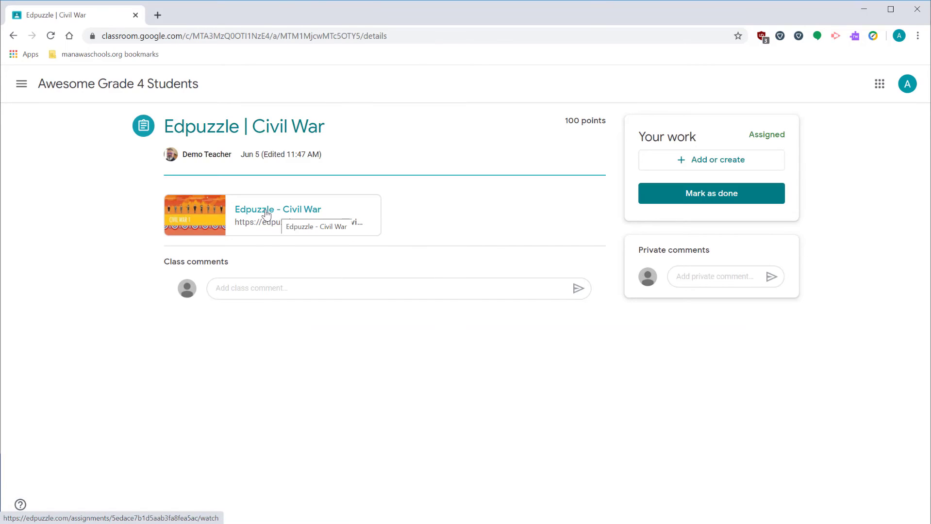
click(278, 209)
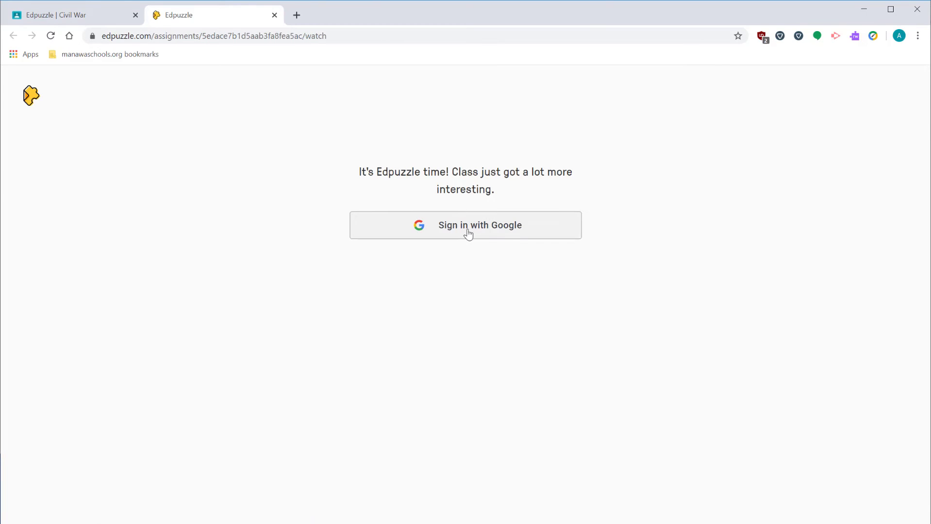
click(466, 225)
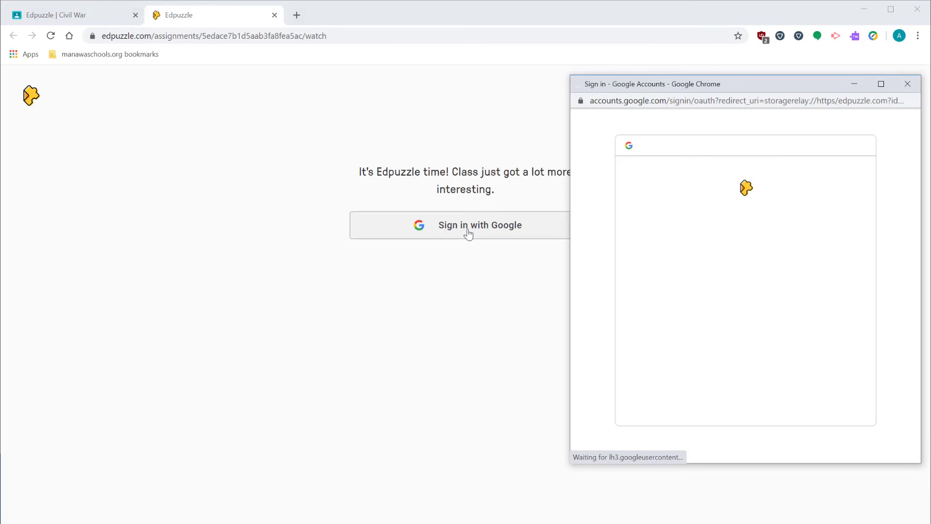
click(480, 226)
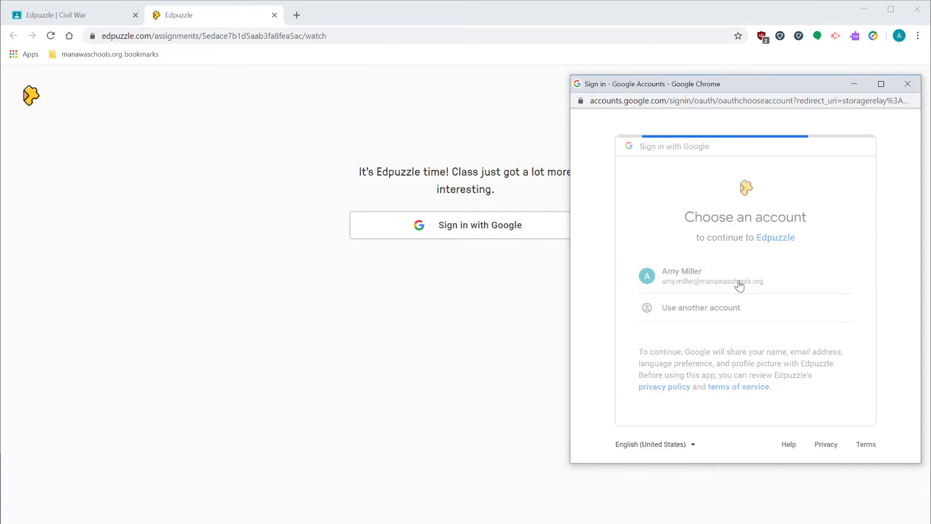
click(711, 276)
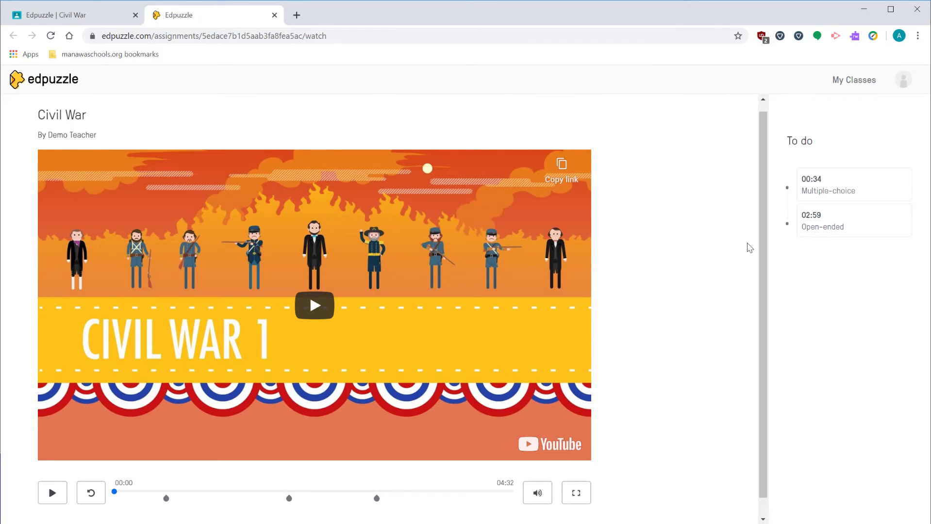
mouse_move(169, 491)
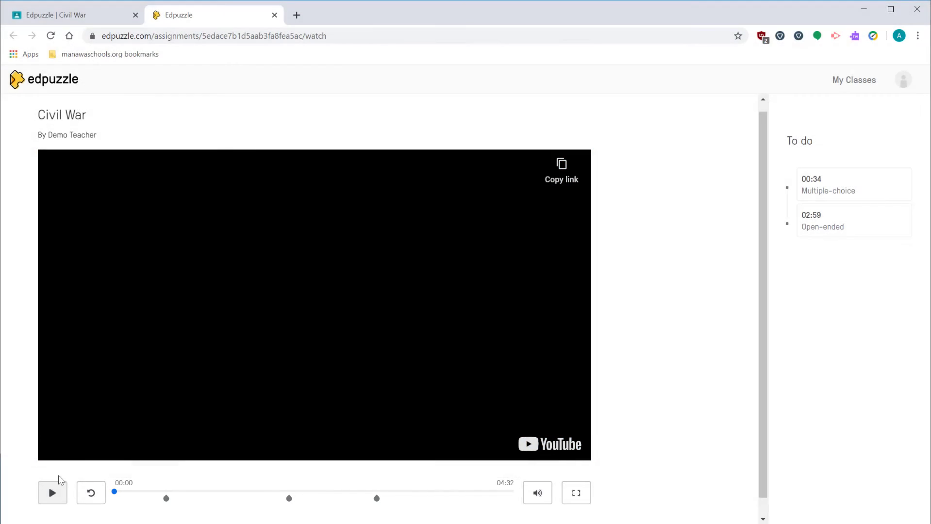
Play the video and try skipping ahead twice, hitting the Locked! message.
click(53, 493)
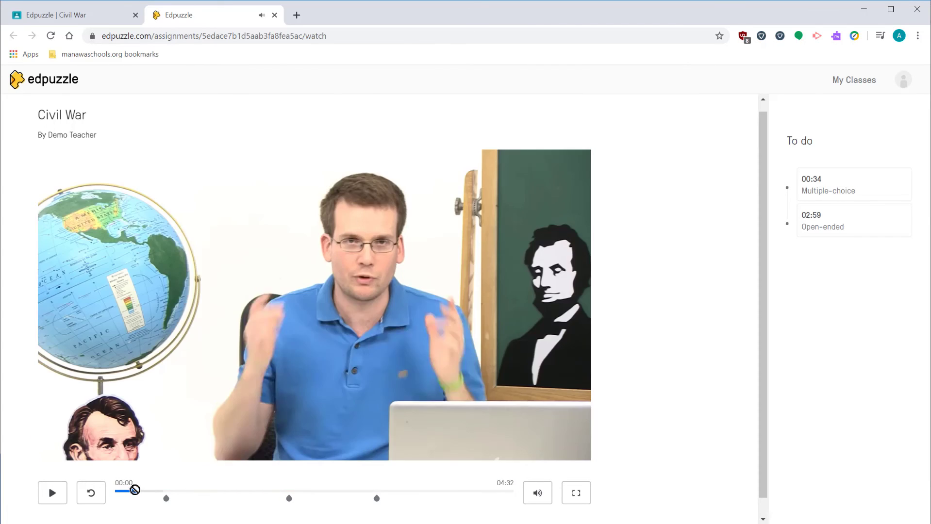
click(52, 493)
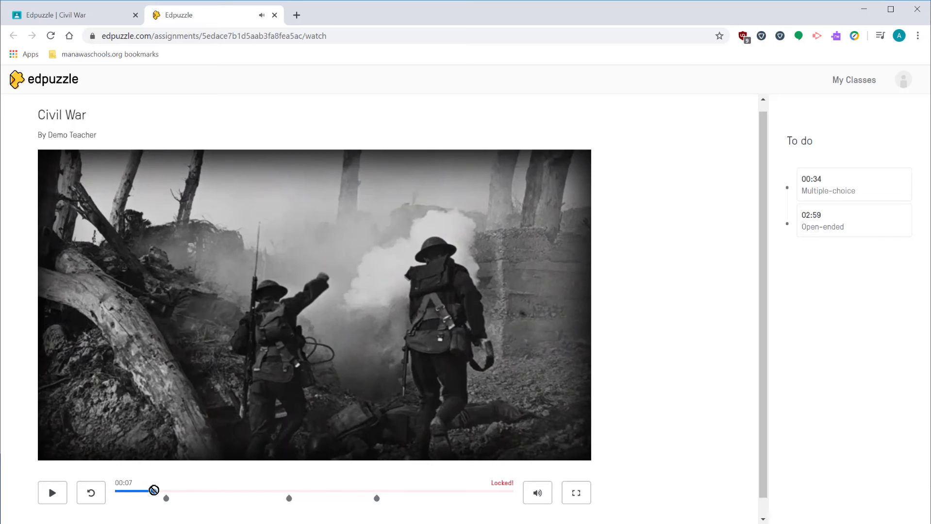
click(52, 493)
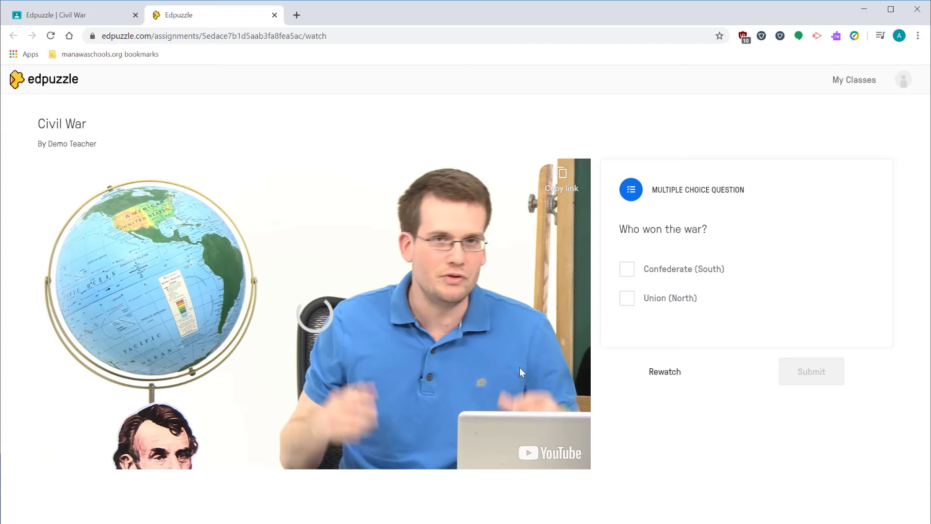
Answer Union (North) to Who won the war?, then continue past the quiz-warning note.
click(626, 298)
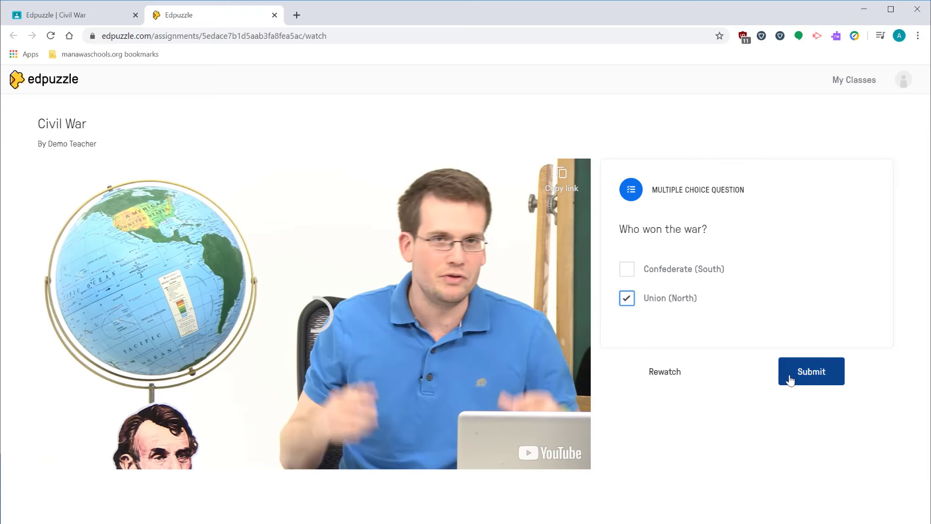
click(810, 372)
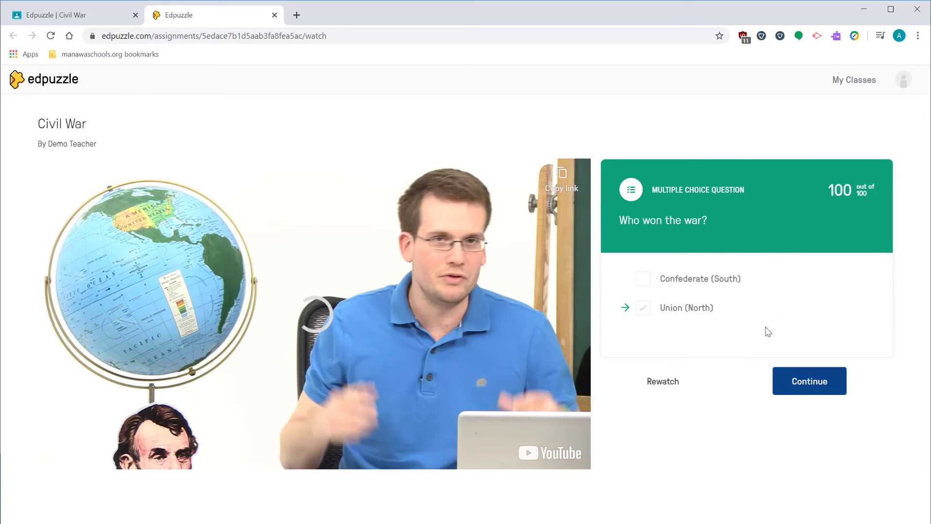
click(809, 382)
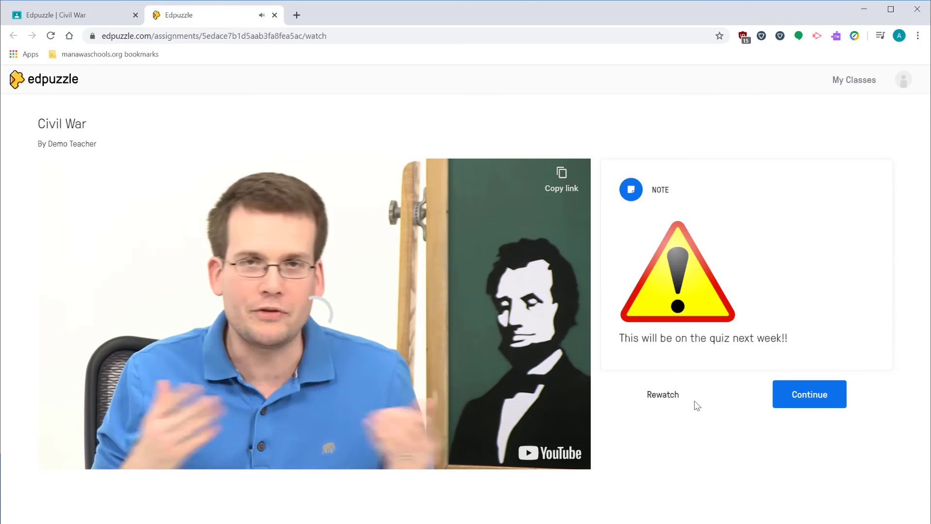
mouse_move(602, 311)
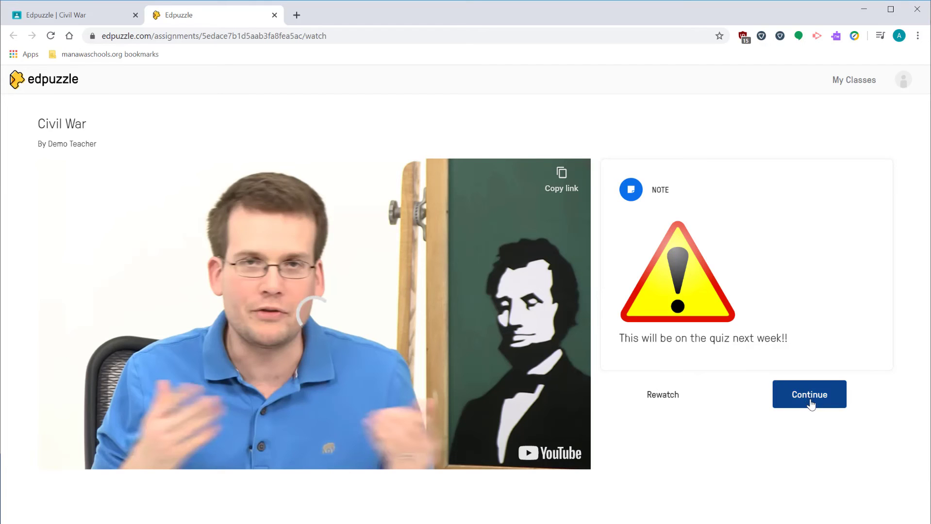
click(808, 394)
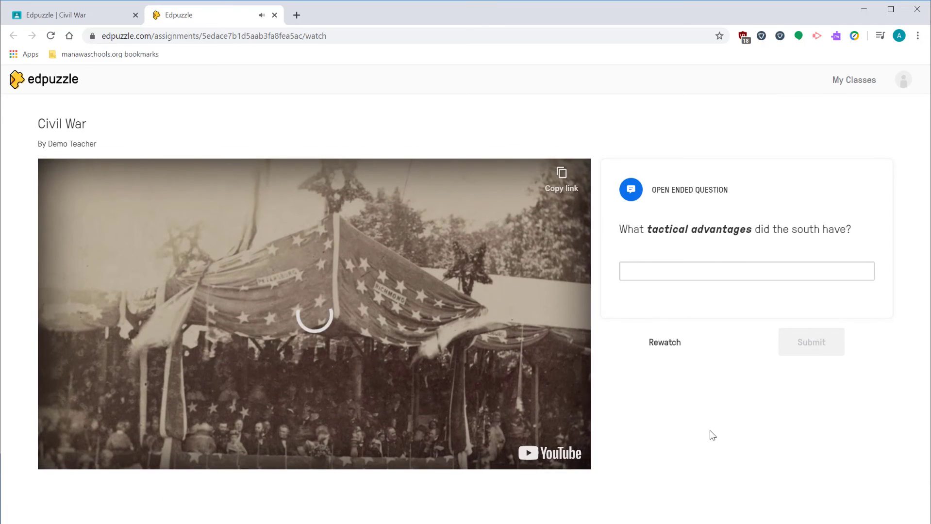
Submit the answer 'They didn't. The north had tactical advantages.' and finish the video.
click(745, 271)
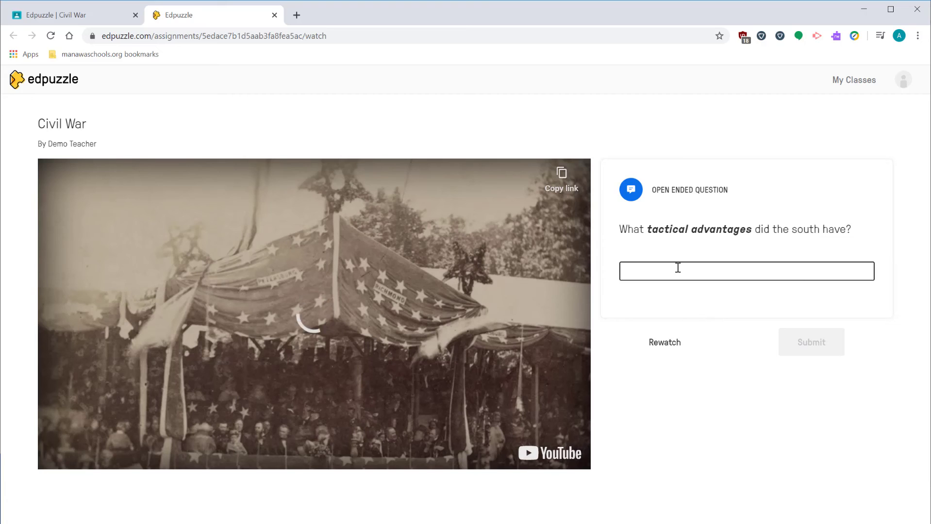
text(They didn't. The)
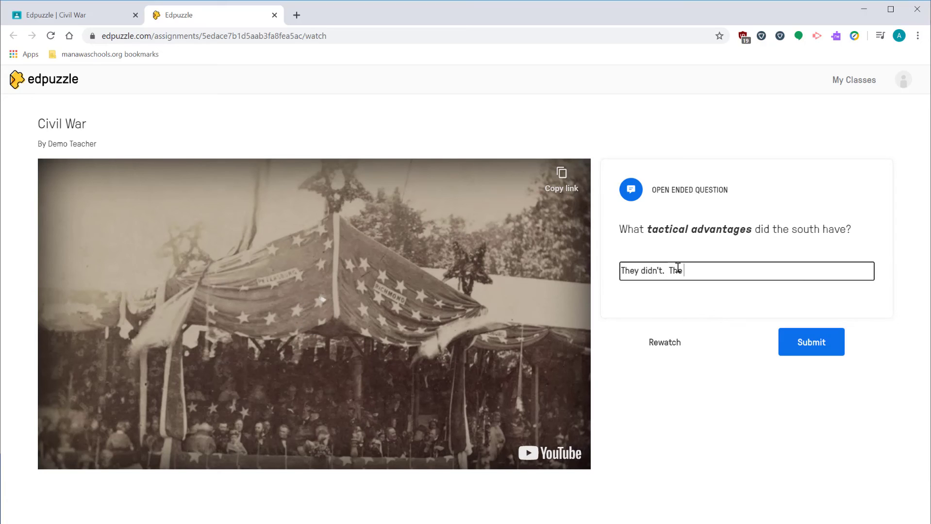
text(north had tactical)
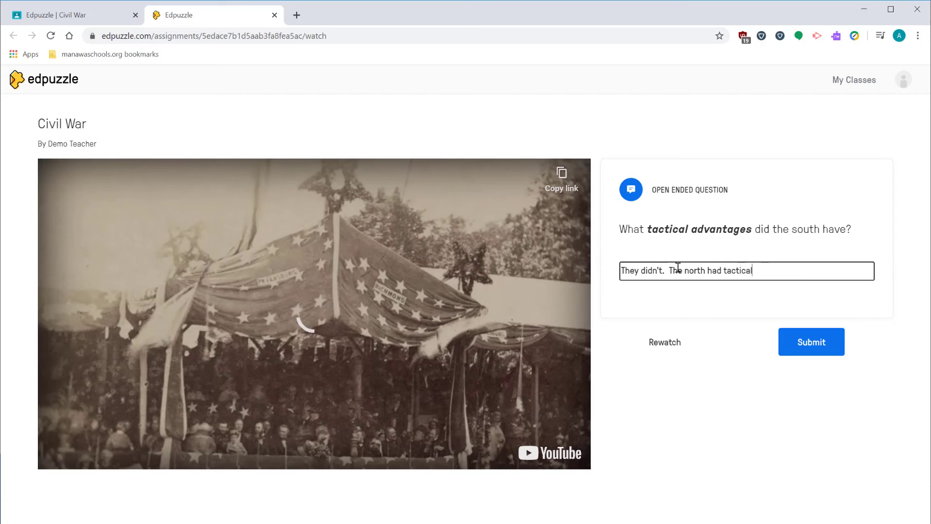
text(advantages.)
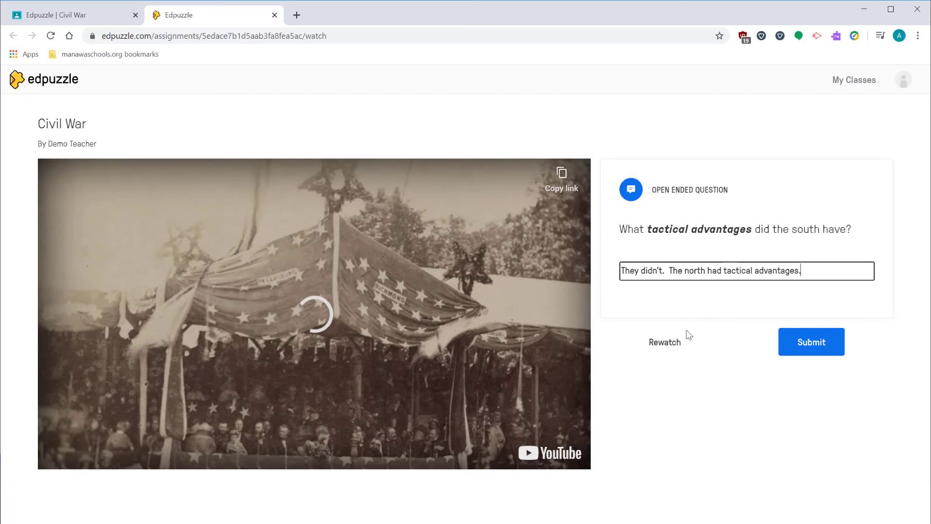
click(811, 342)
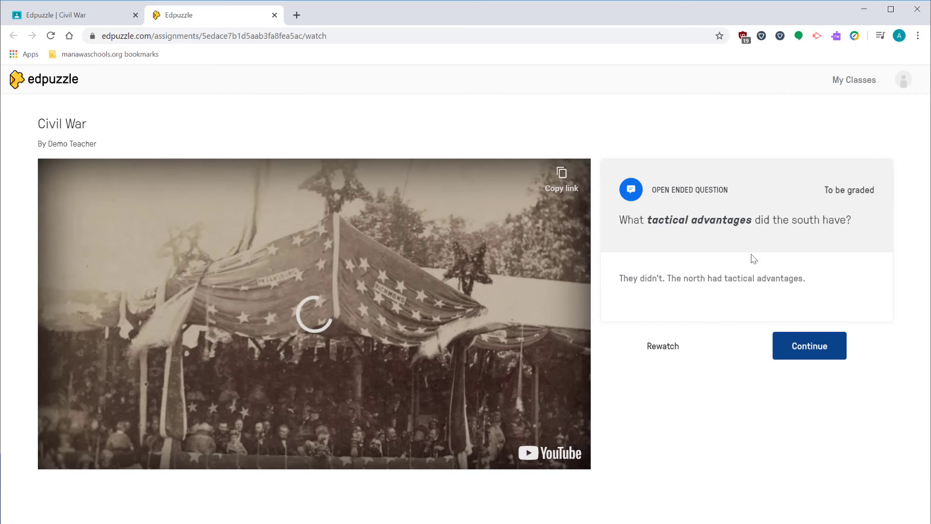
click(809, 347)
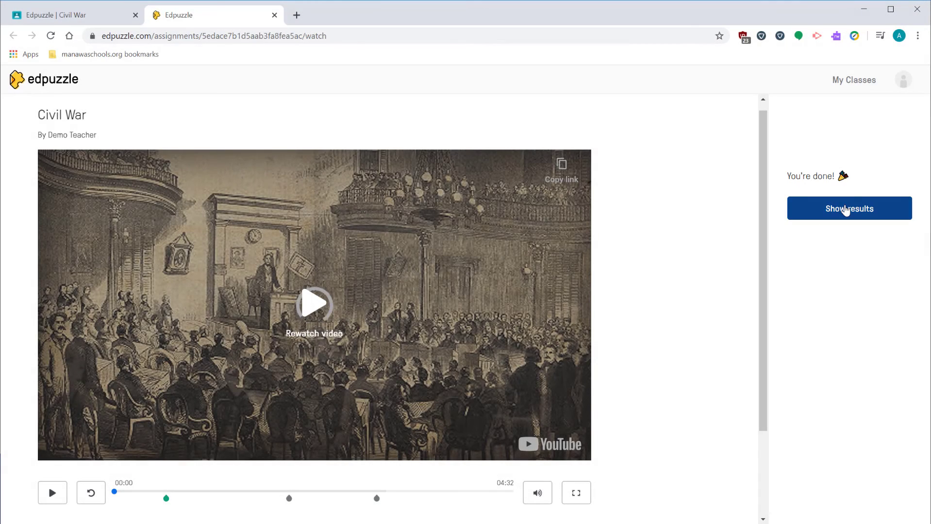
View the results (100% watched, 1/2 correct) and return to the Classroom assignment.
click(848, 208)
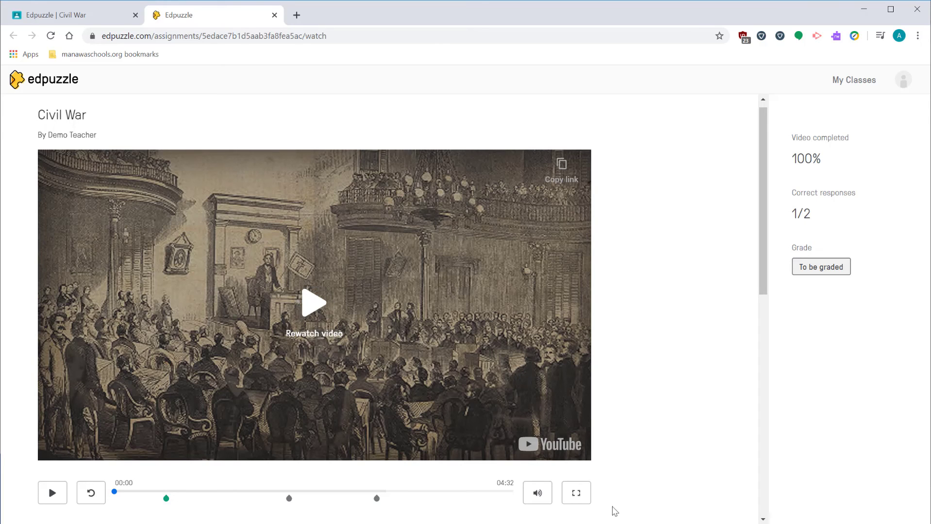
click(377, 498)
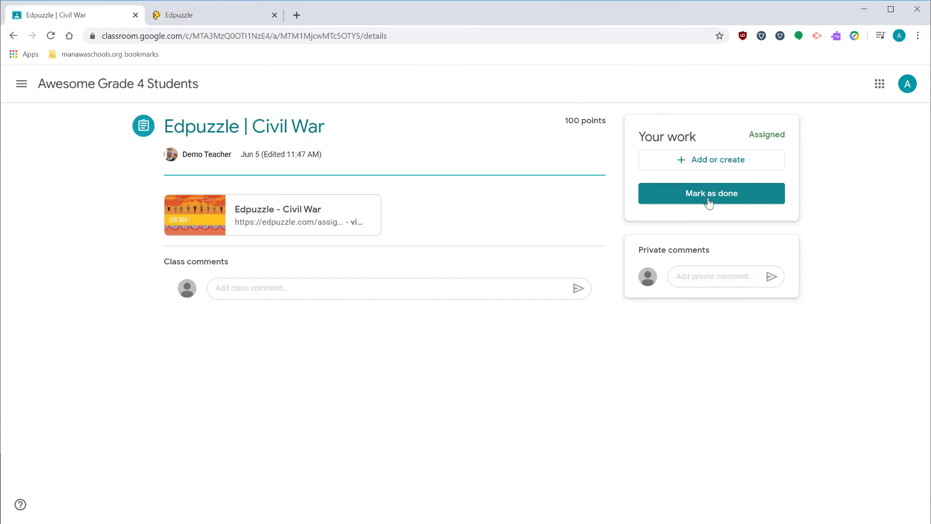
Mark the assignment as done without attachments and switch to the Edpuzzle teacher view.
click(711, 194)
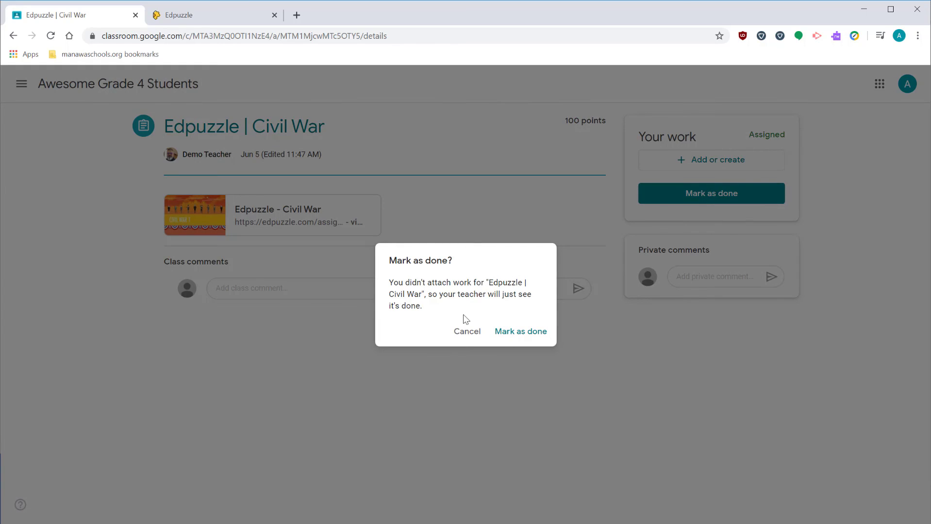
mouse_move(505, 327)
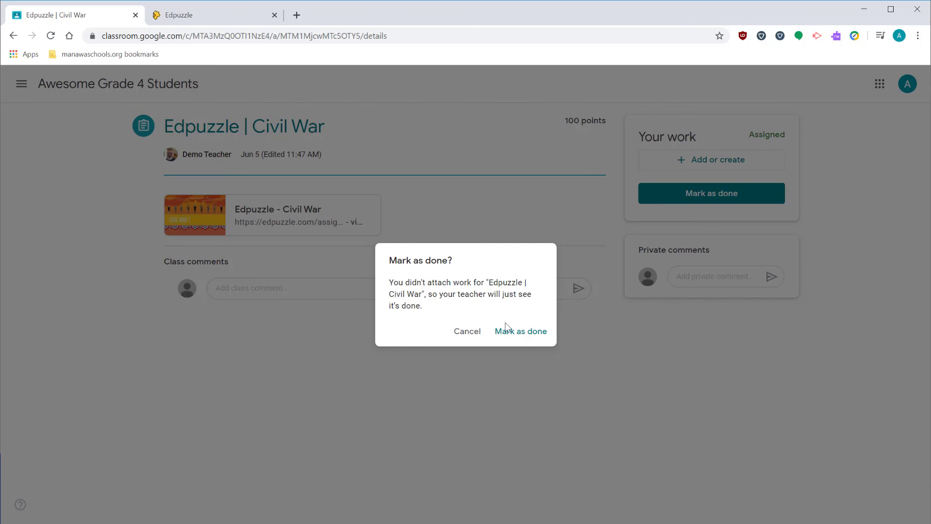
click(520, 331)
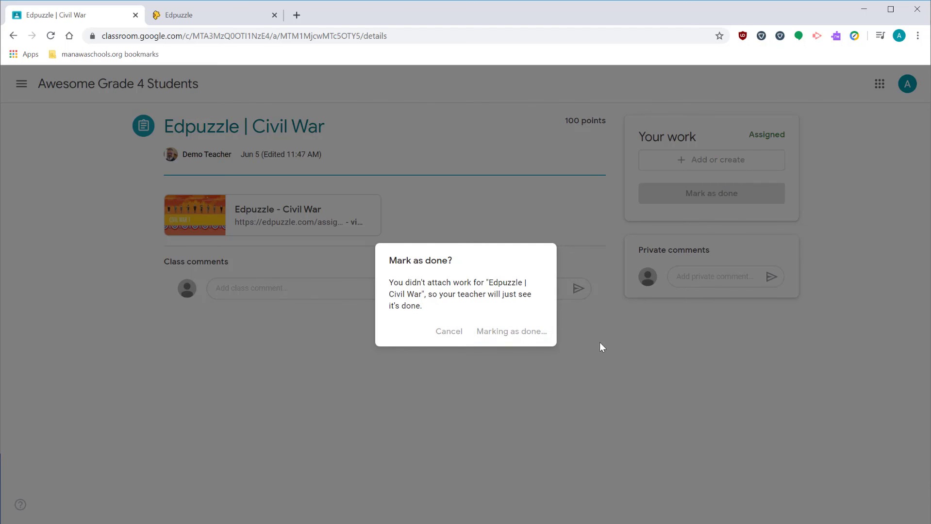
click(510, 331)
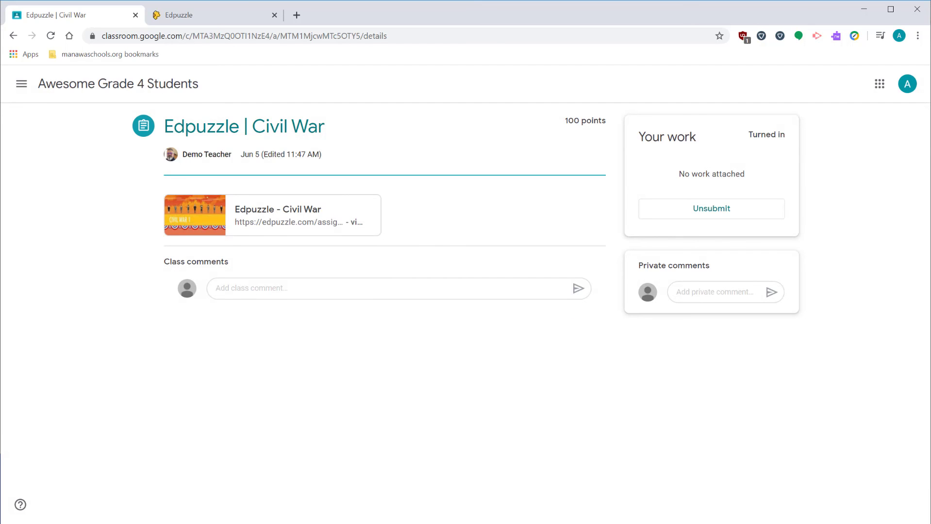
click(210, 14)
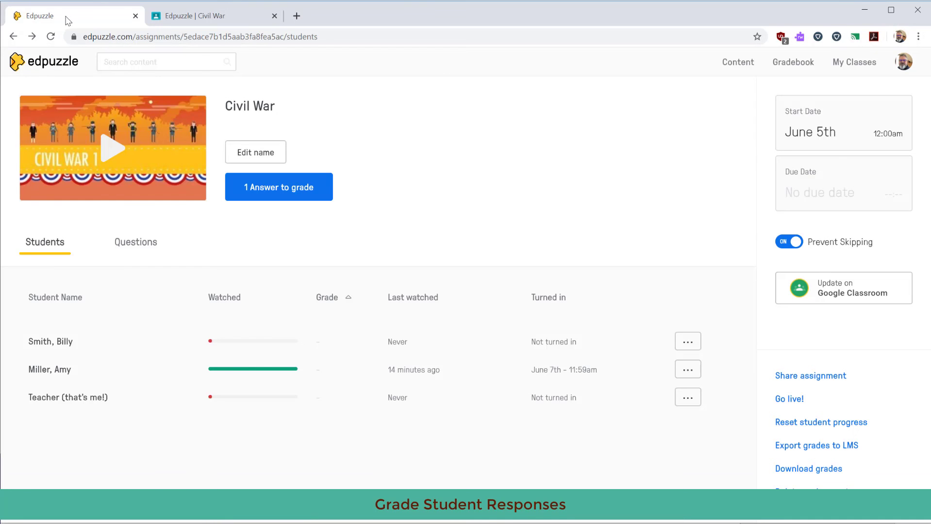
mouse_move(242, 381)
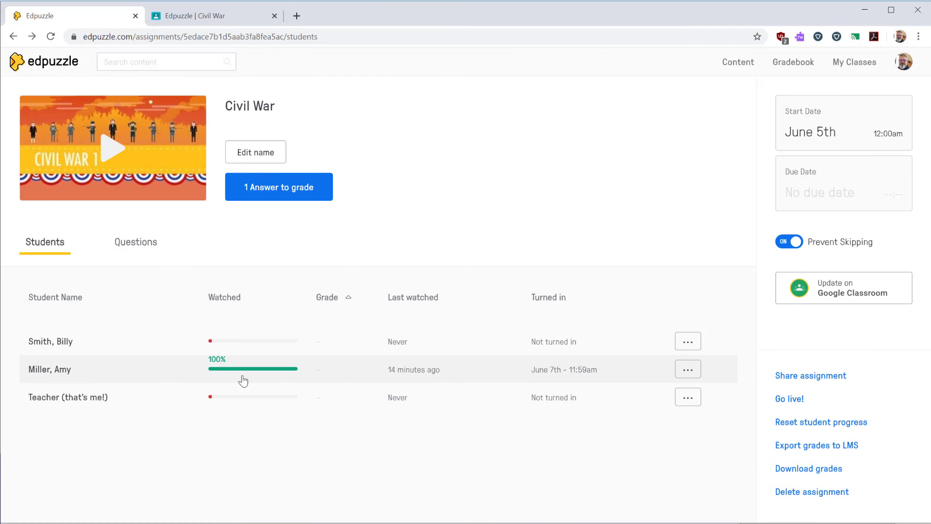
mouse_move(437, 381)
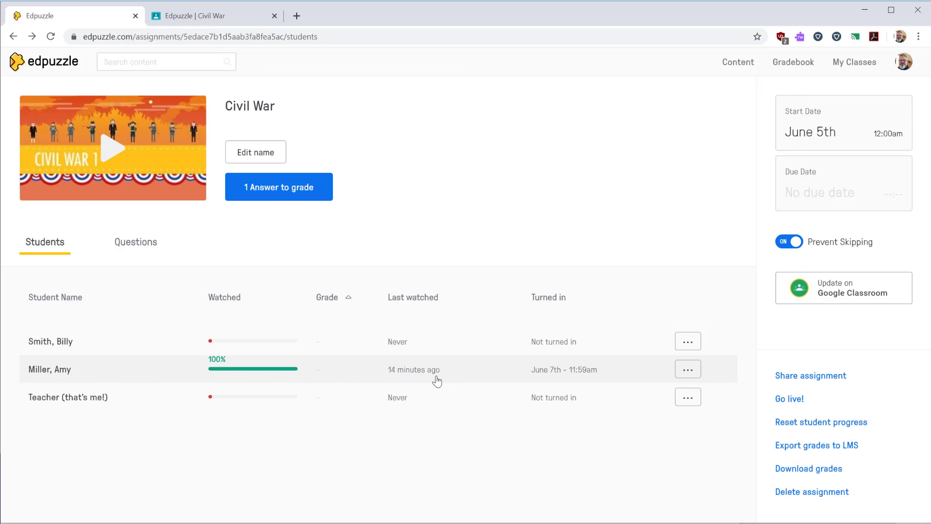
mouse_move(558, 379)
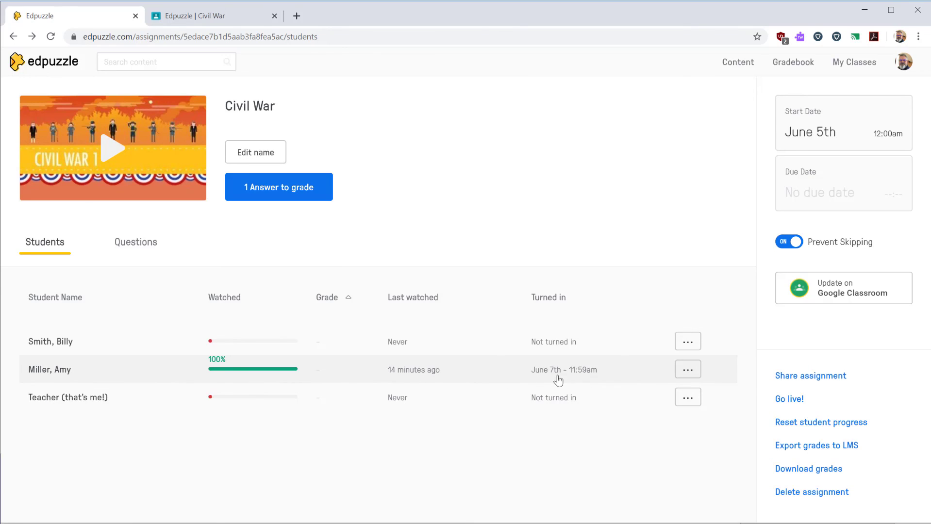
click(49, 369)
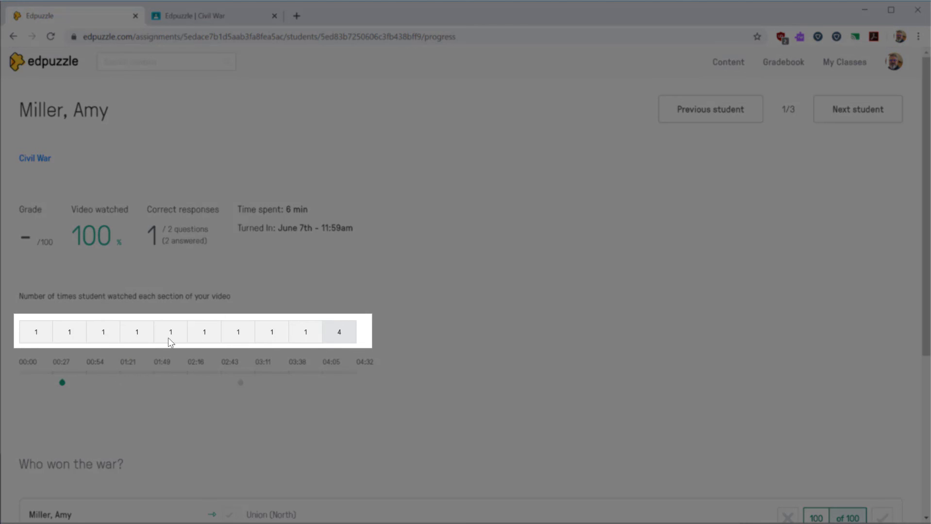
mouse_move(184, 422)
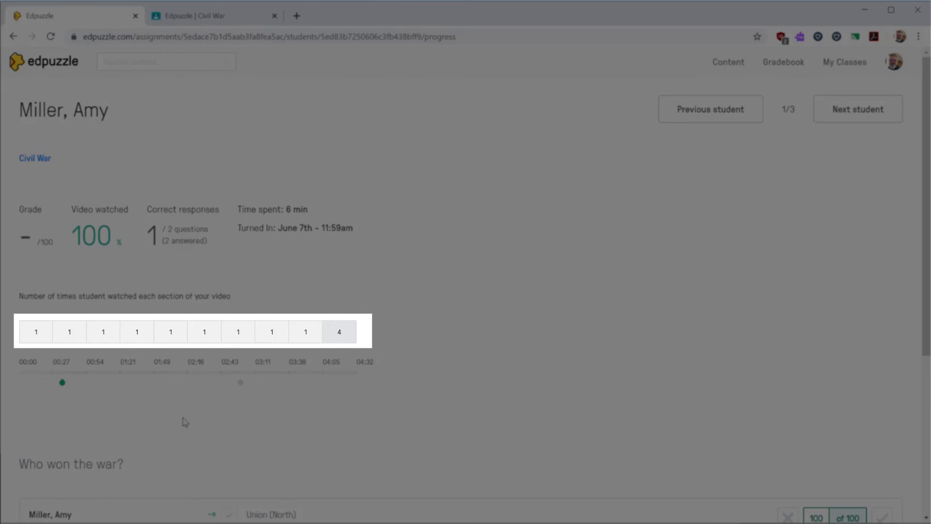
Mark the tactical advantages answer correct for 100 of 100 and post the comment "Good answer!".
scroll(down, 3)
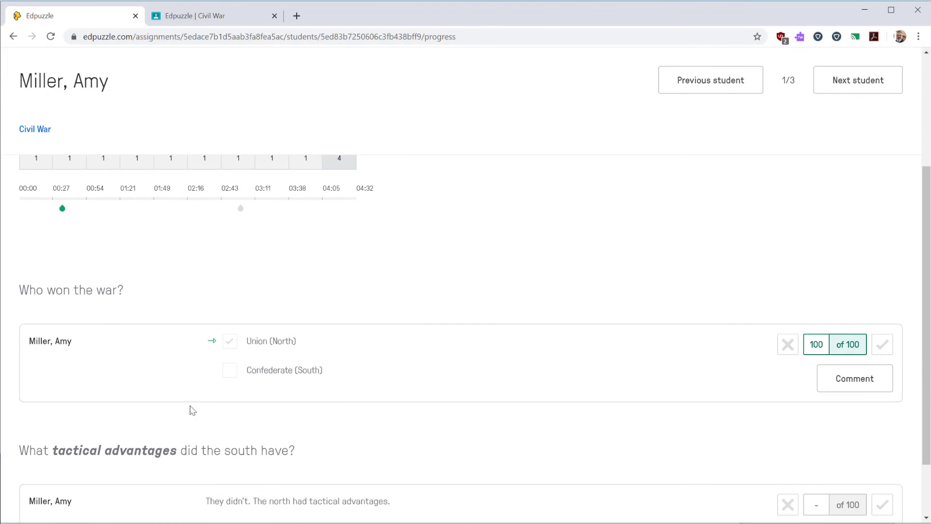
mouse_move(358, 381)
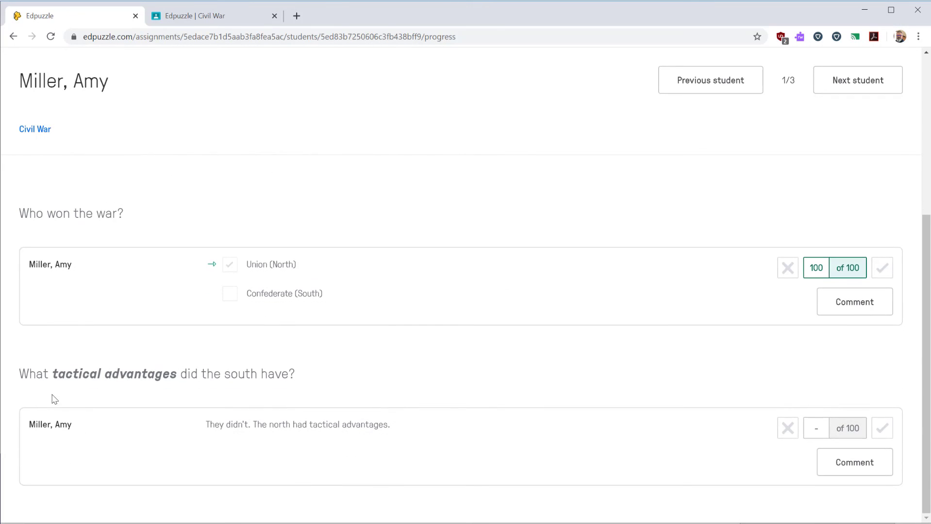
click(787, 428)
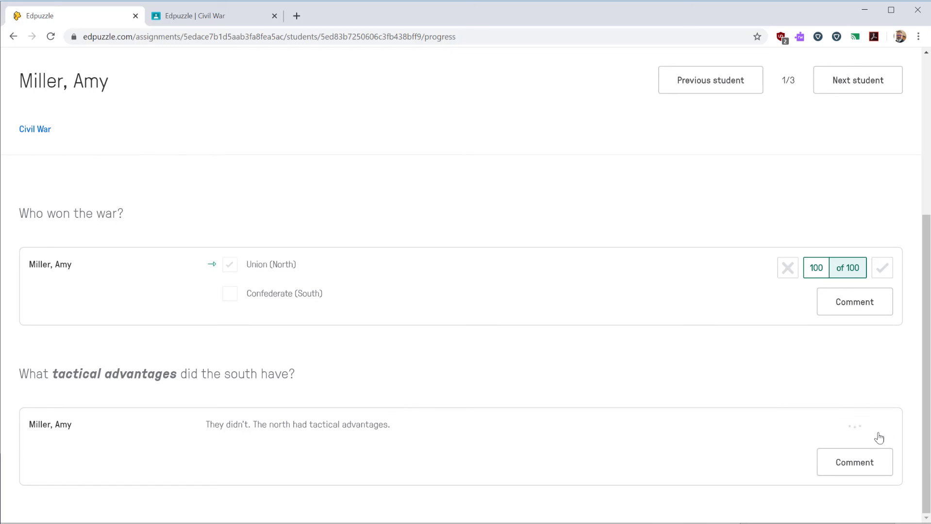
click(853, 426)
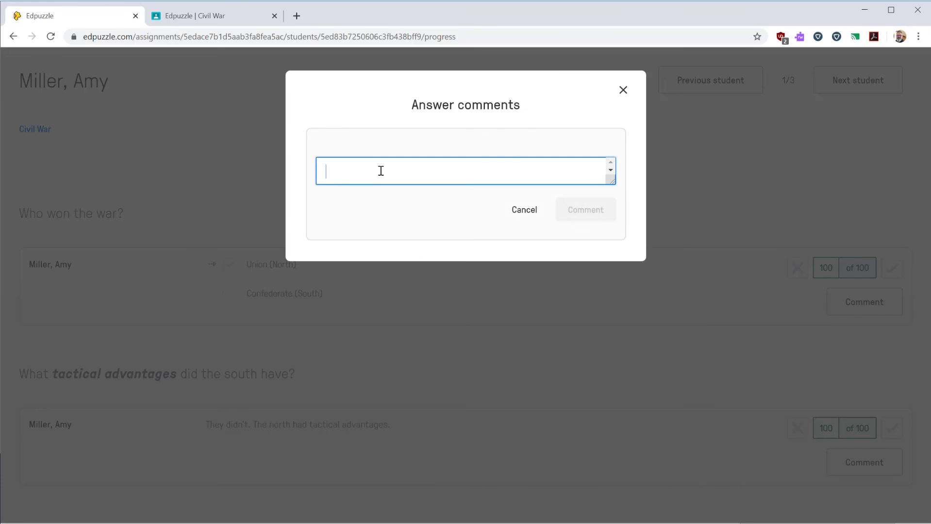
text(Good answer)
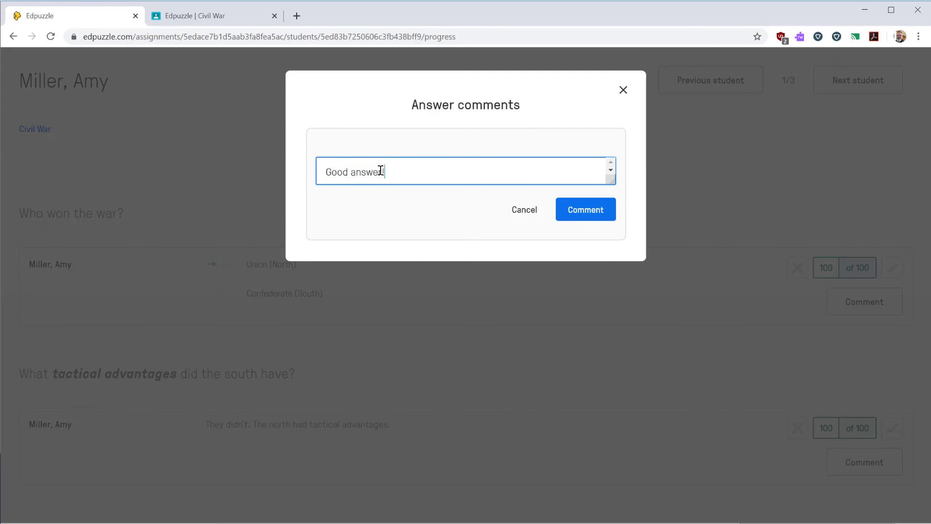
click(585, 209)
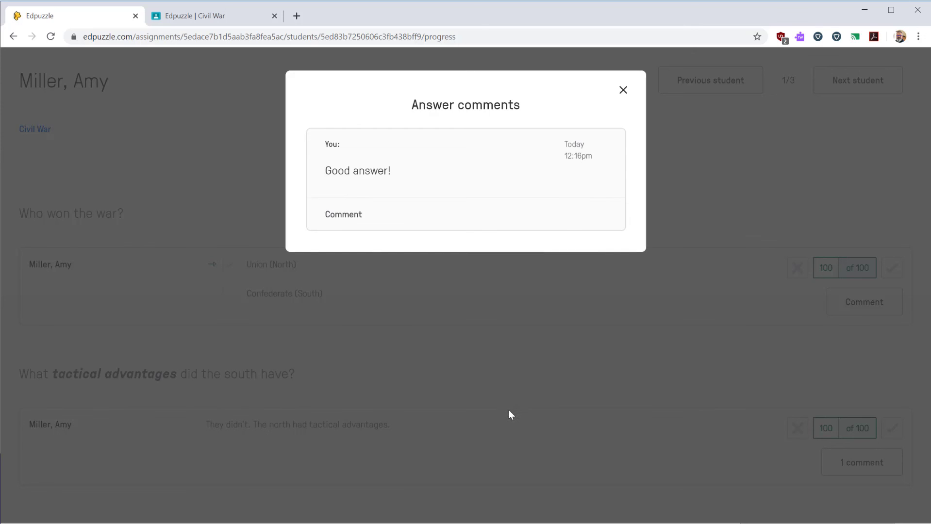
mouse_move(623, 91)
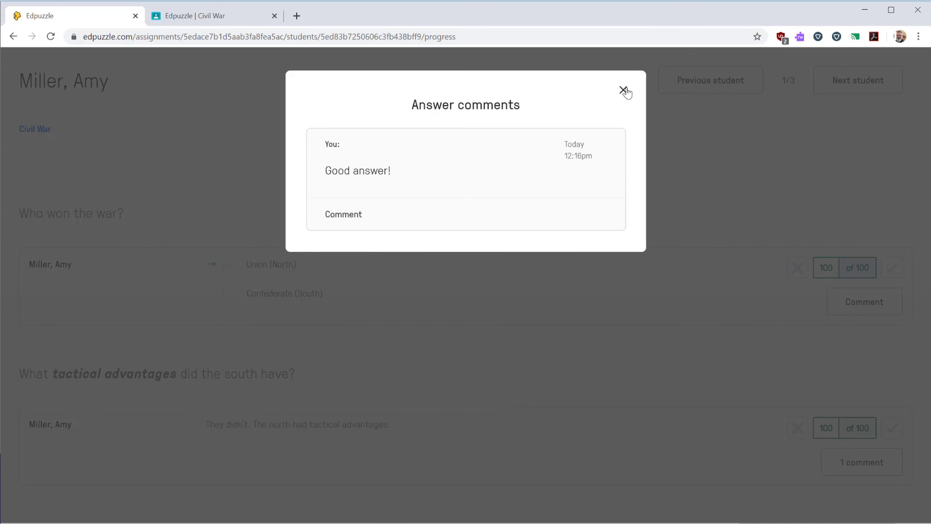
click(623, 92)
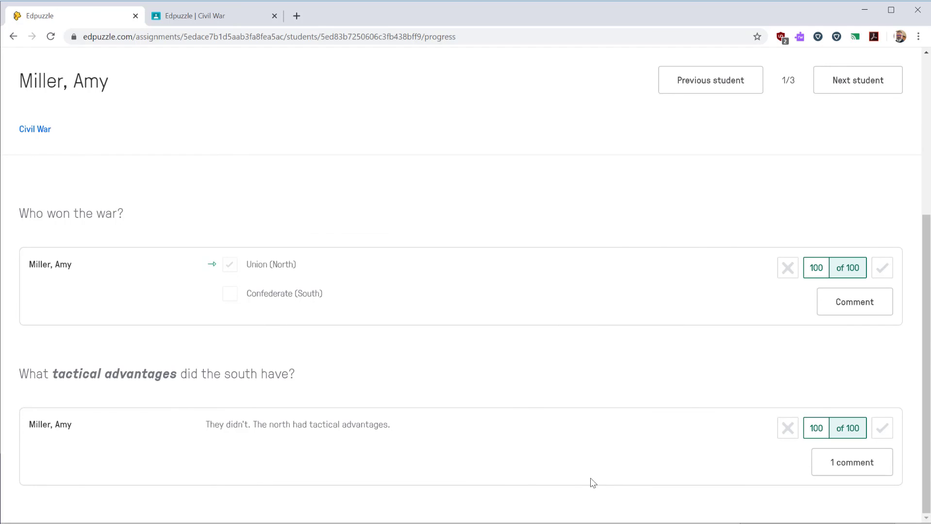